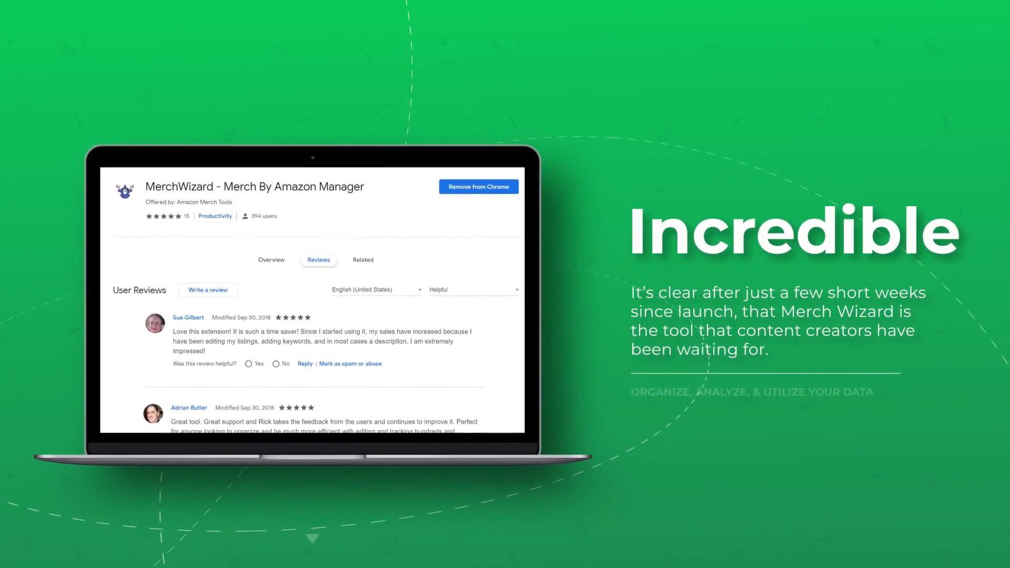
Browse the Listings grid, expand the kebabs PopSocket record, then show the Airtable homepage.
scroll("down", 3)
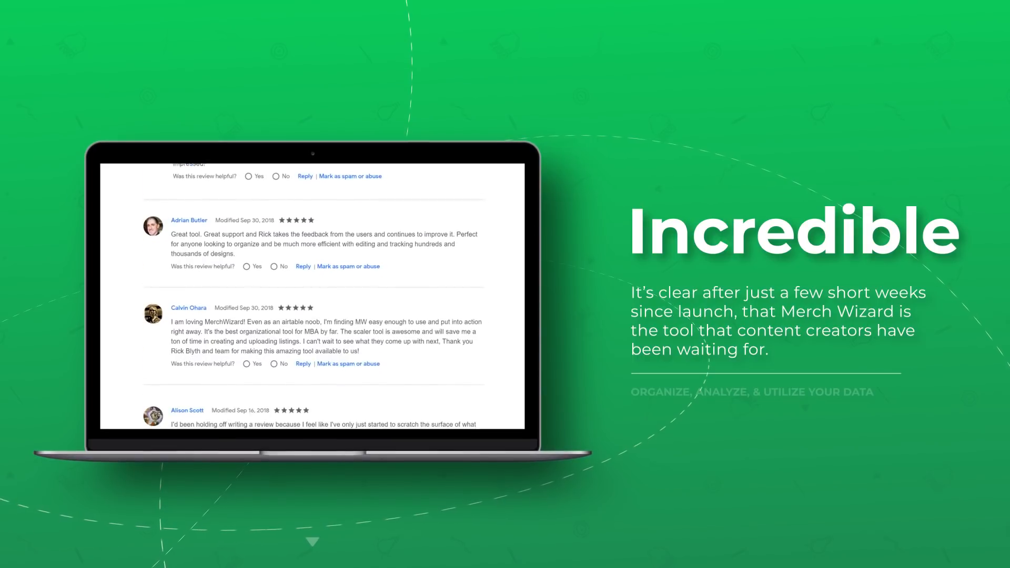
scroll("down", 3)
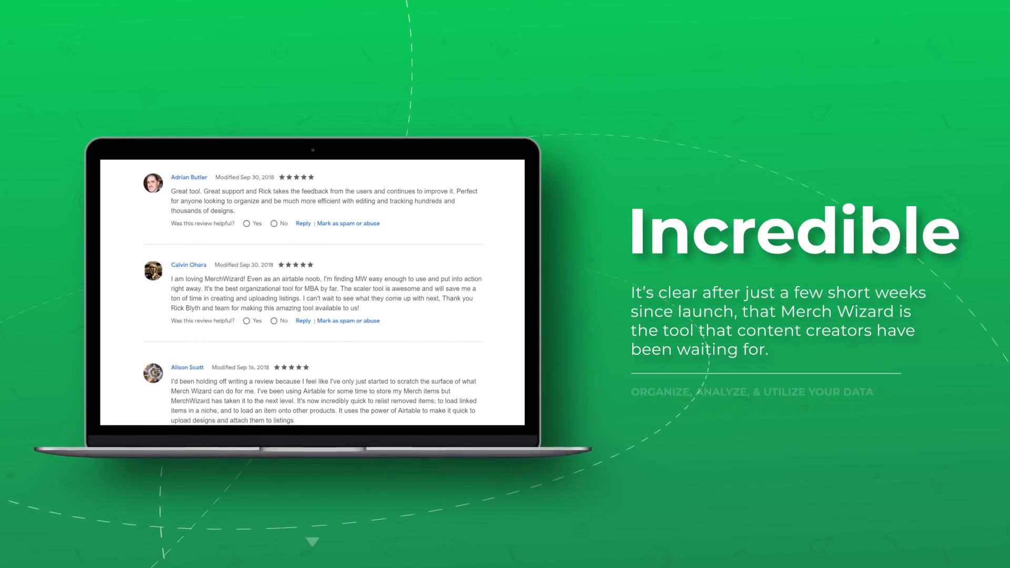
scroll("down", 3)
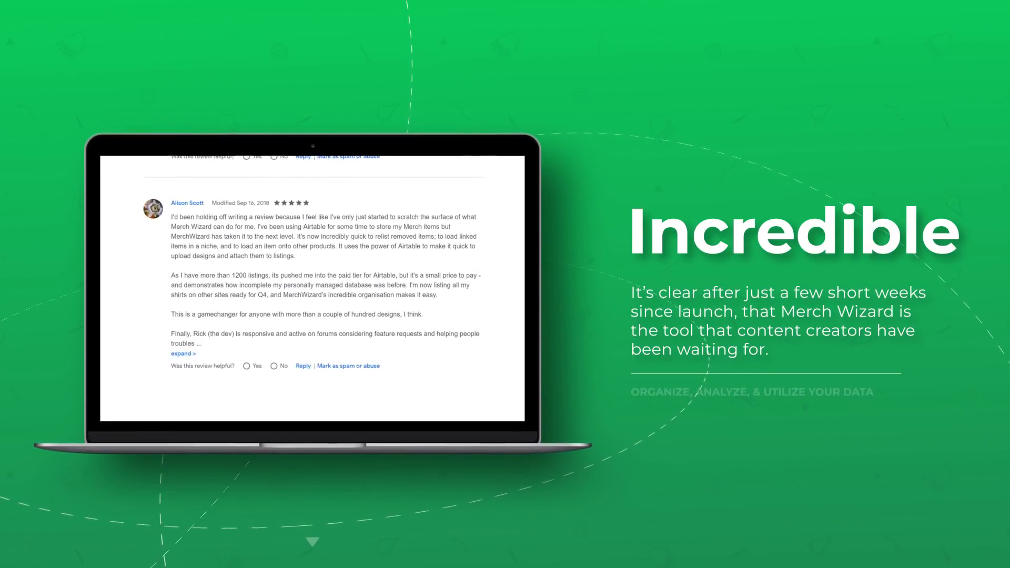
scroll("up", 3)
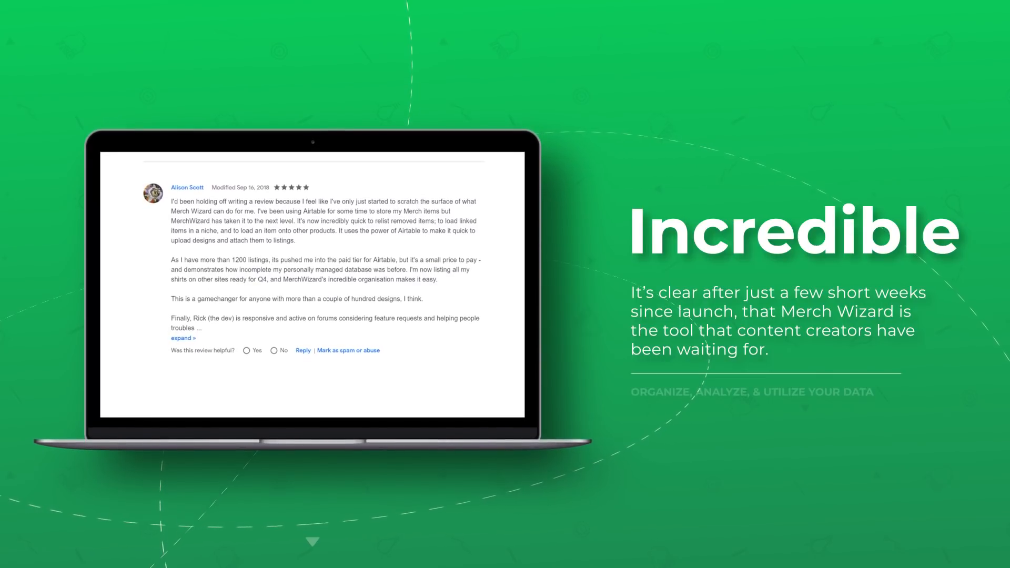
scroll("down", 3)
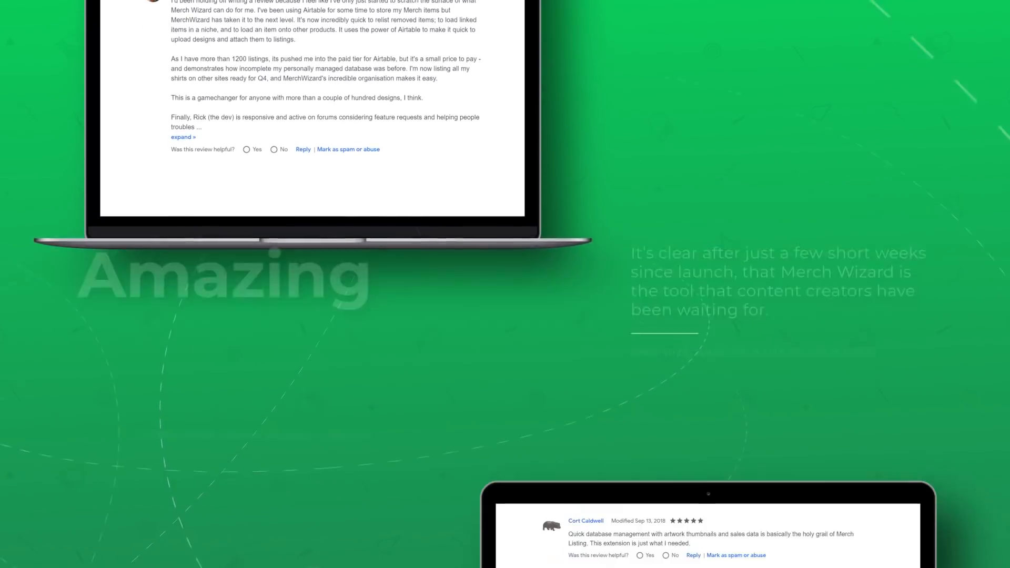
scroll("down", 3)
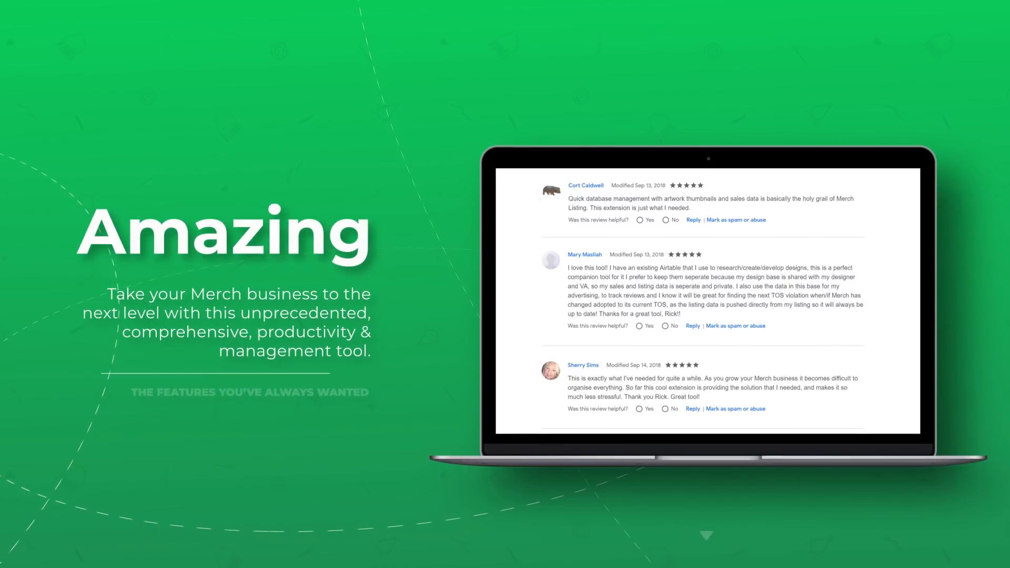
scroll("down", 3)
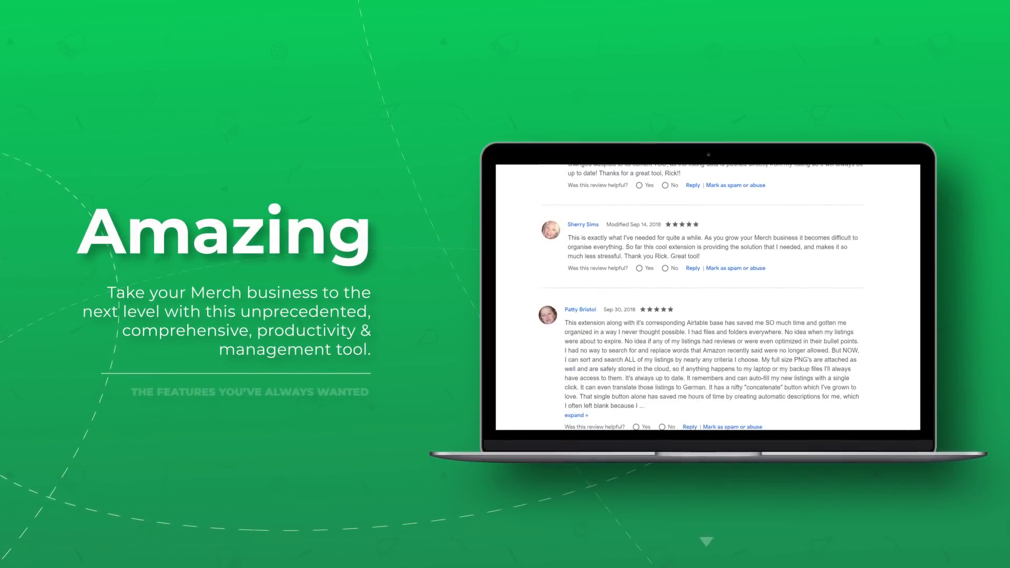
scroll("down", 3)
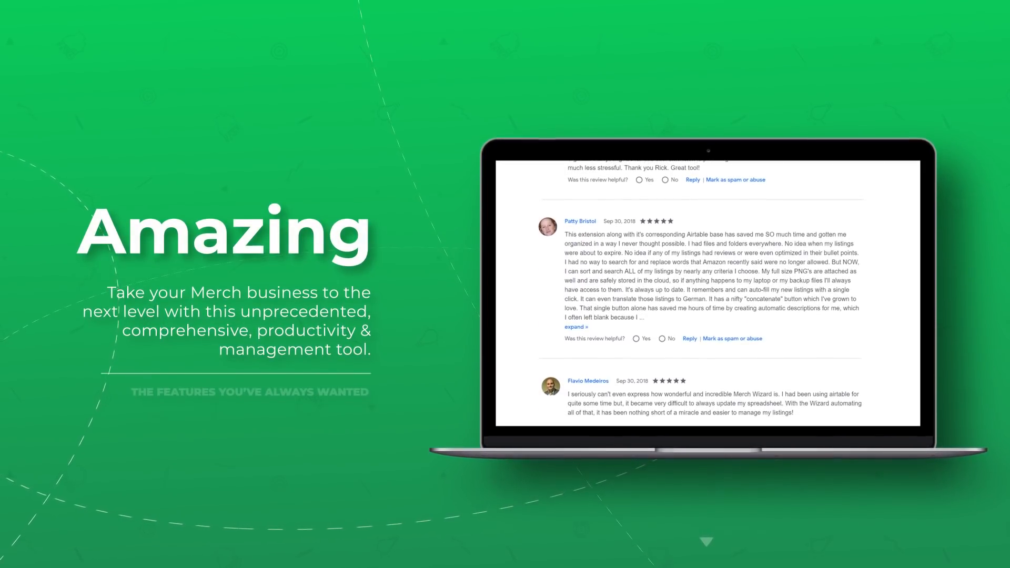
scroll("down", 3)
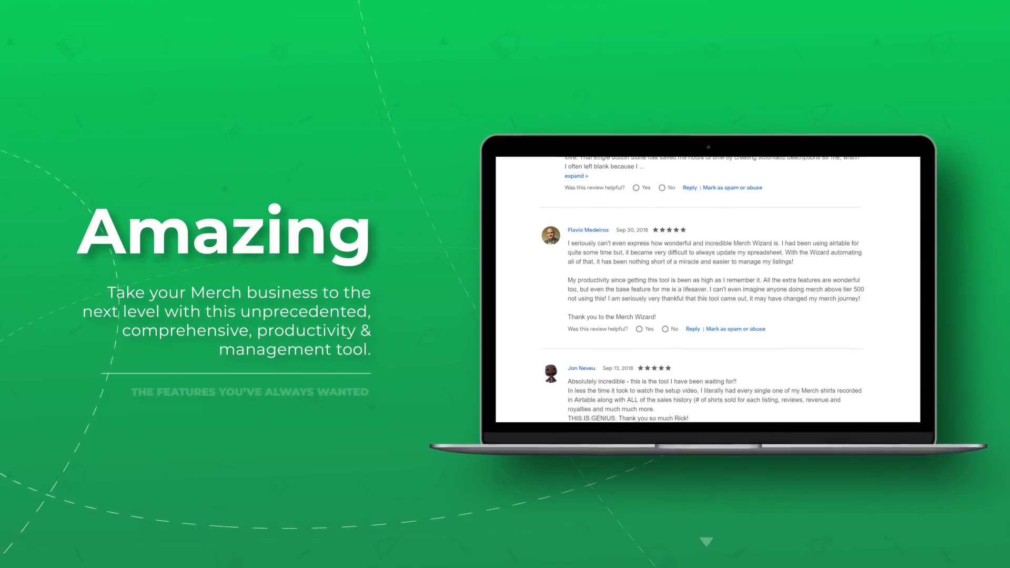
scroll("down", 3)
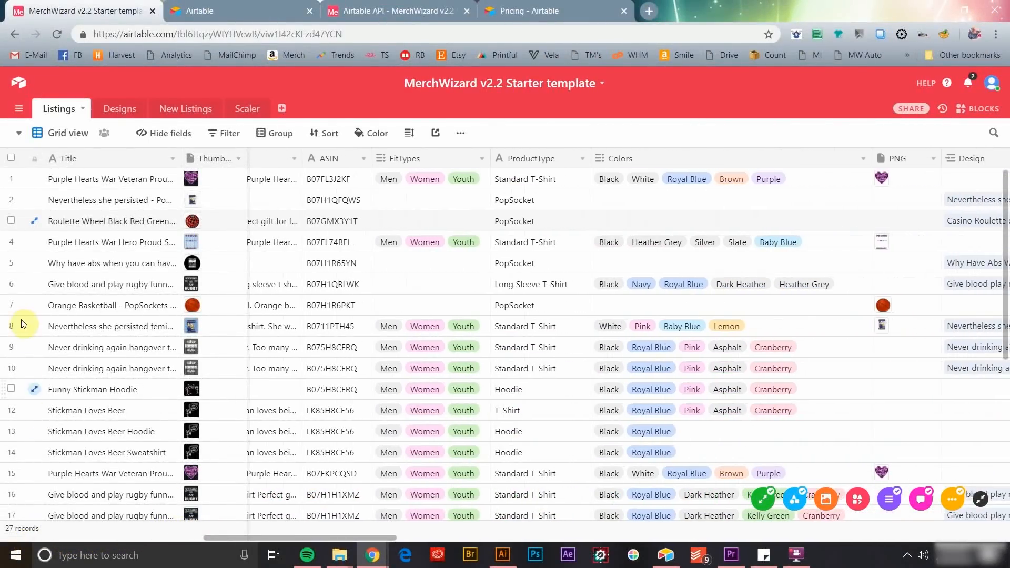
left_click(194, 263)
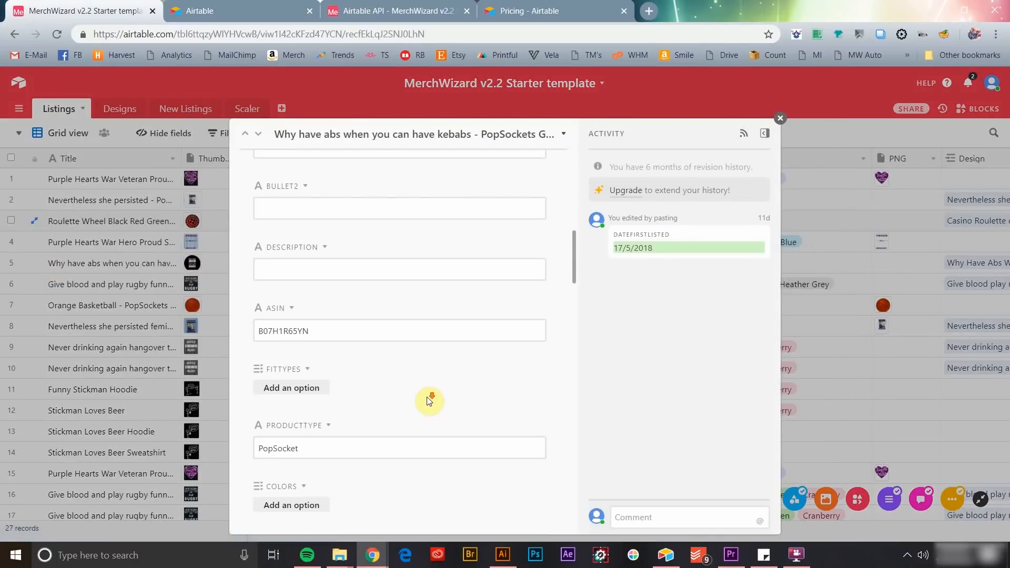
left_click(781, 118)
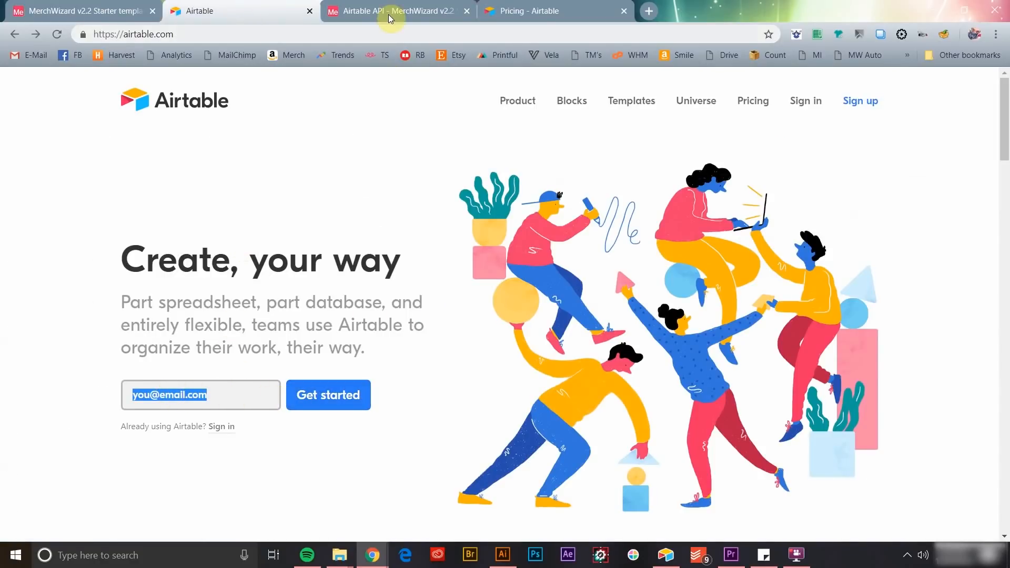
Save 'My New Base' with its pasted API key in Merch Wizard and make it current.
left_click(397, 11)
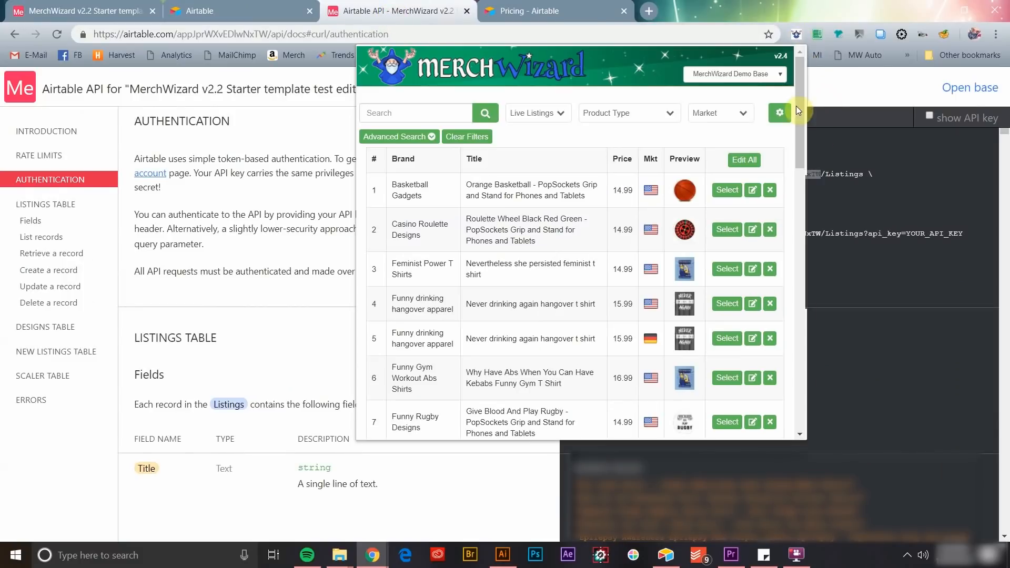
left_click(780, 113)
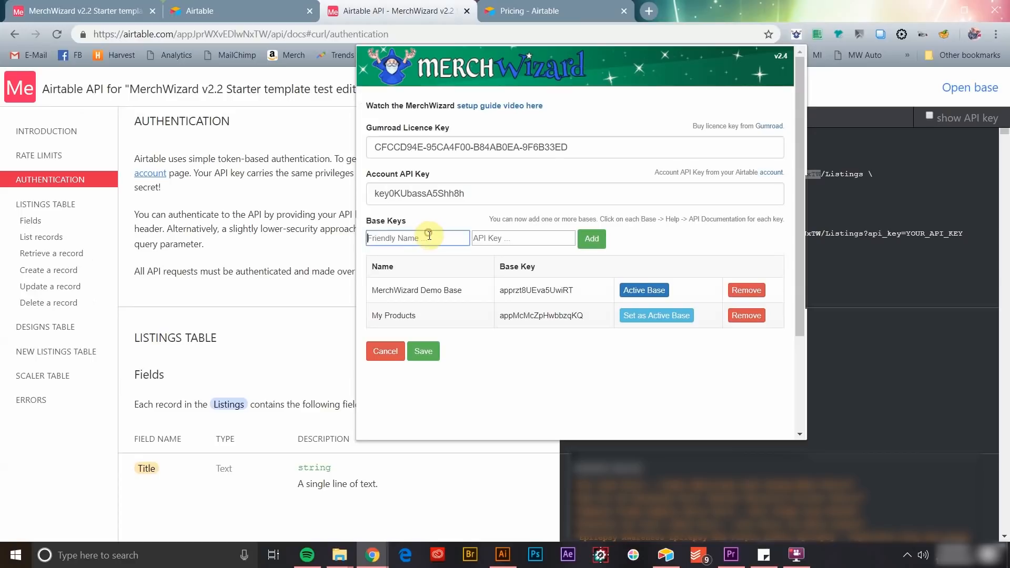
type("My New")
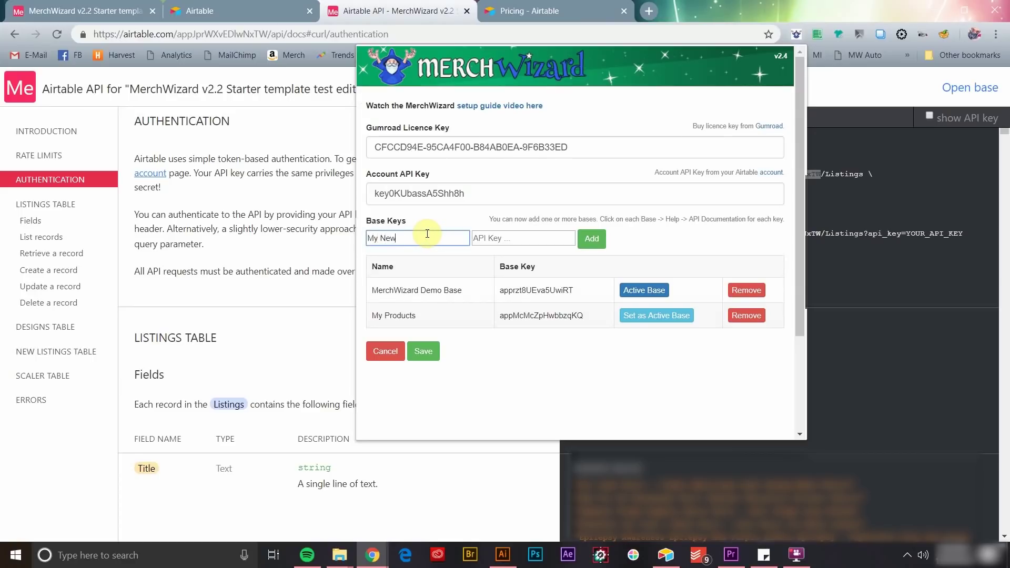
type("Base")
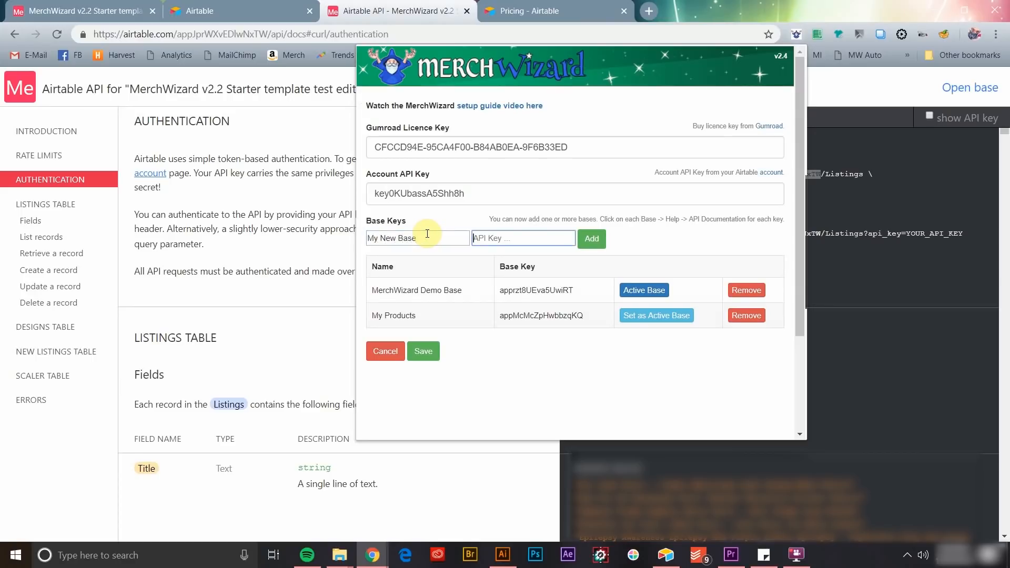
right_click(523, 238)
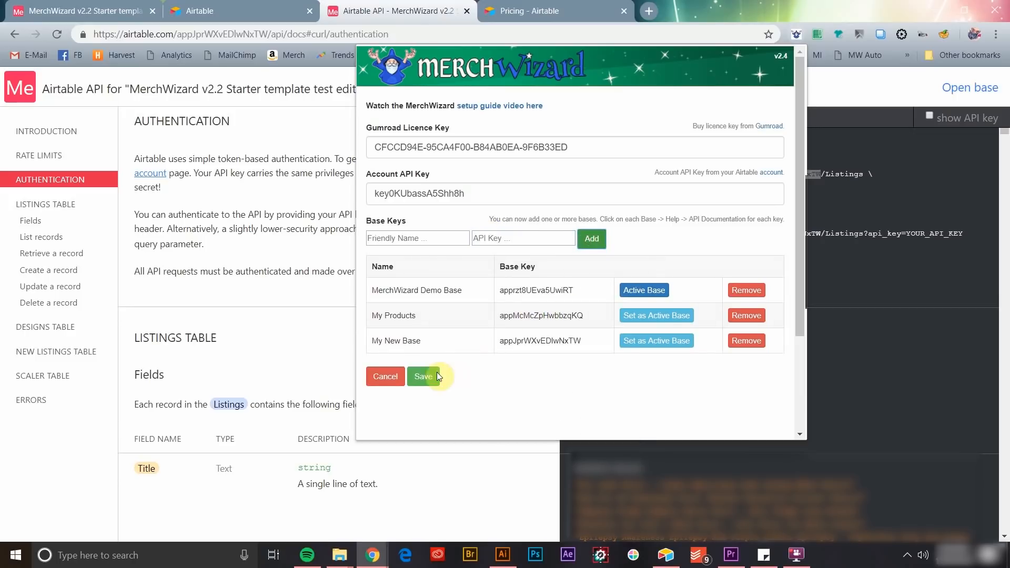
left_click(423, 376)
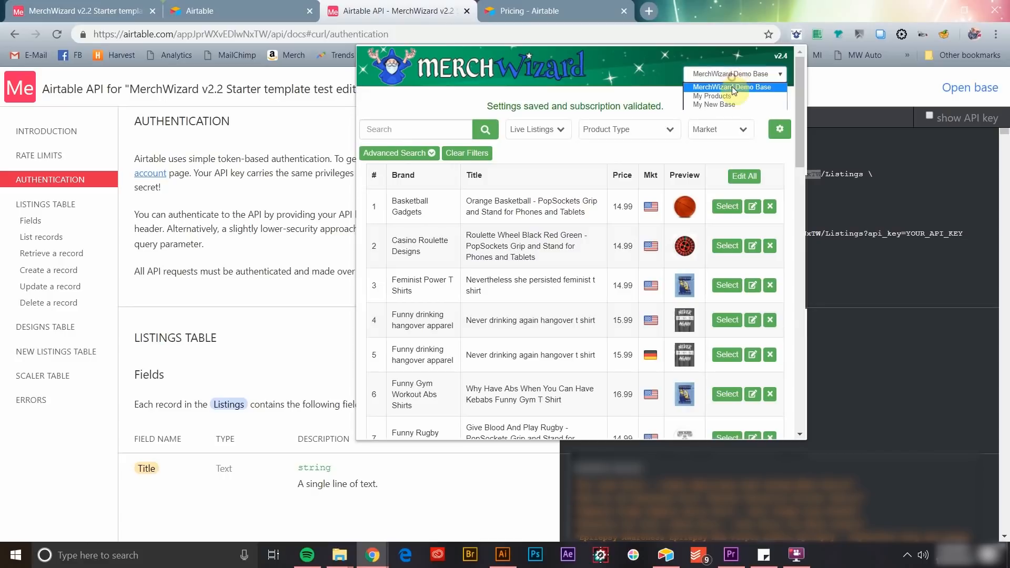
left_click(714, 104)
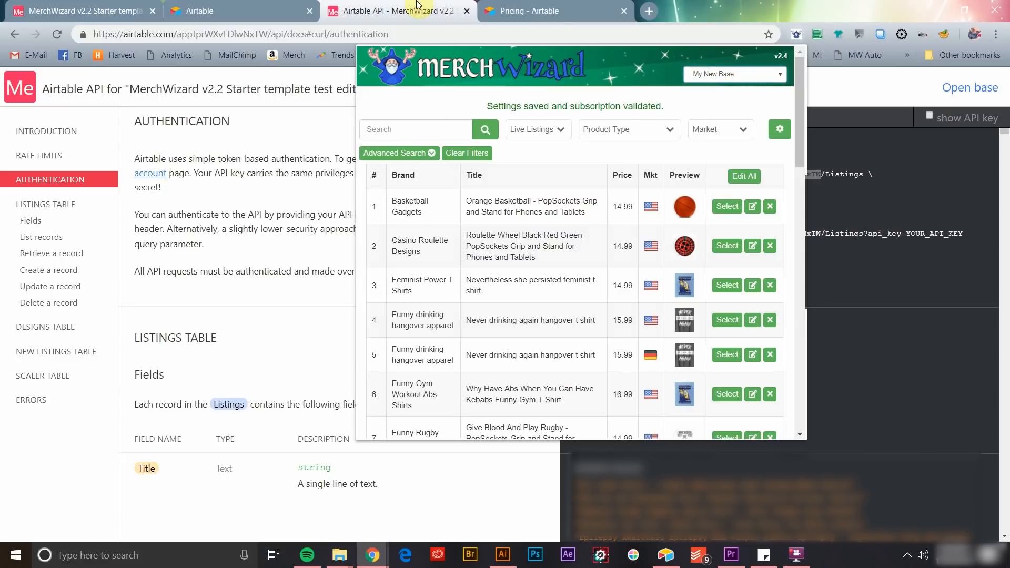
left_click(554, 11)
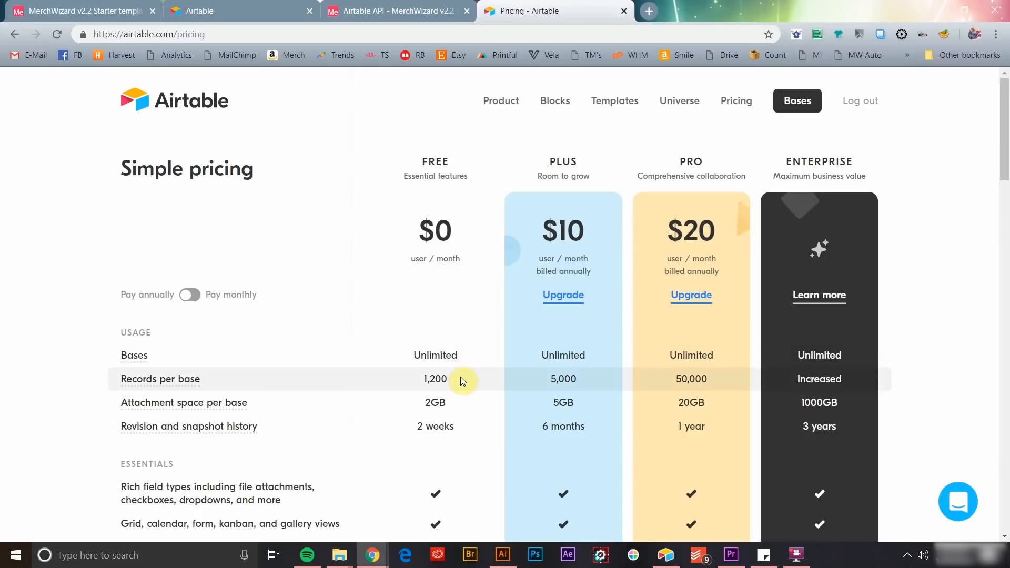
Highlight the PLUS plan's 5,000 records limit, then read the Listings table field descriptions.
double_click(436, 379)
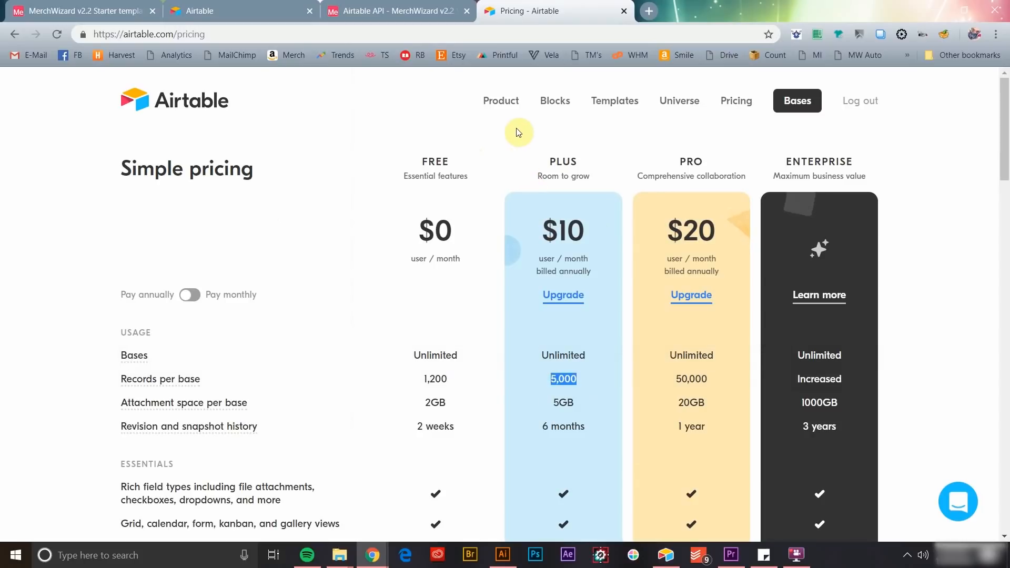
left_click(396, 11)
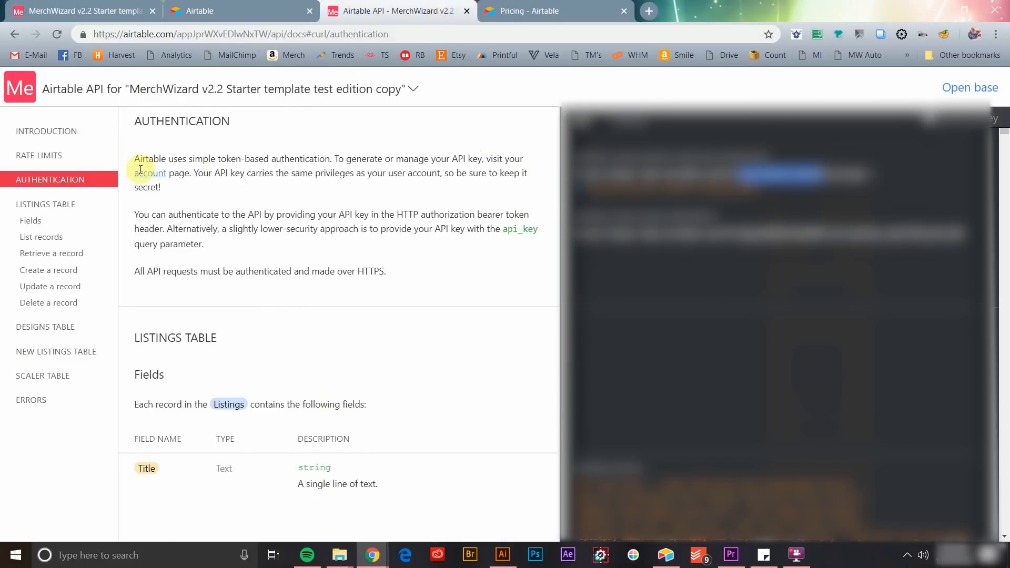
left_click(31, 220)
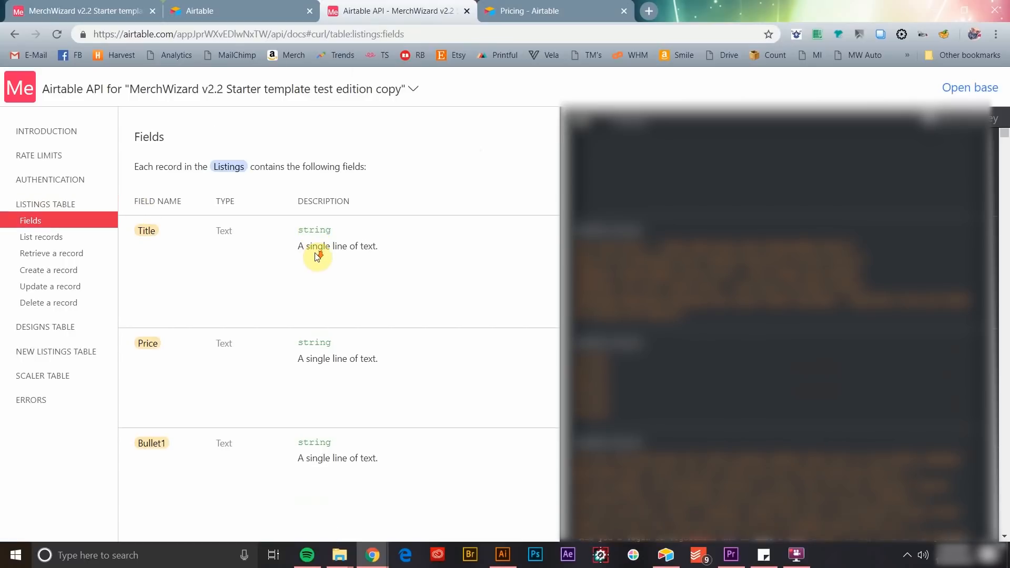
scroll("down", 3)
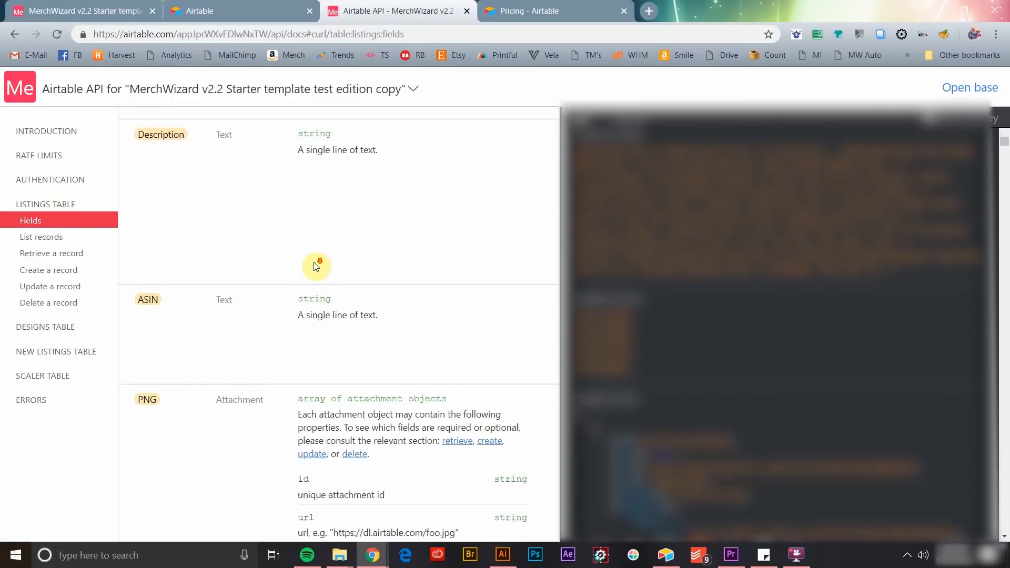
scroll("down", 3)
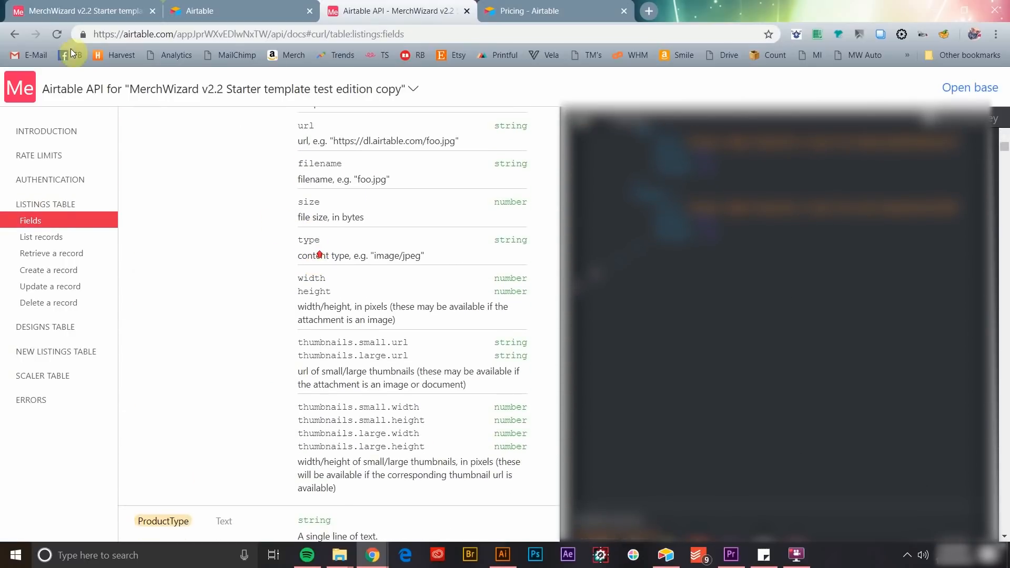
left_click(84, 11)
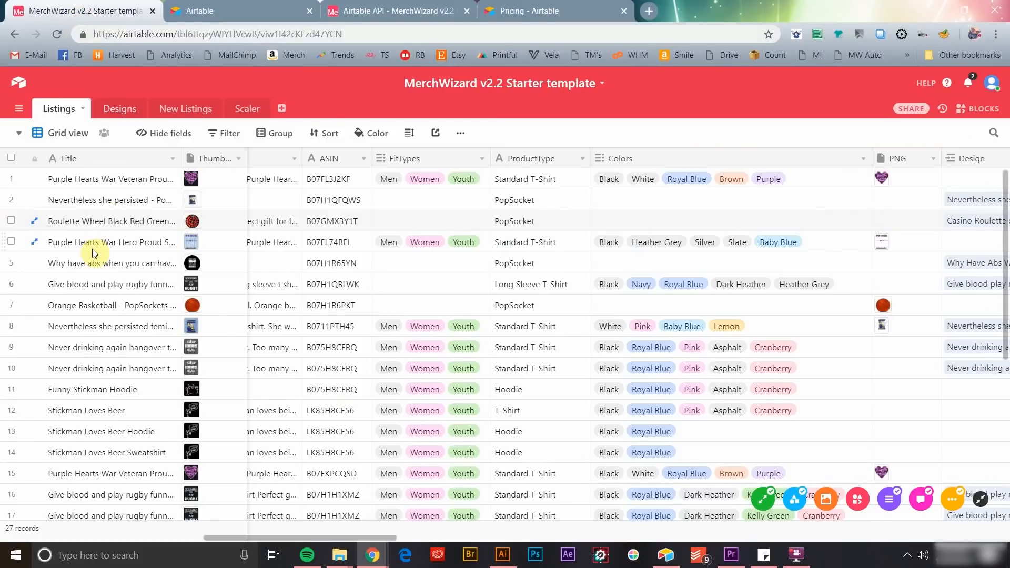
scroll("down", 3)
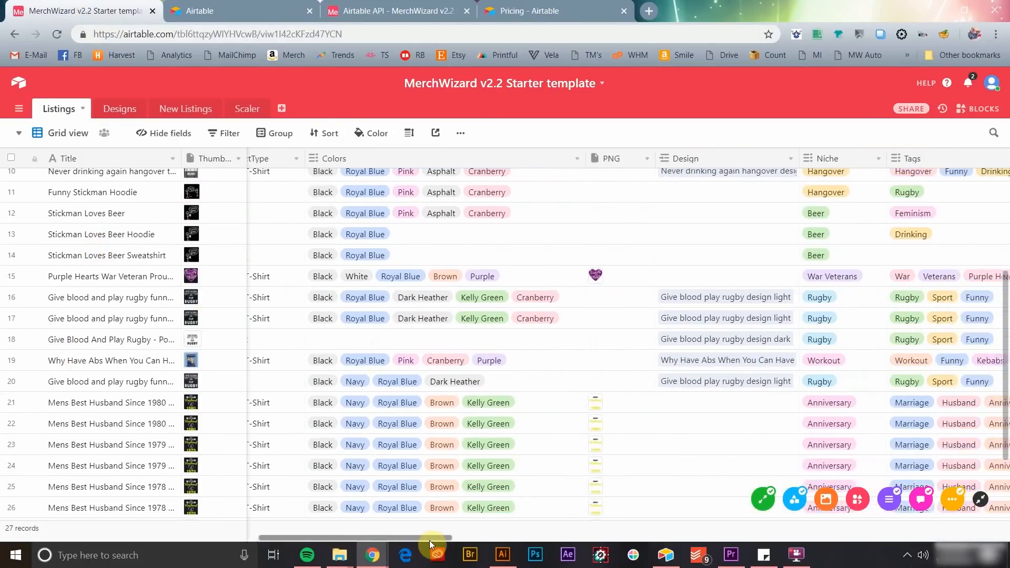
scroll("right", 3)
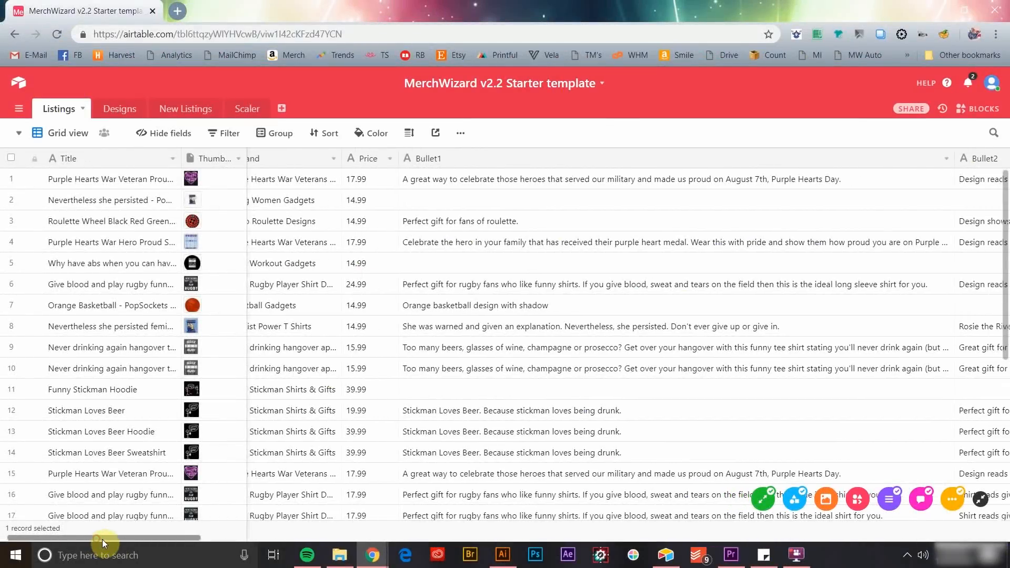
scroll("right", 3)
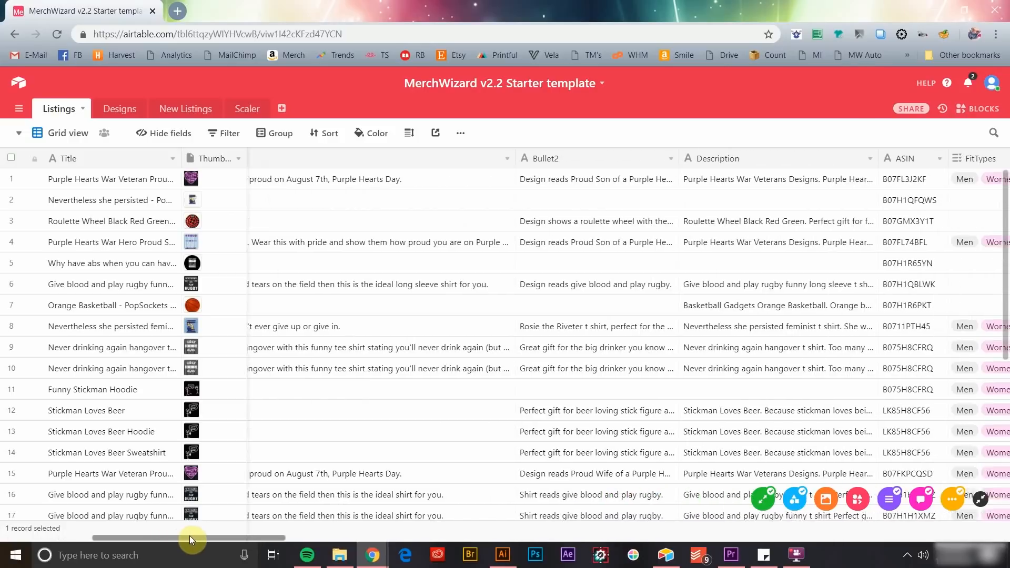
scroll("right", 3)
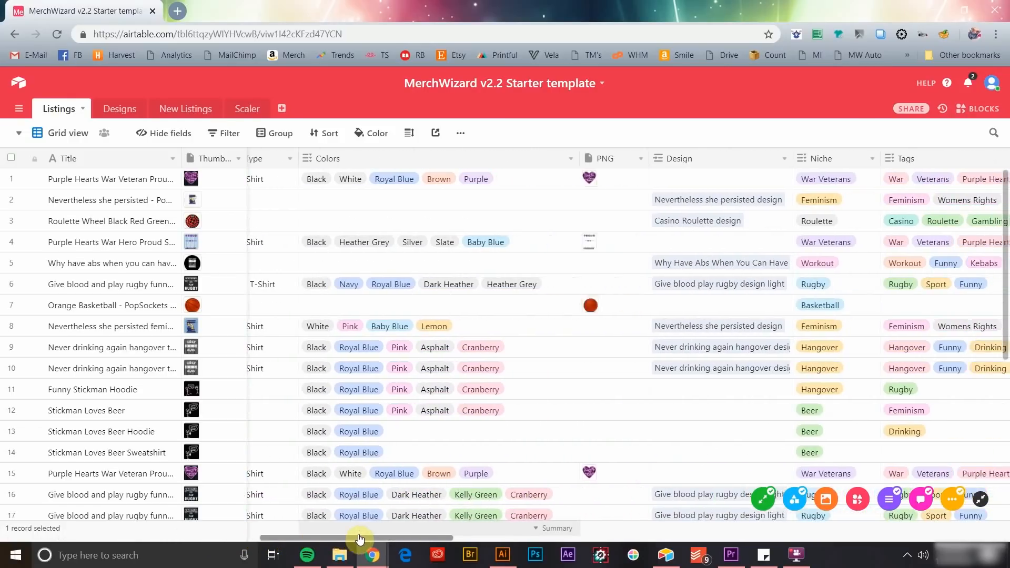
scroll("right", 3)
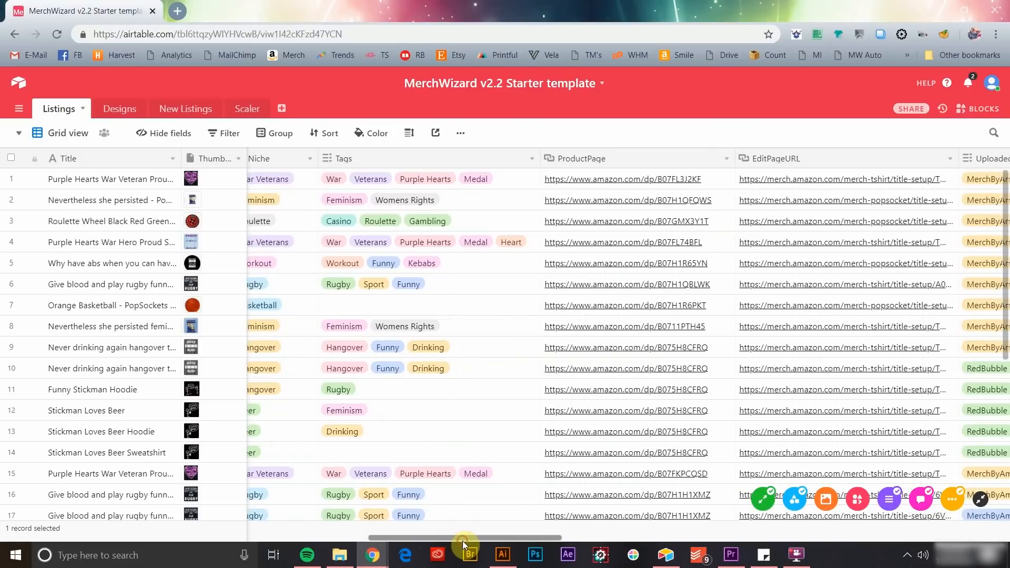
mouse_move(57, 341)
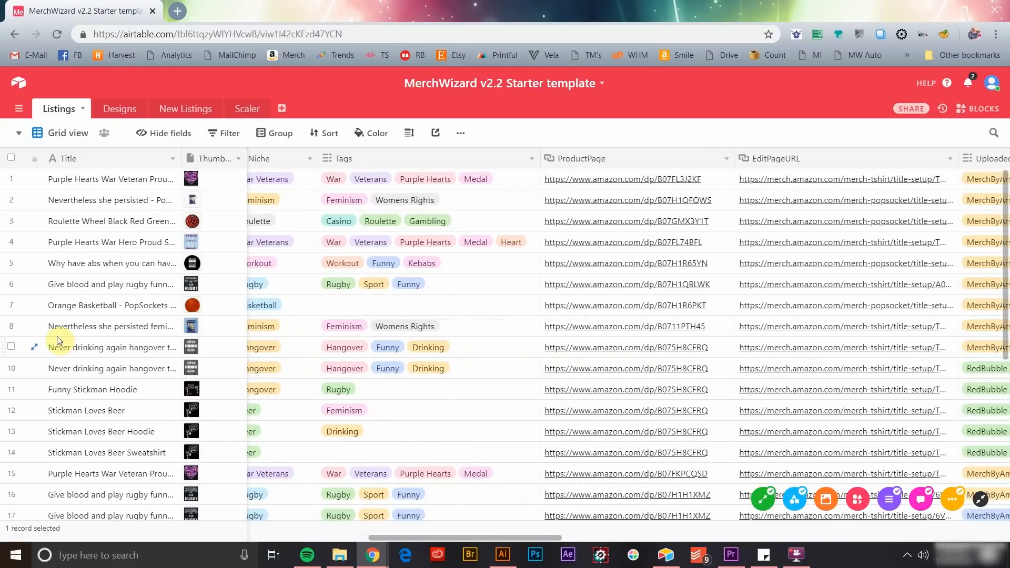
left_click(34, 347)
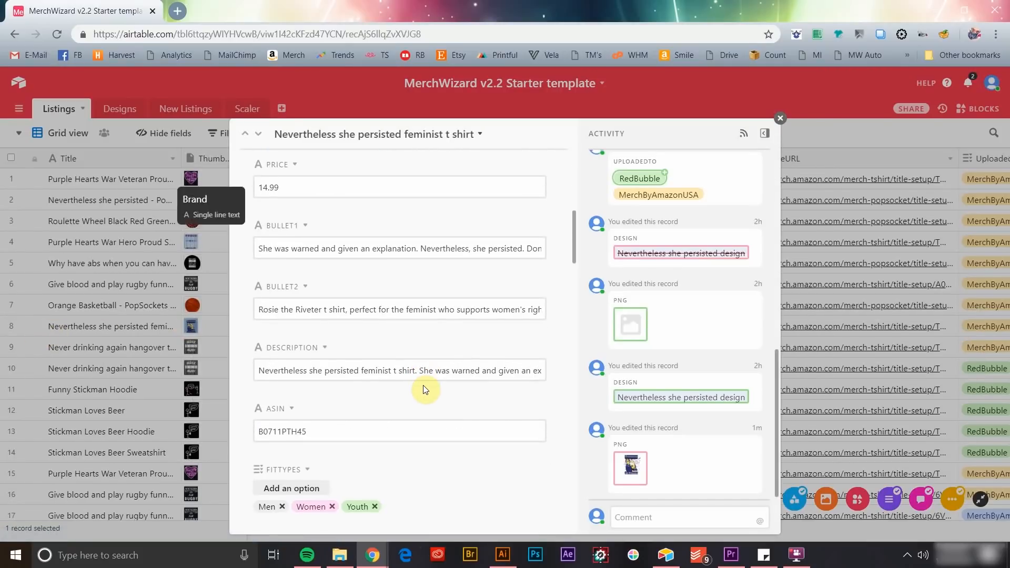
scroll("down", 3)
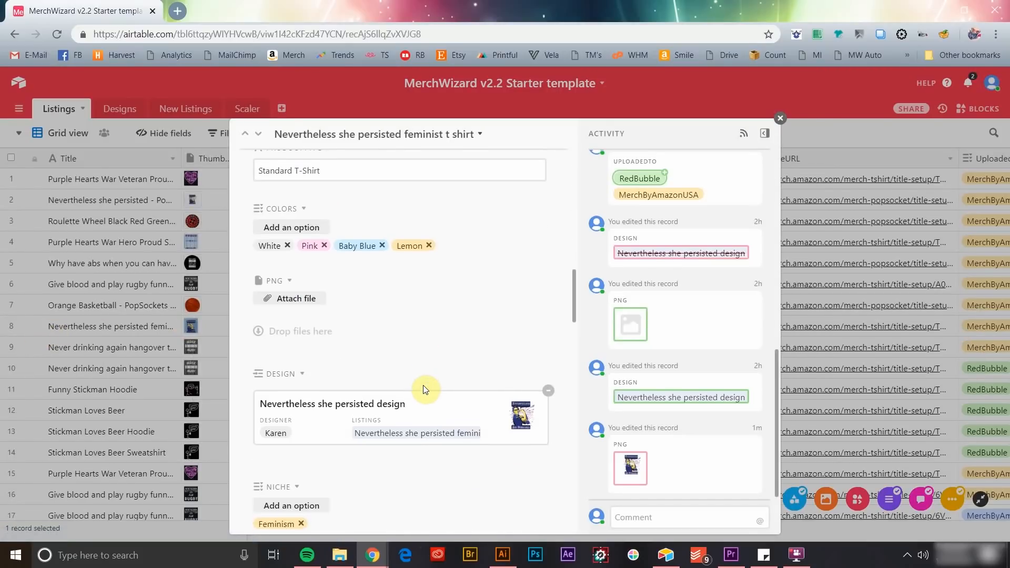
scroll("down", 3)
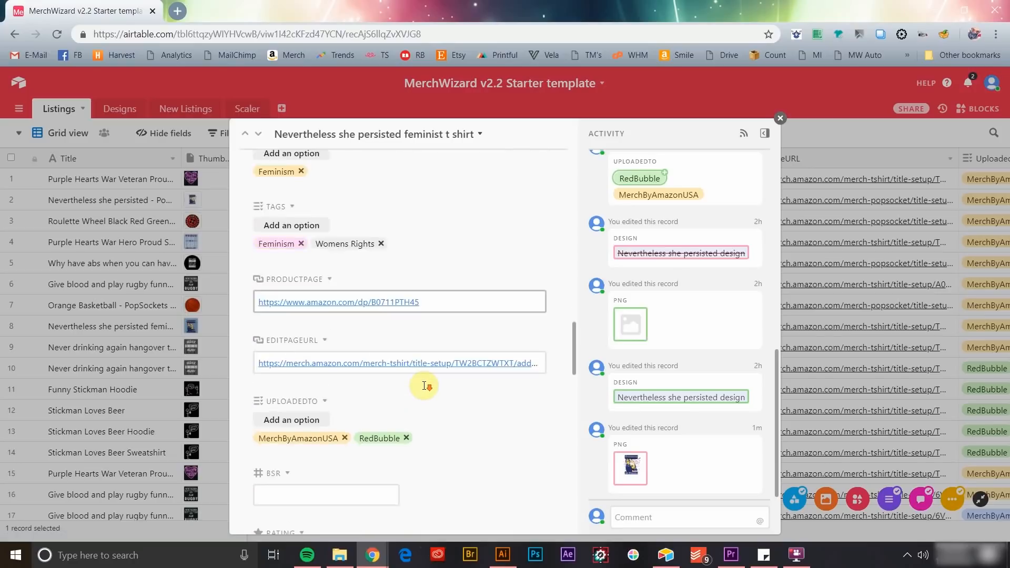
scroll("down", 3)
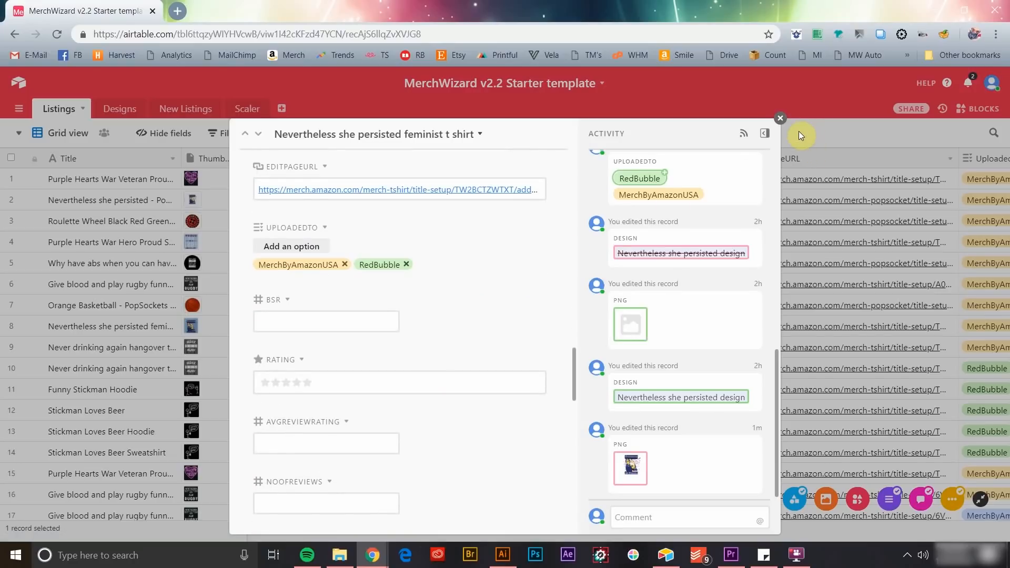
left_click(779, 118)
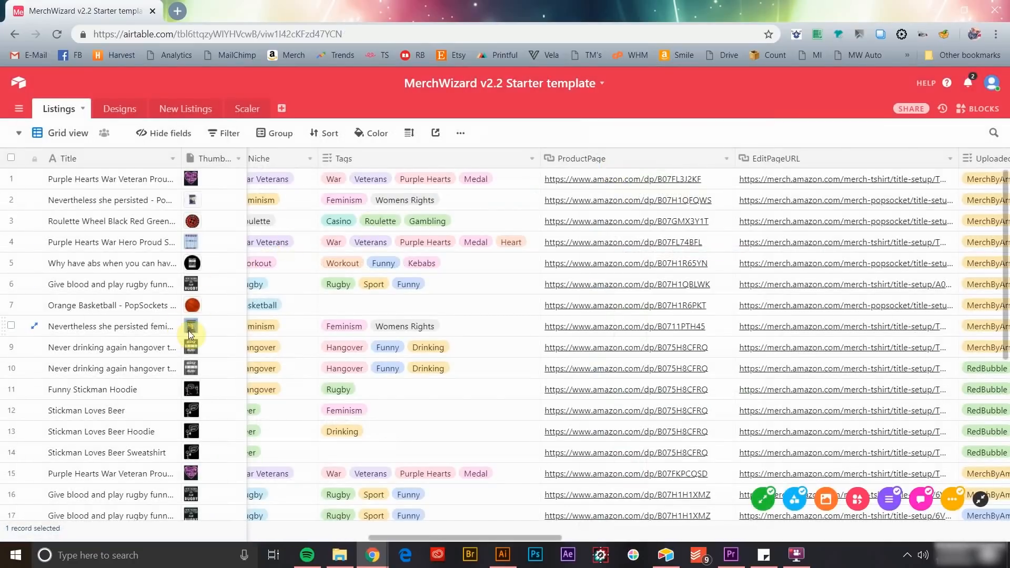
left_click(192, 326)
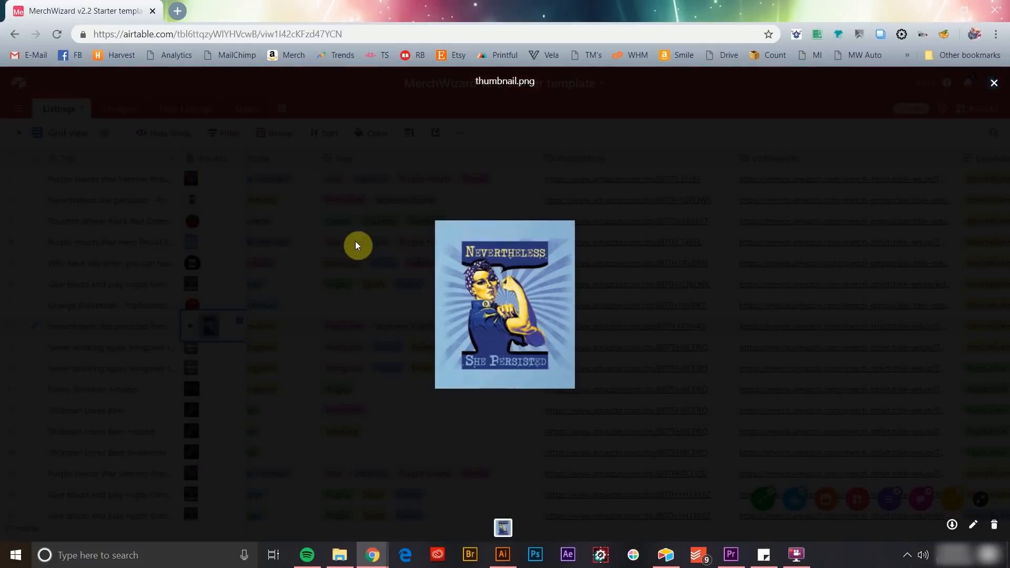
left_click(410, 133)
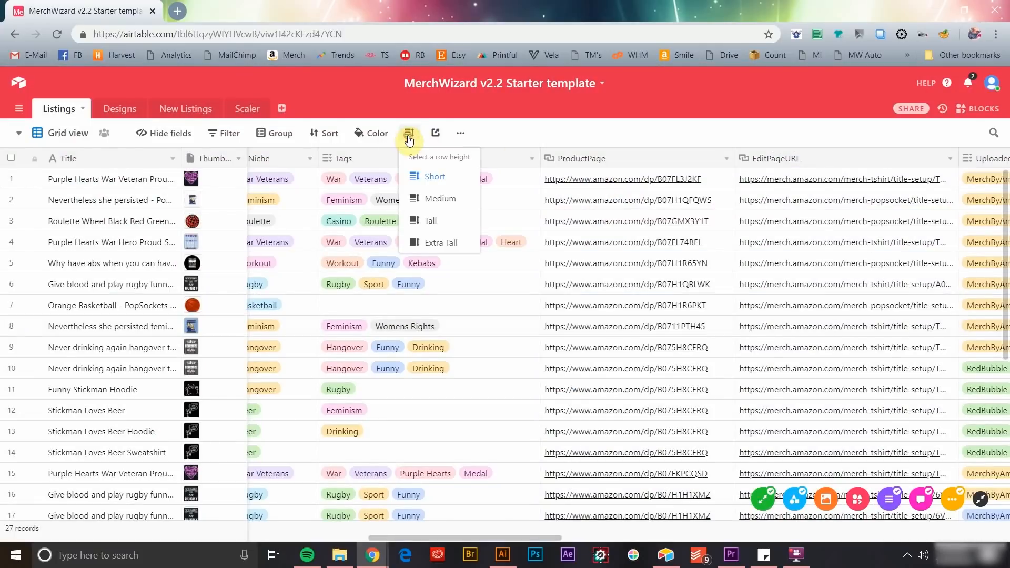
left_click(440, 199)
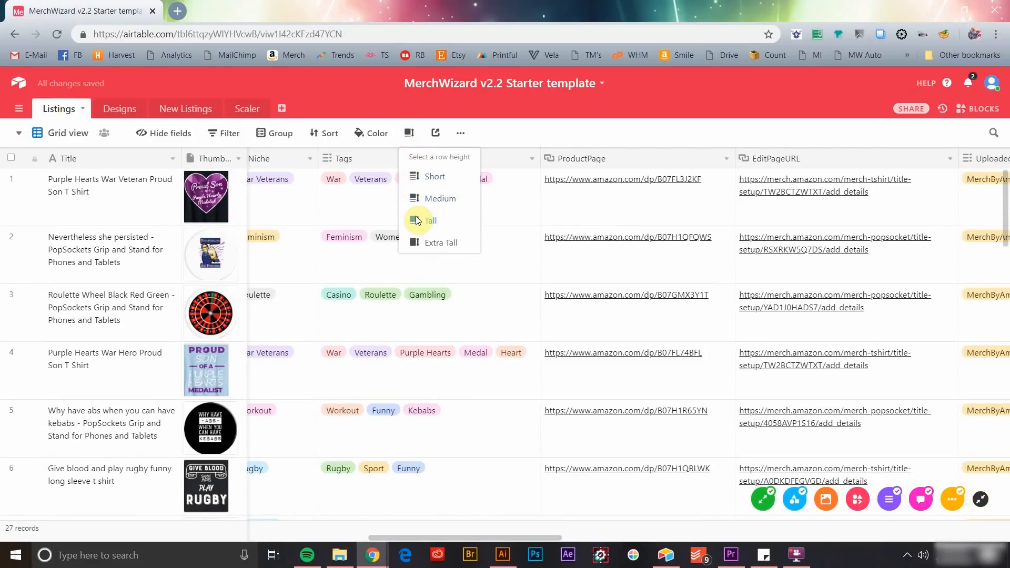
left_click(435, 176)
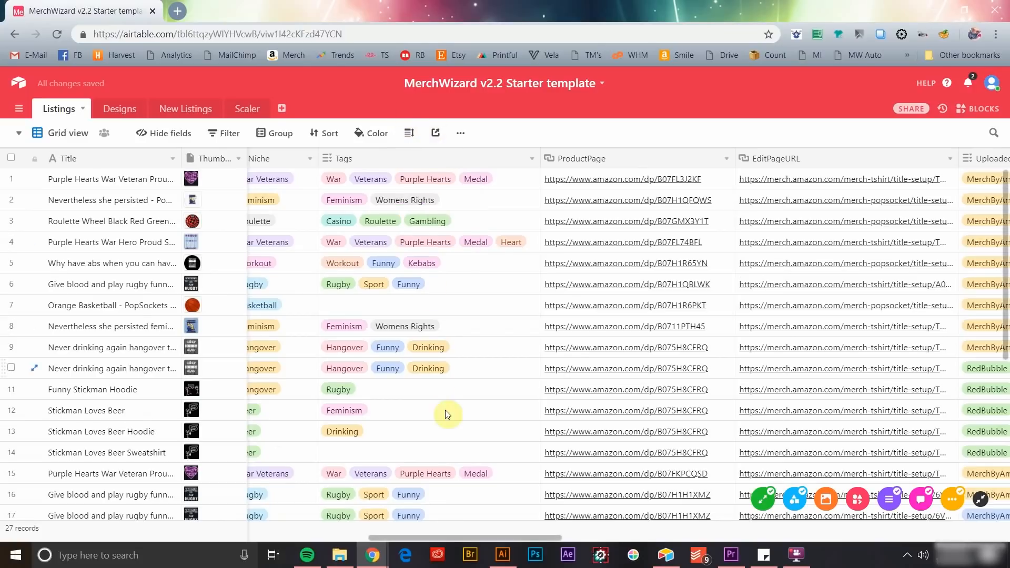
left_click(634, 200)
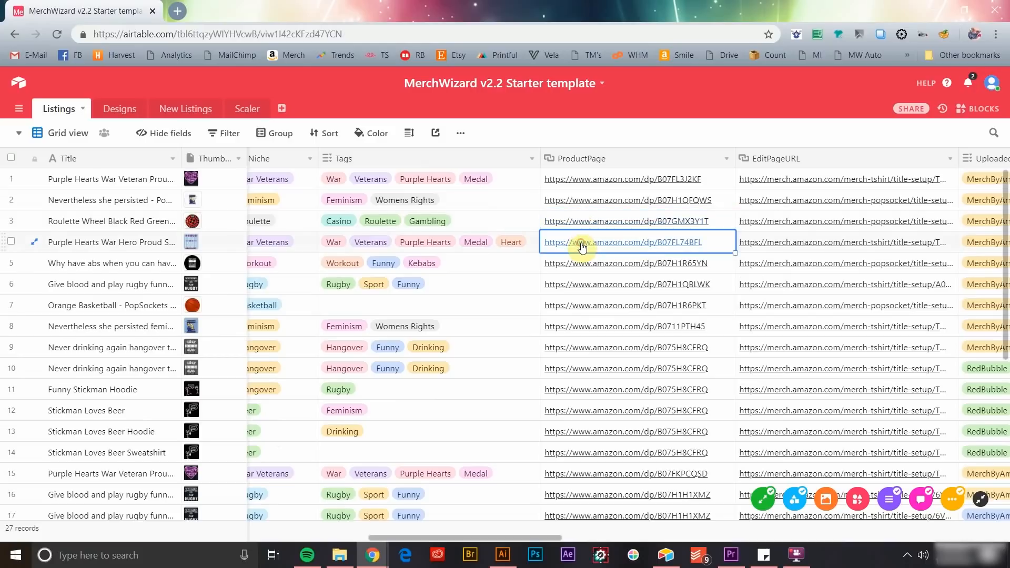
left_click(844, 200)
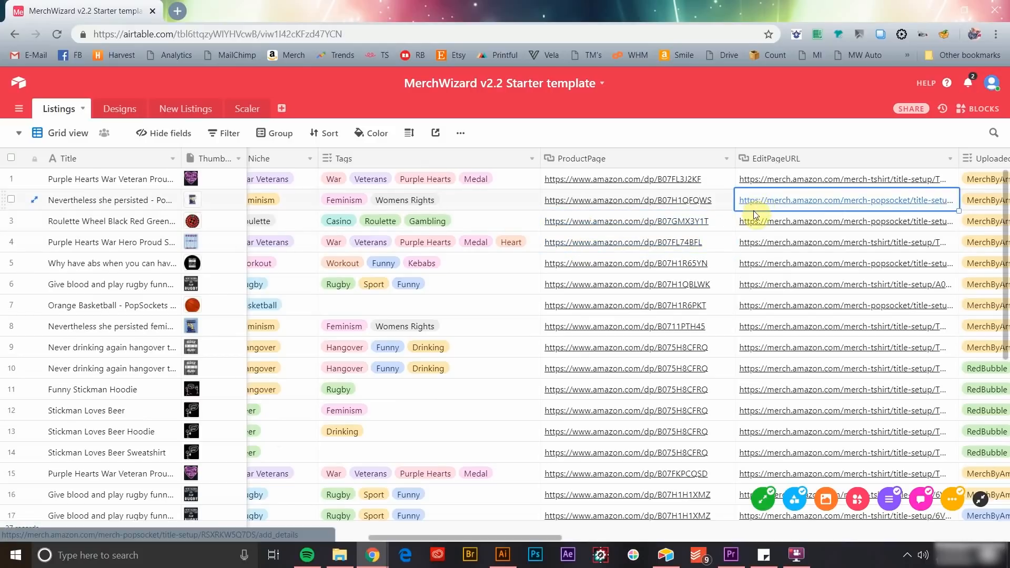
left_click(845, 221)
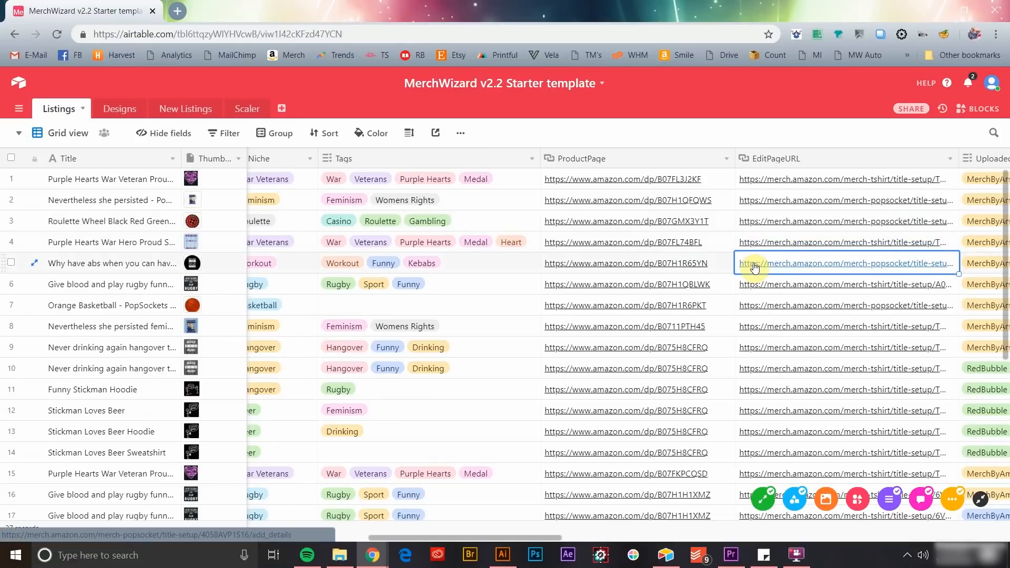
Select row 6's edit page link and scroll through sales, revenue, marketplace and brand columns.
left_click(844, 284)
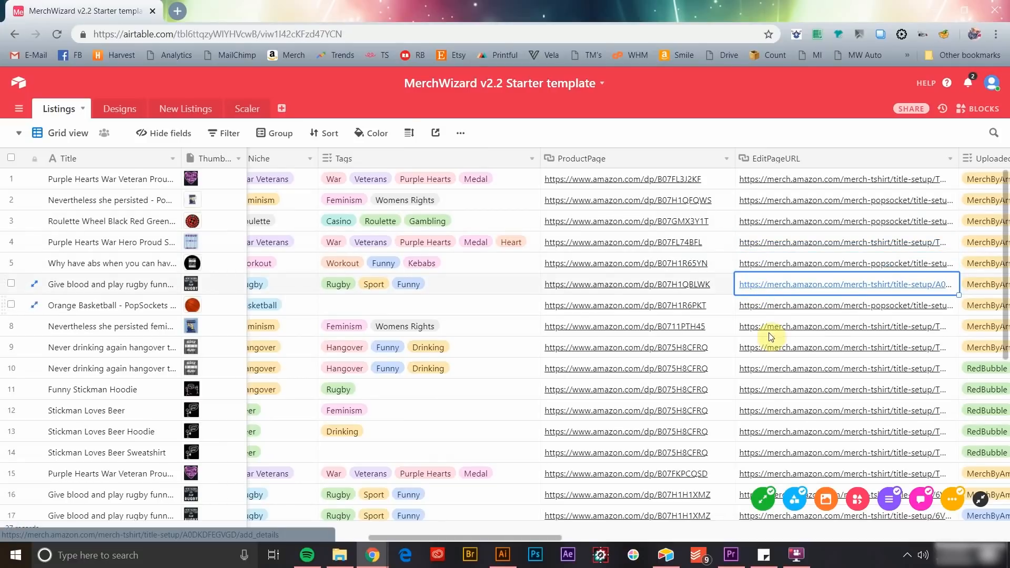
mouse_move(388, 540)
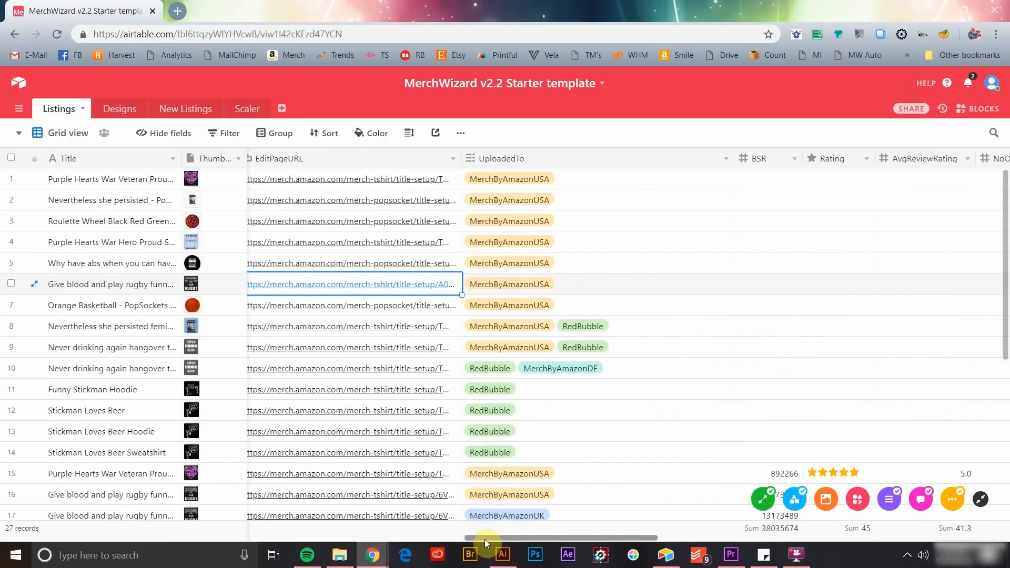
scroll("right", 3)
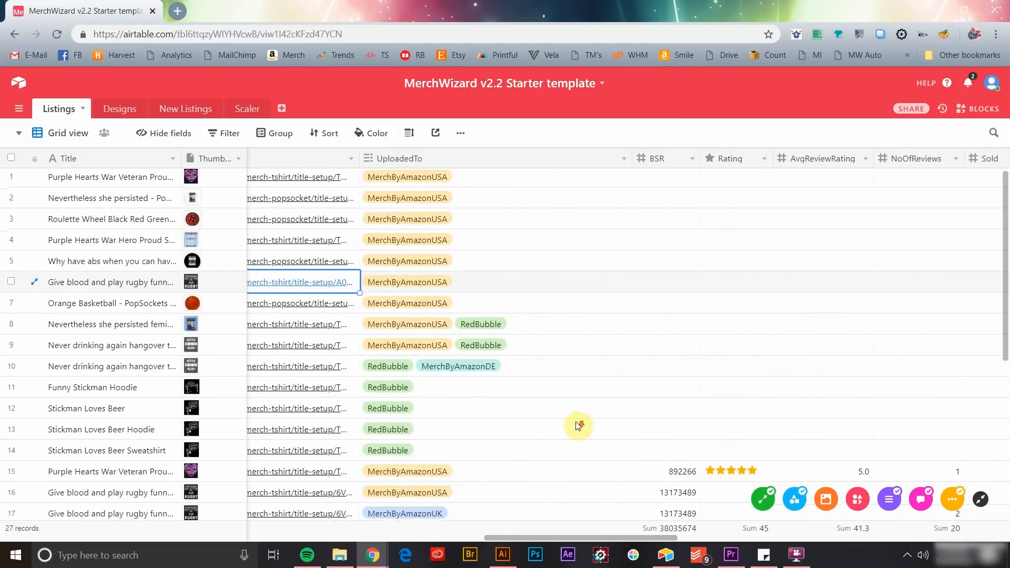
scroll("down", 3)
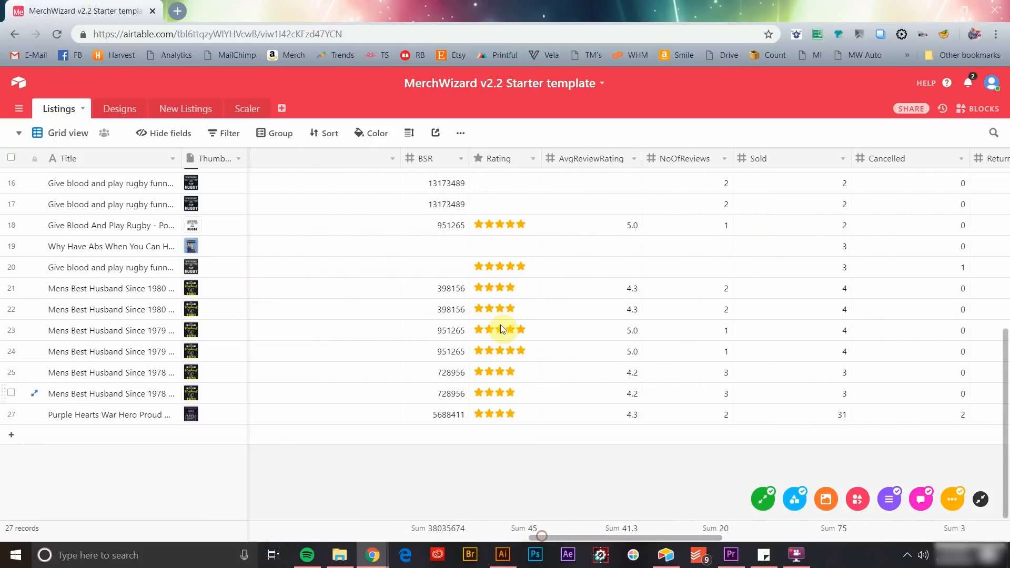
mouse_move(623, 226)
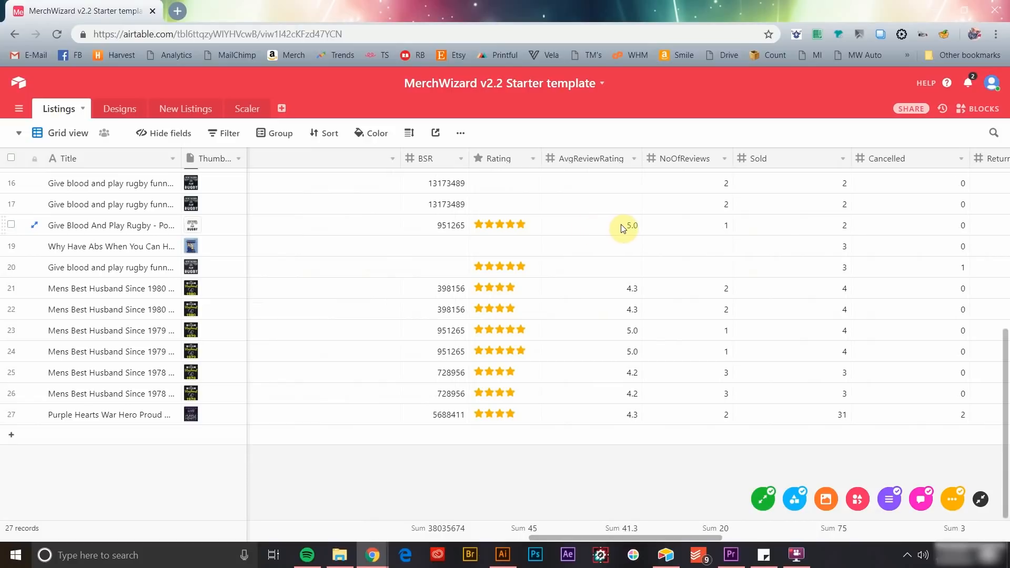
mouse_move(587, 489)
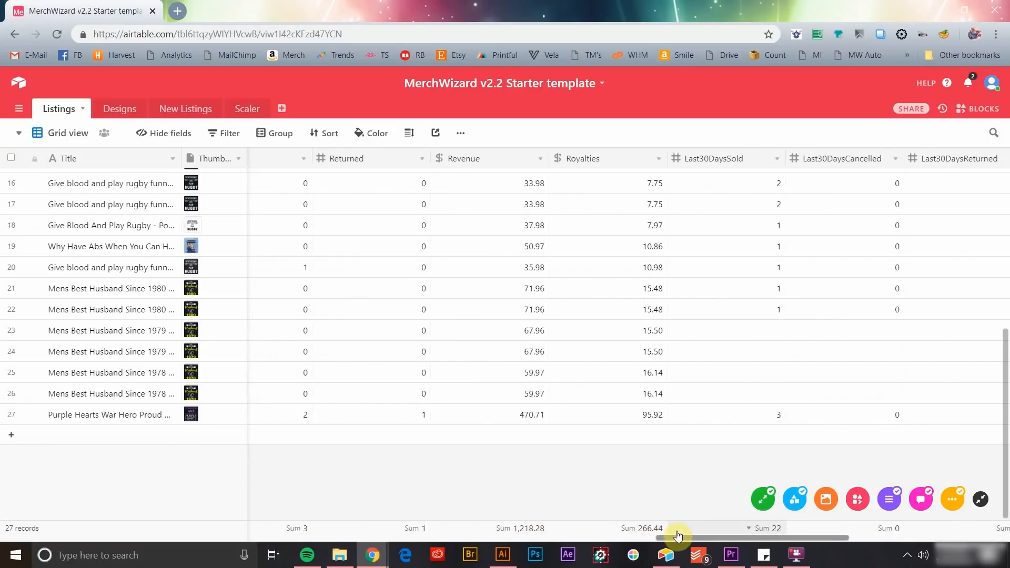
scroll("right", 3)
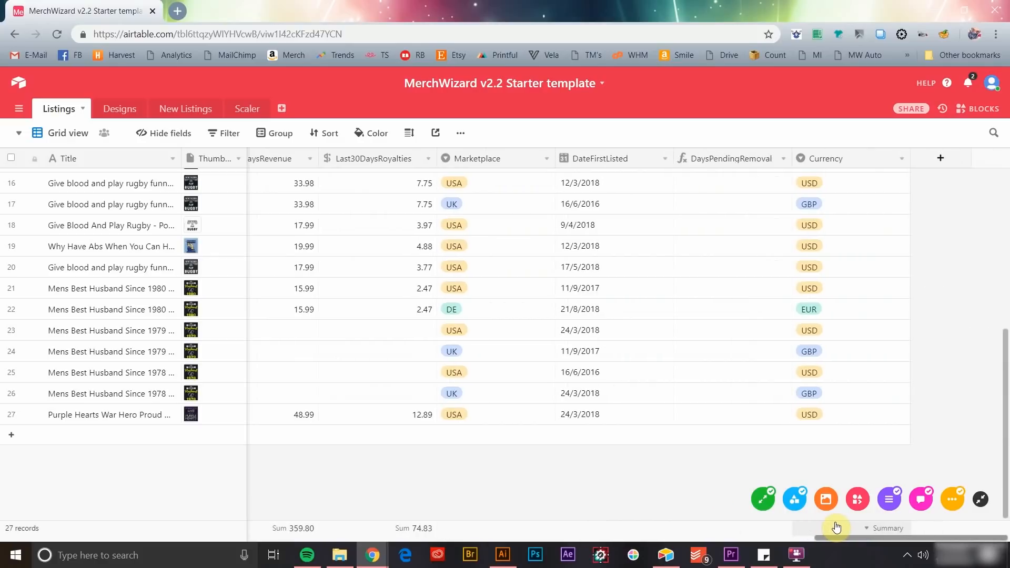
scroll("up", 3)
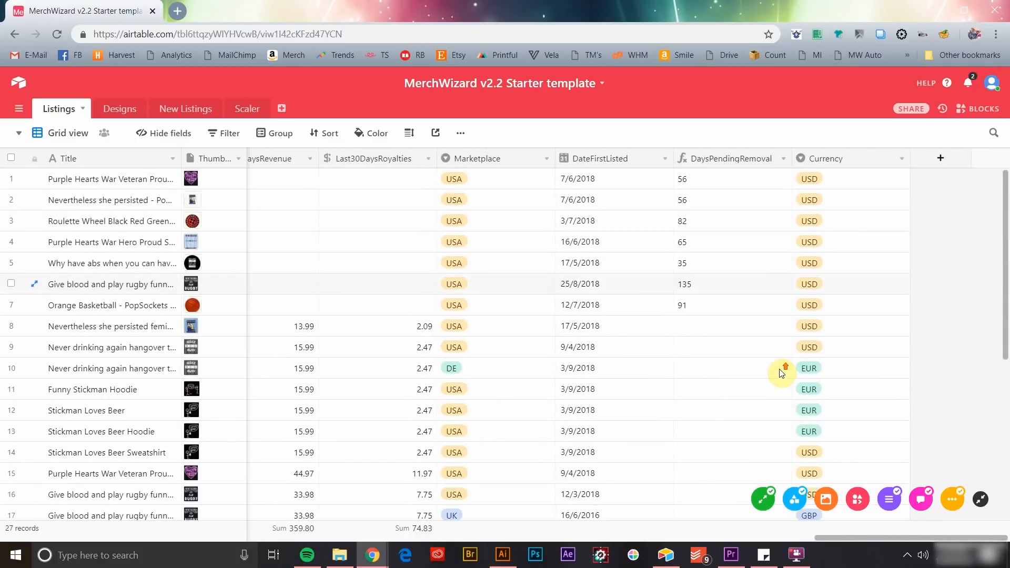
mouse_move(781, 410)
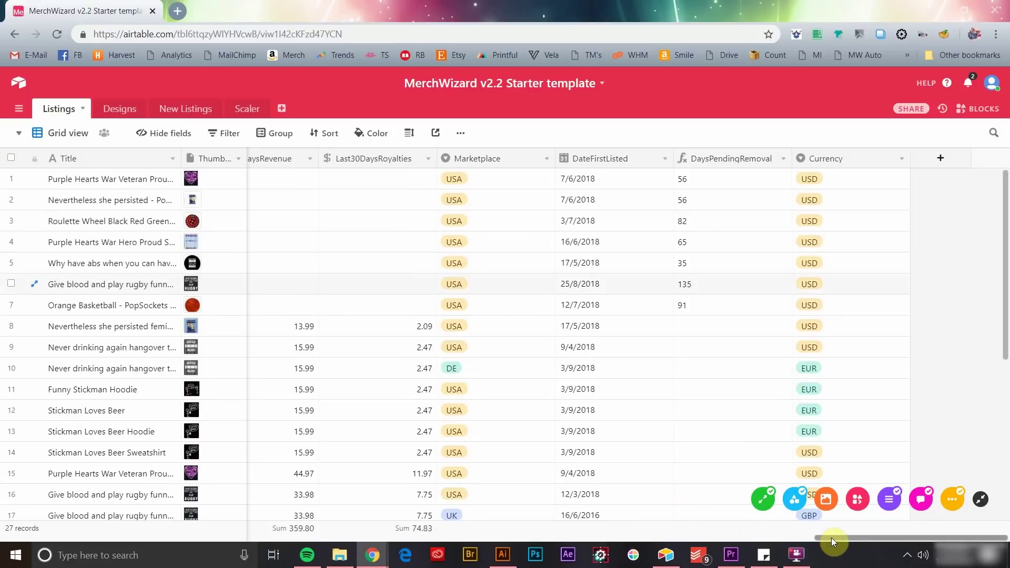
scroll("left", 3)
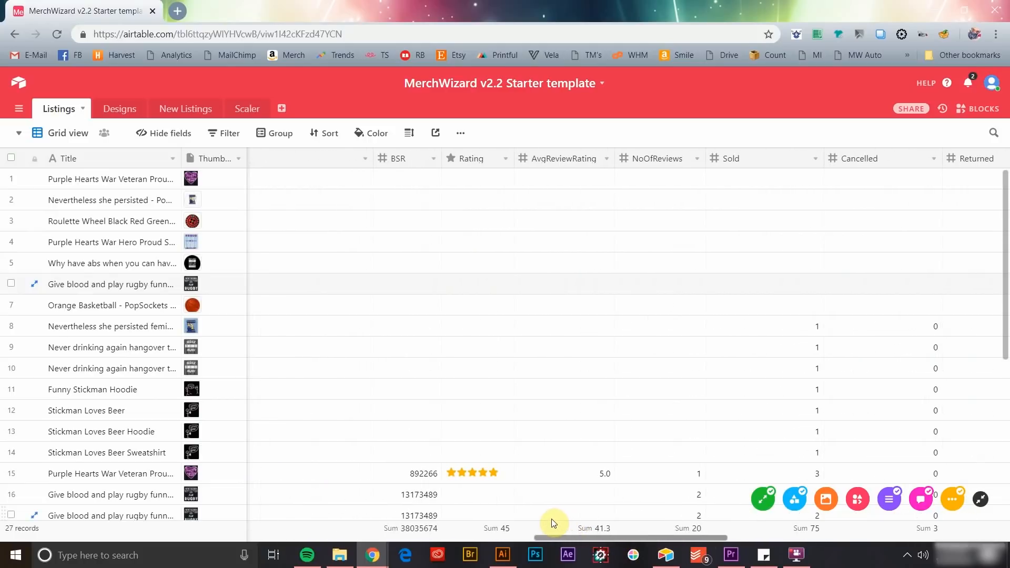
scroll("left", 3)
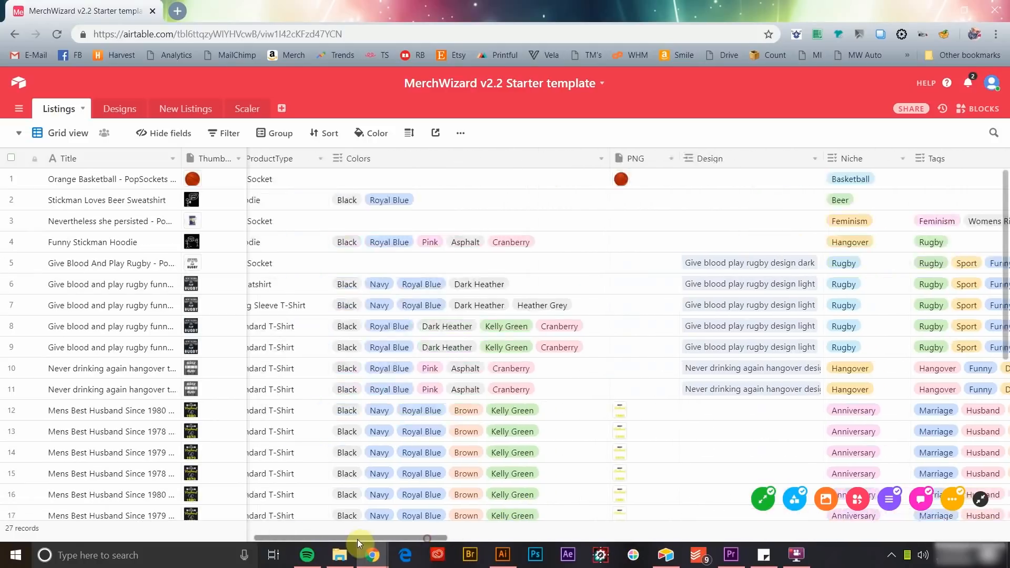
scroll("left", 3)
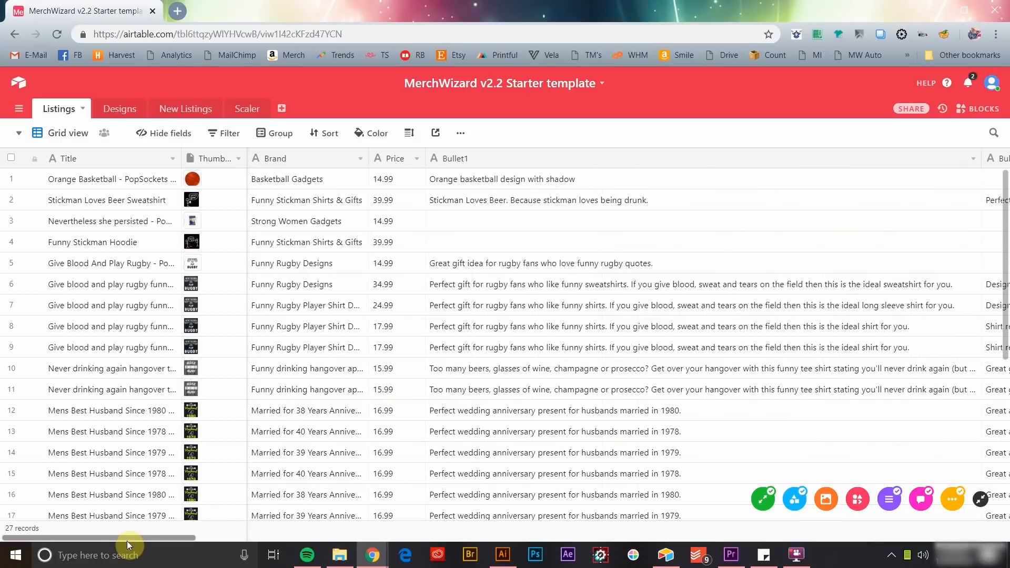
scroll("right", 3)
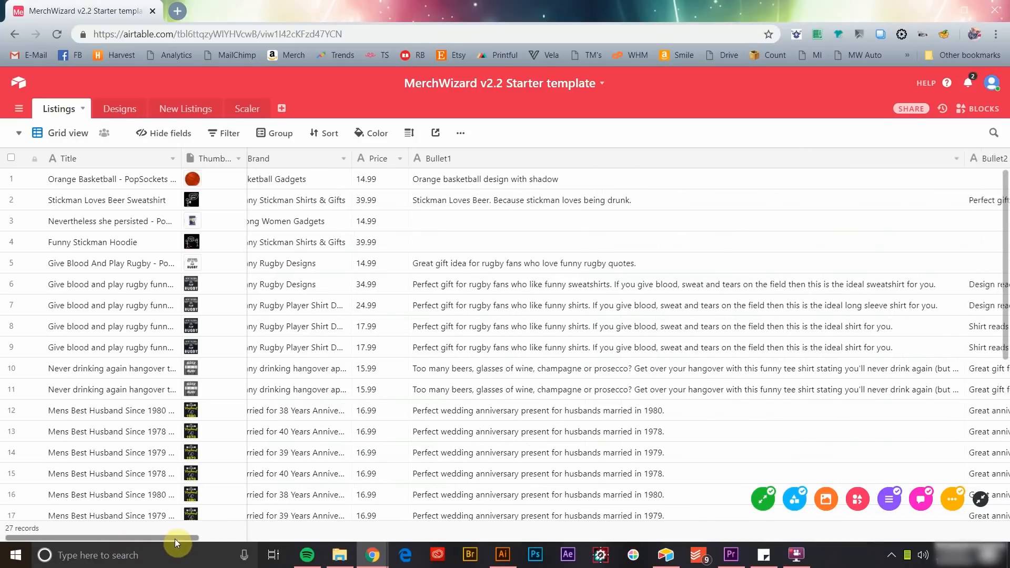
scroll("right", 3)
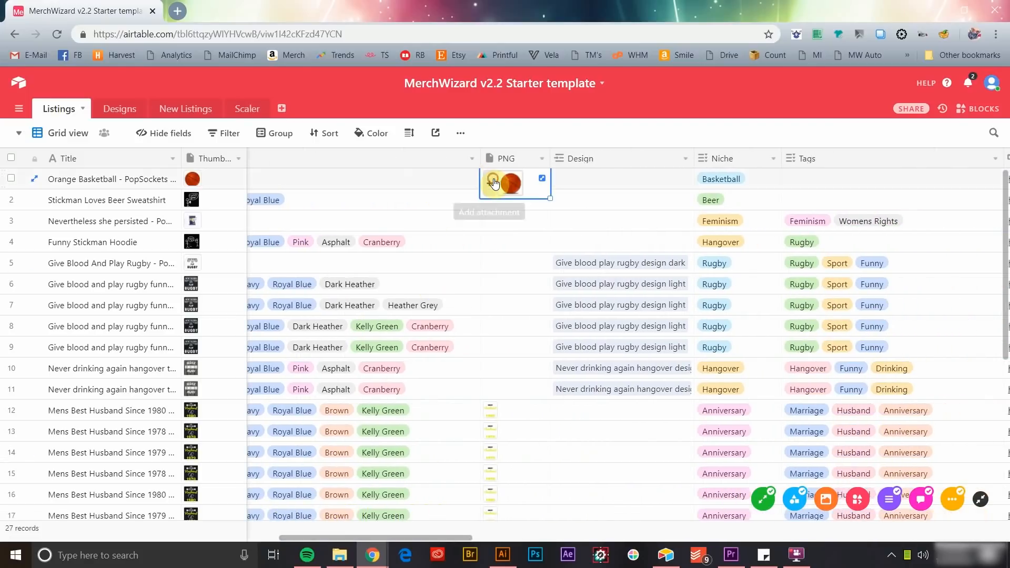
Preview the basketball image, finish the PopSockets PNG upload, close the record, and scroll down.
left_click(505, 185)
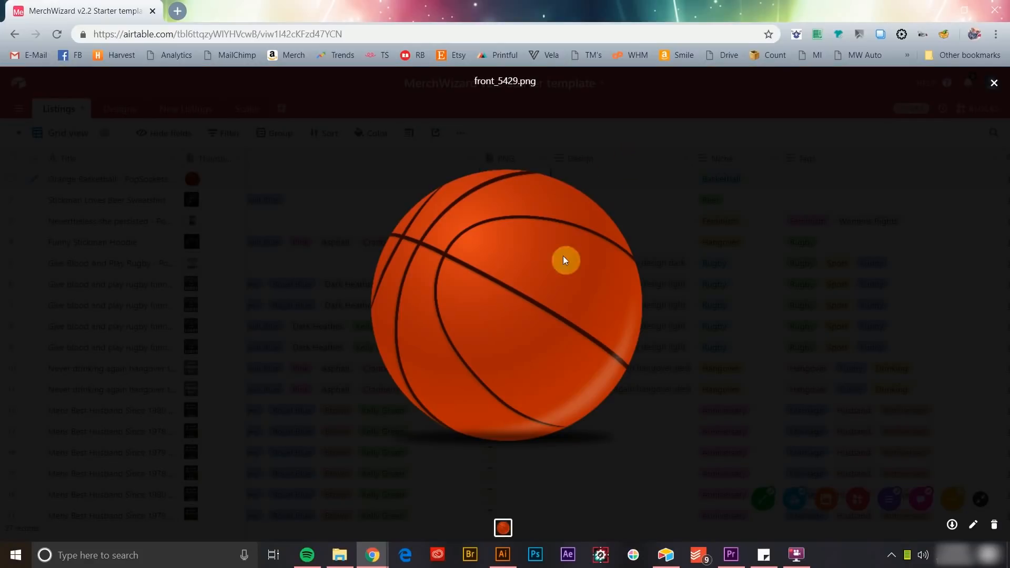
left_click(994, 82)
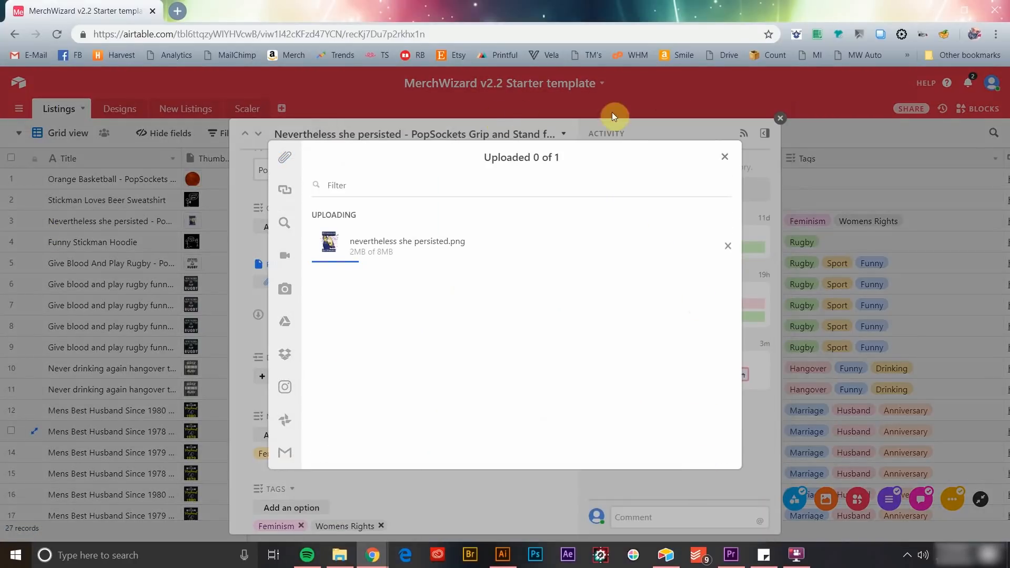
left_click(724, 157)
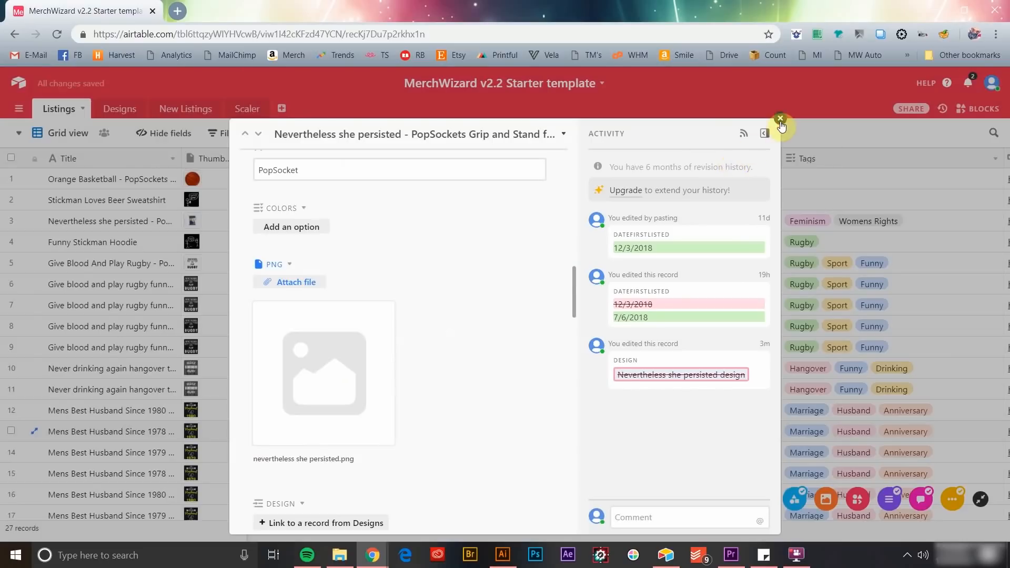
left_click(780, 120)
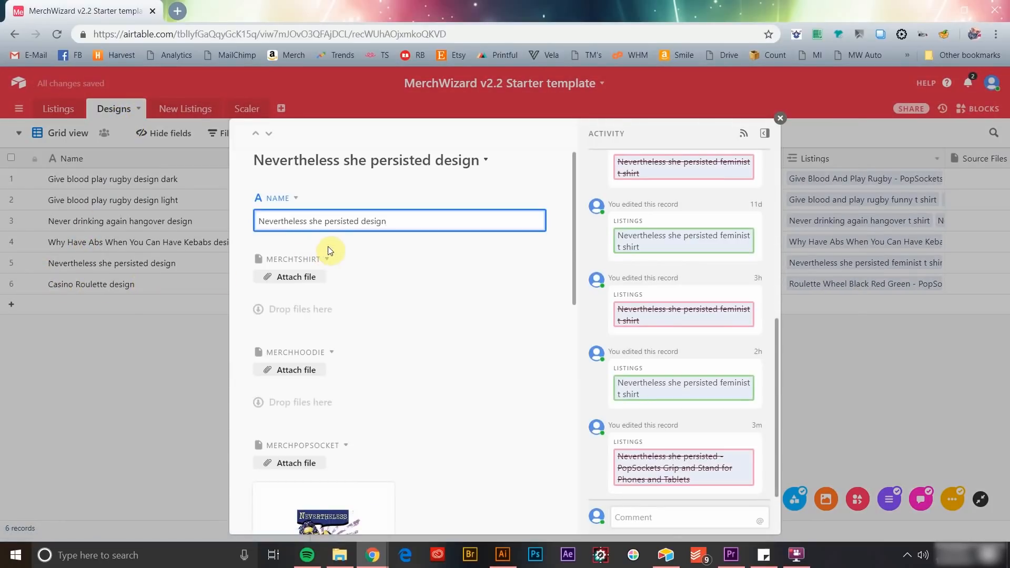
scroll("down", 3)
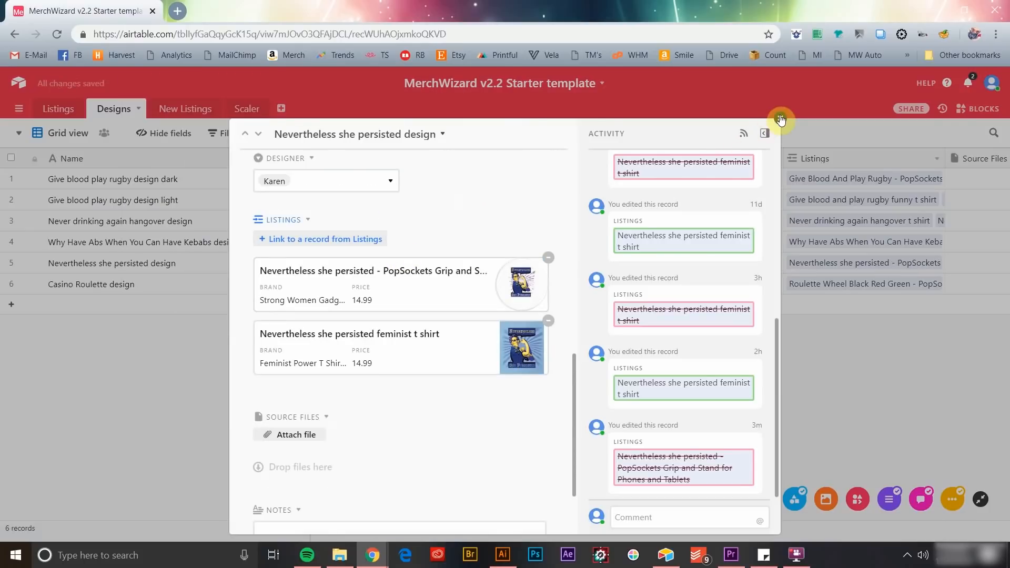
Tag the Stickman Loves Beer Hoodie's empty Niche cell with Beer.
left_click(58, 108)
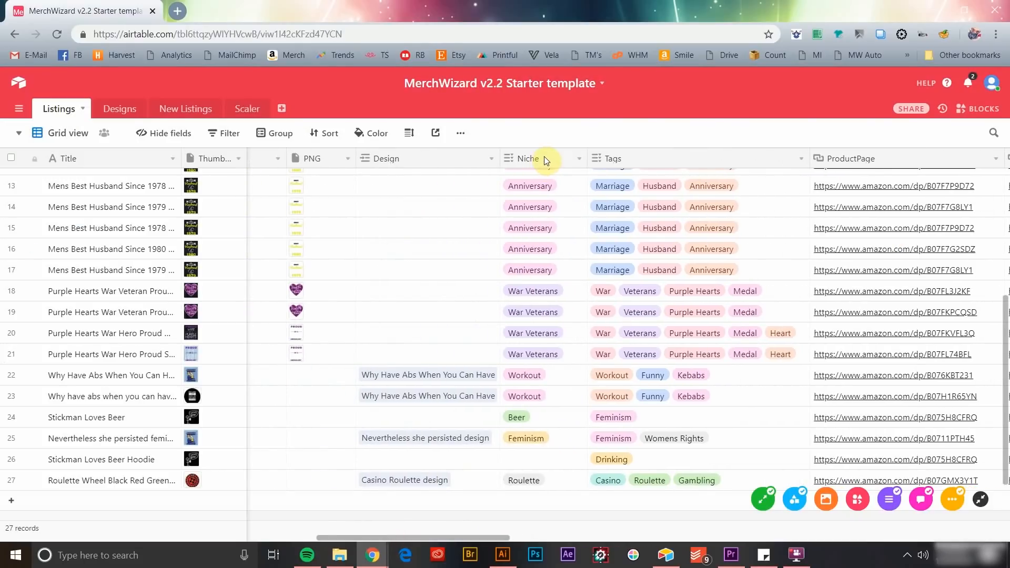
left_click(676, 207)
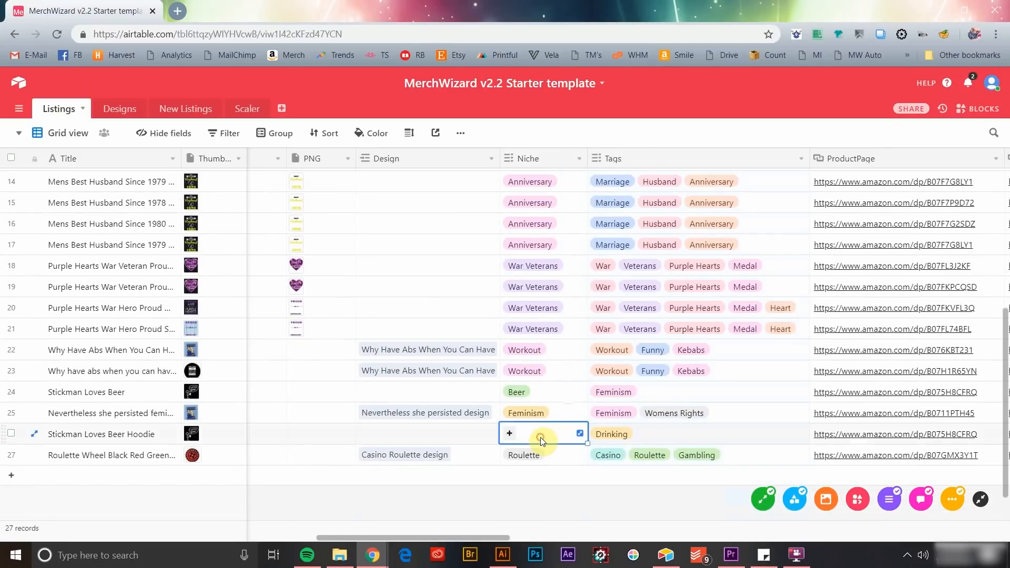
left_click(509, 434)
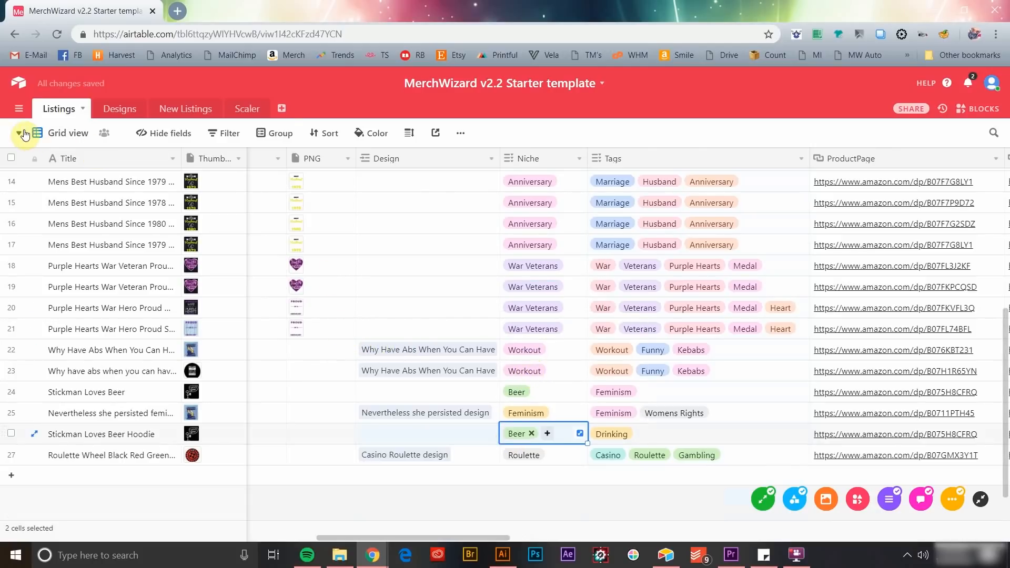
left_click(20, 133)
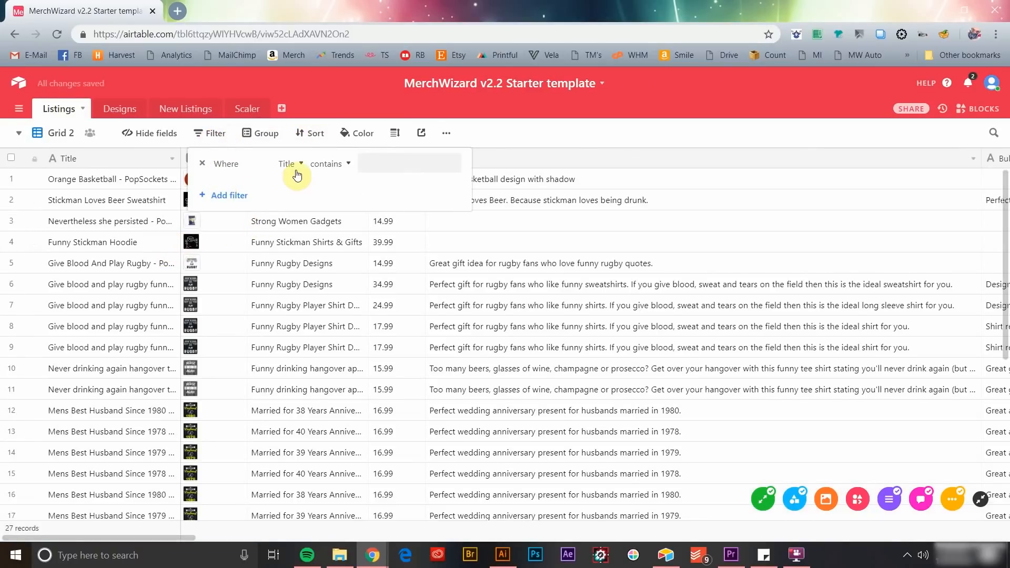
Filter Grid 2 to Niche has any of Rugby, Anniversary, Hangover, grouped by Brand.
left_click(289, 163)
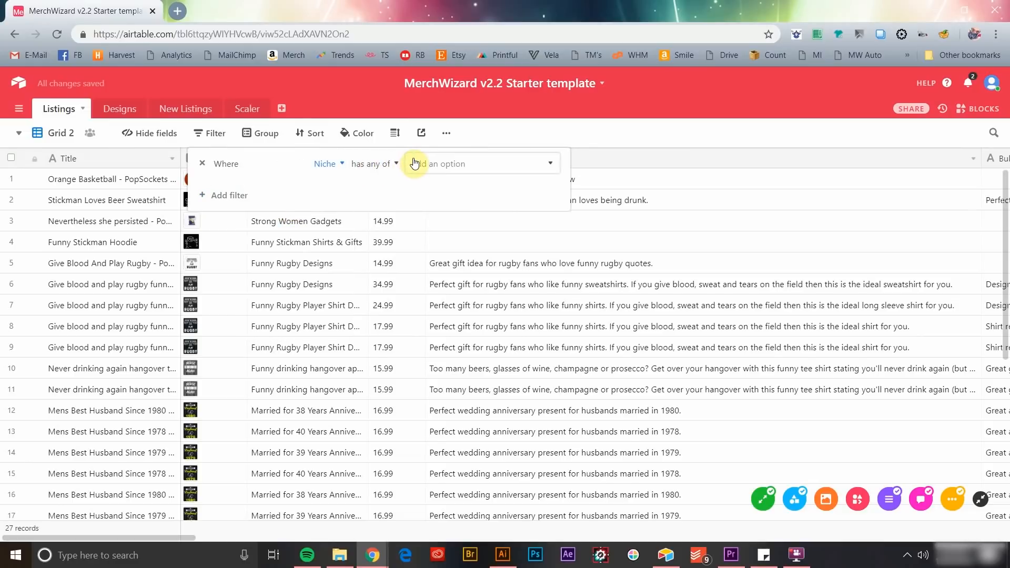
left_click(479, 163)
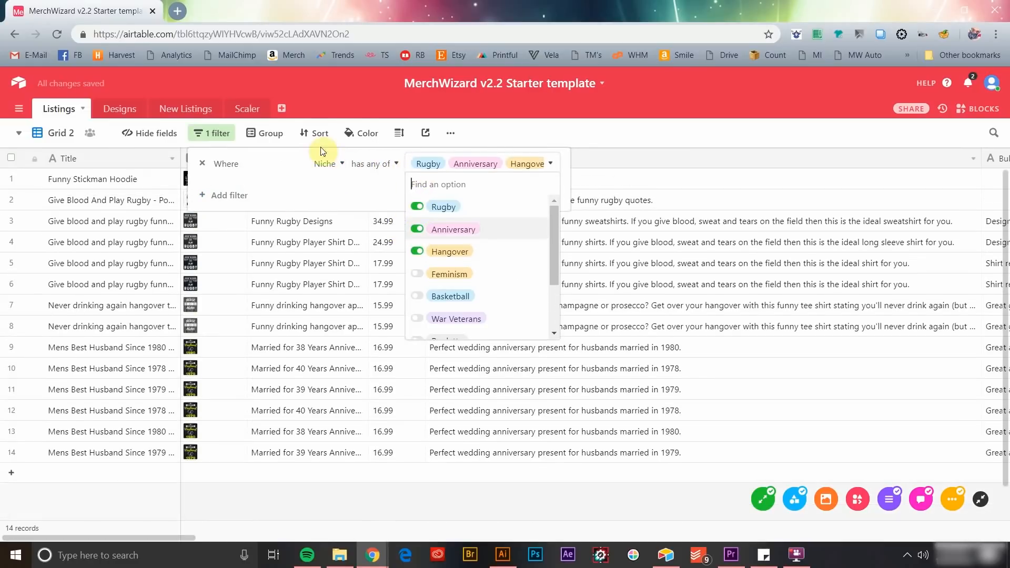
left_click(271, 133)
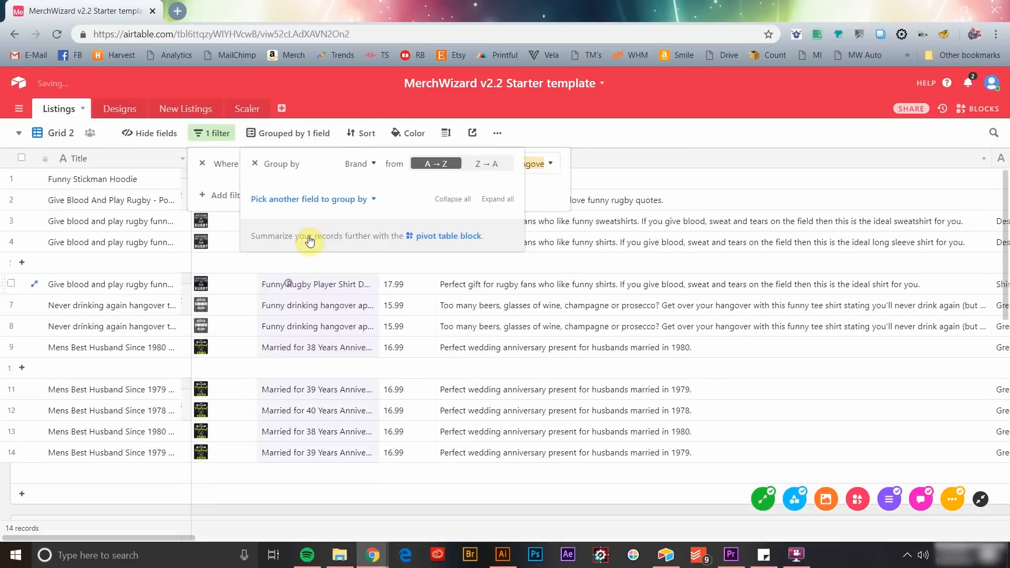
left_click(361, 133)
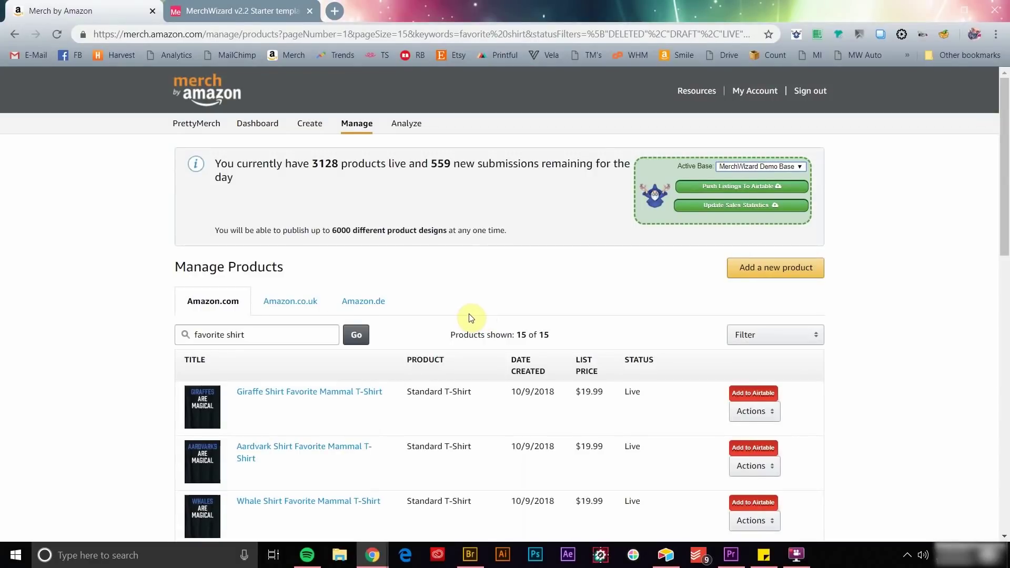
mouse_move(744, 153)
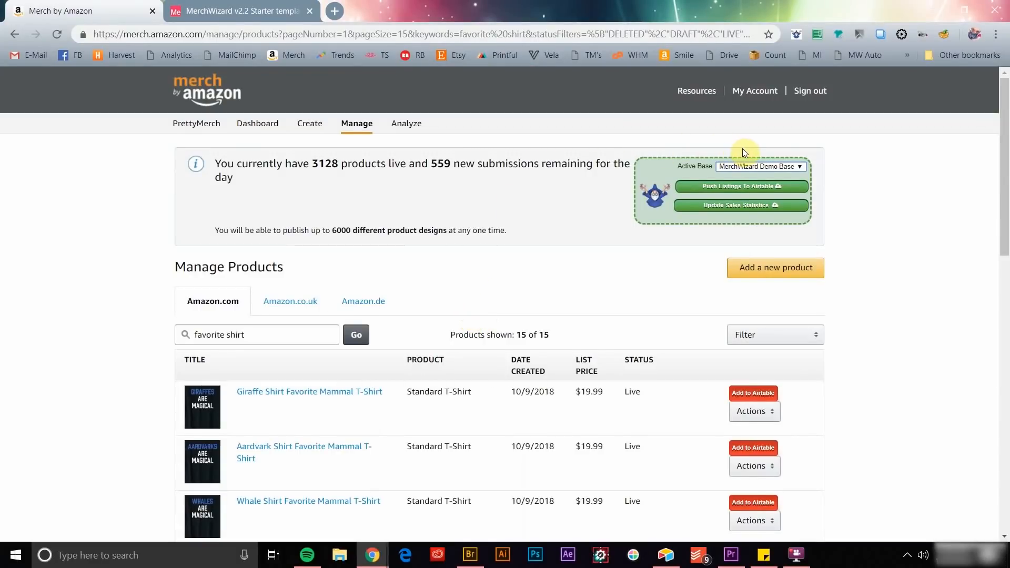
mouse_move(770, 160)
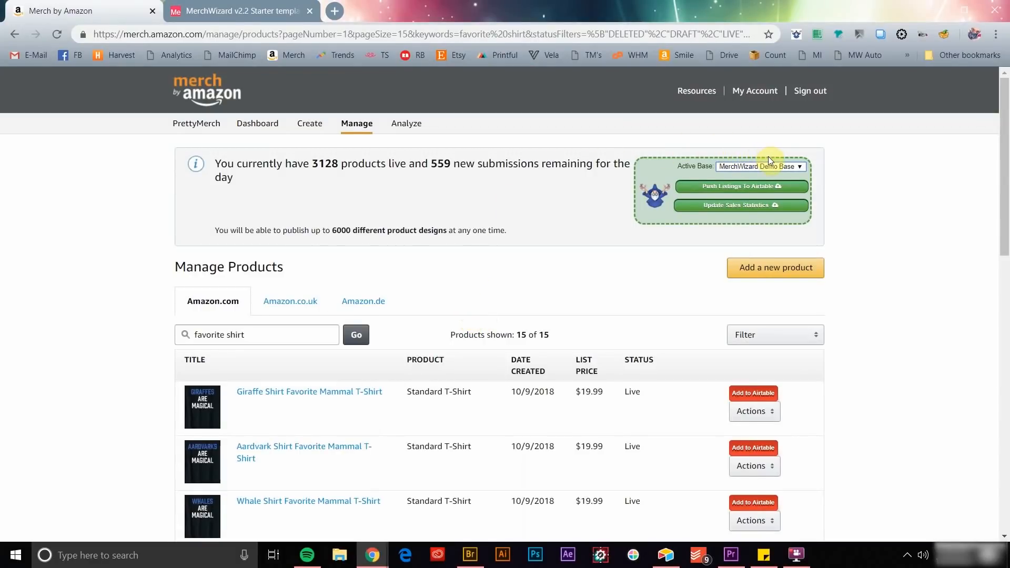
mouse_move(806, 159)
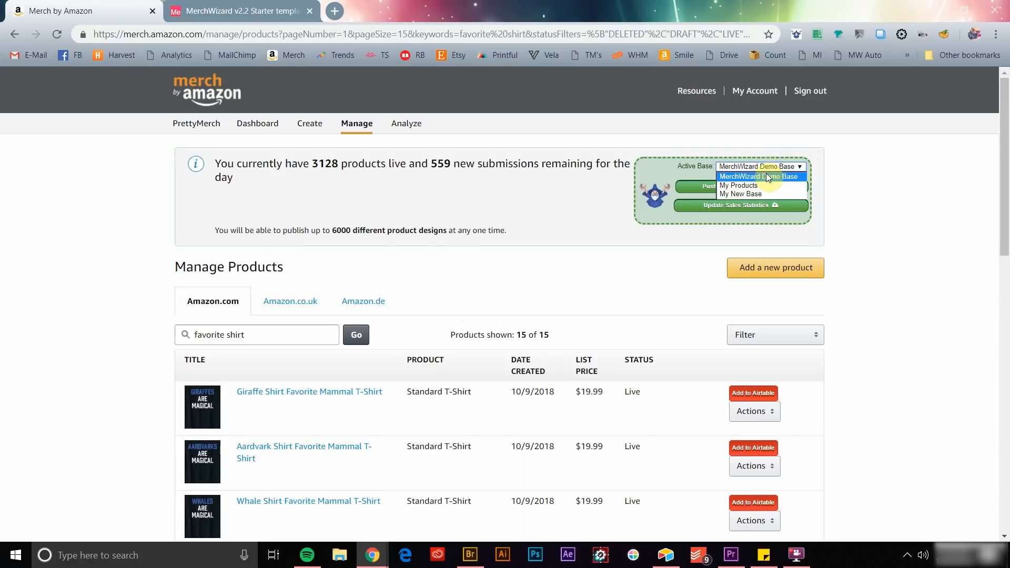
mouse_move(739, 186)
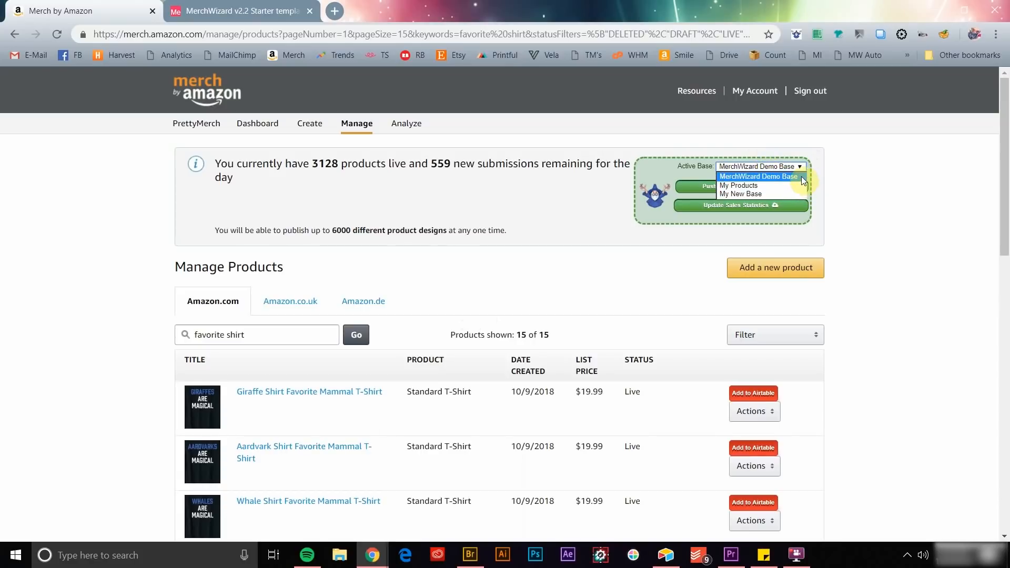
Keep MerchWizard Demo Base selected in the Active Base dropdown.
left_click(761, 166)
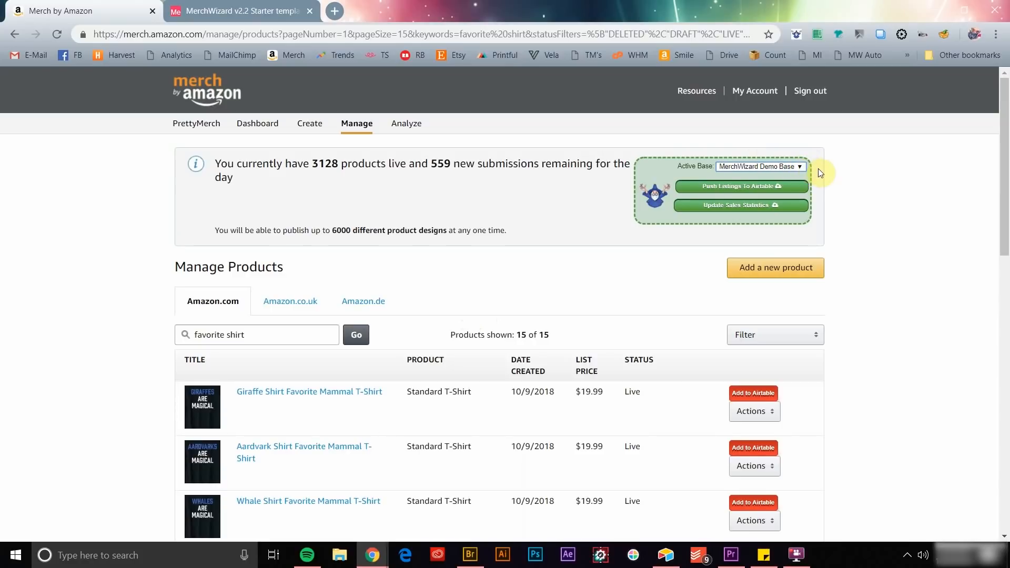
mouse_move(802, 196)
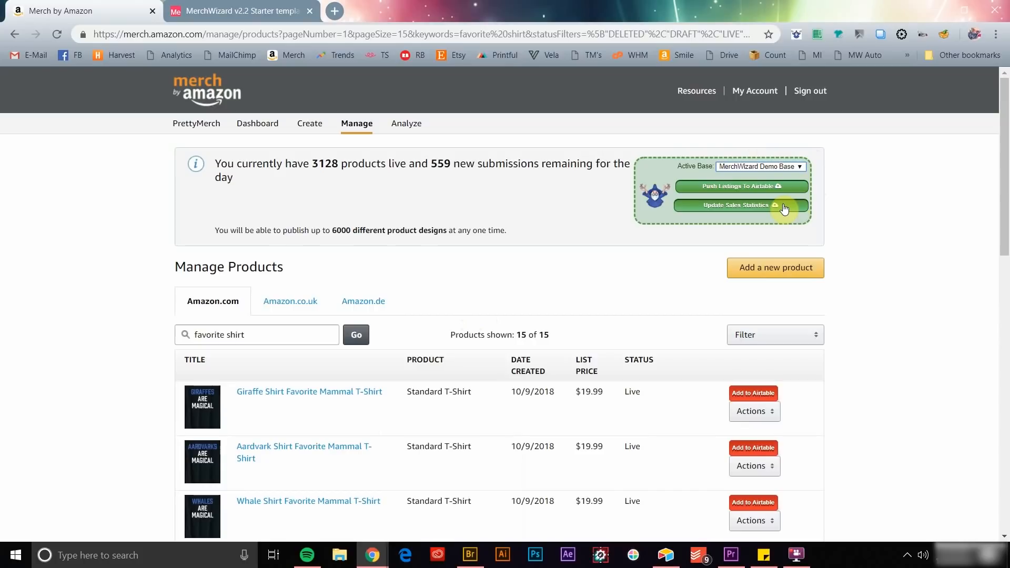
mouse_move(813, 210)
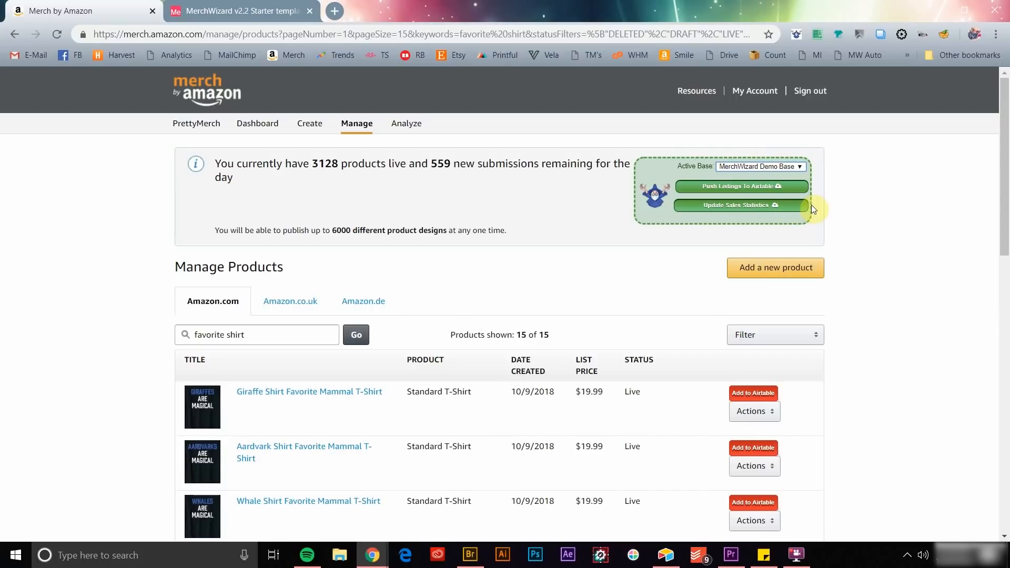
scroll("down", 3)
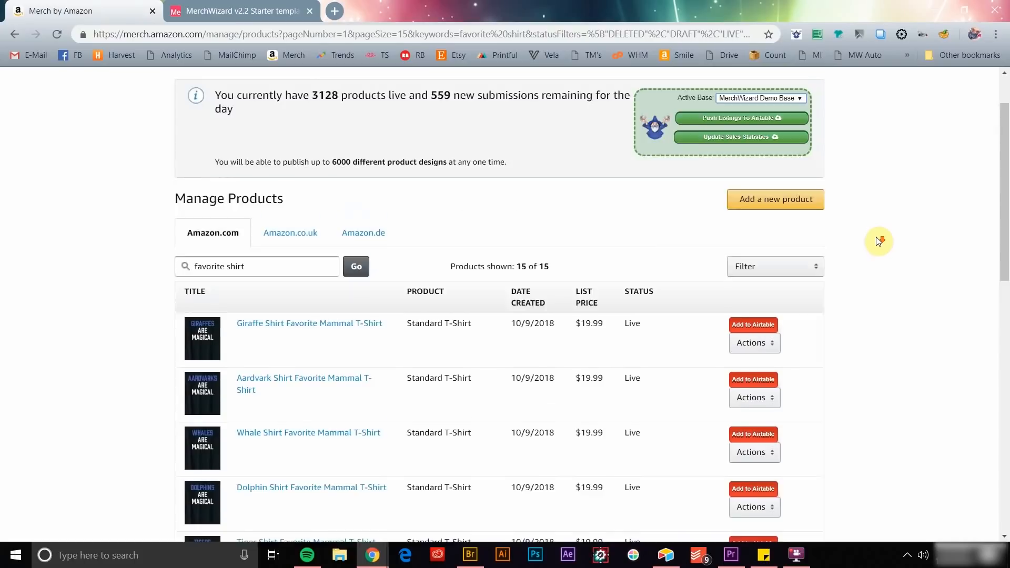
scroll("down", 3)
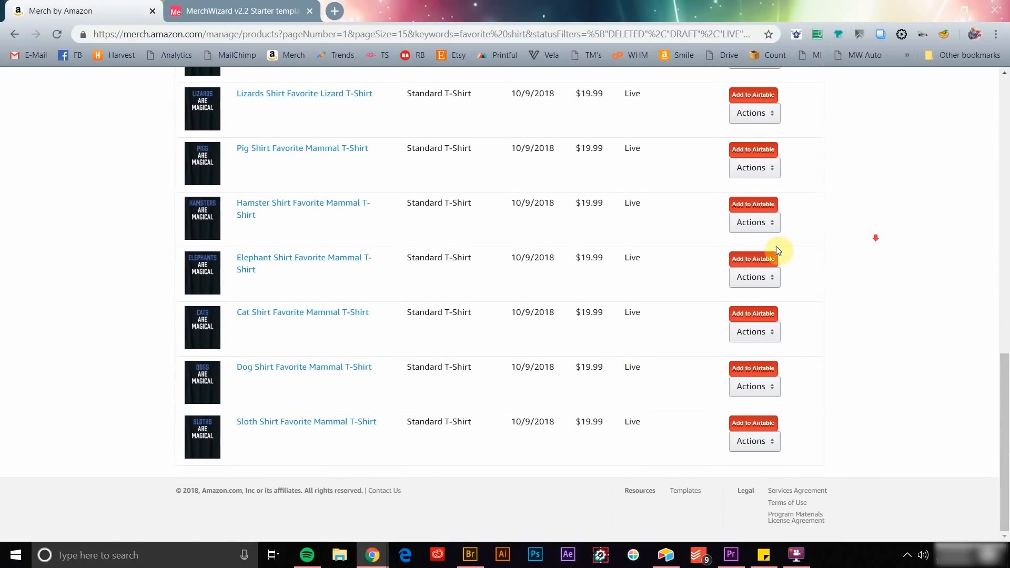
mouse_move(753, 259)
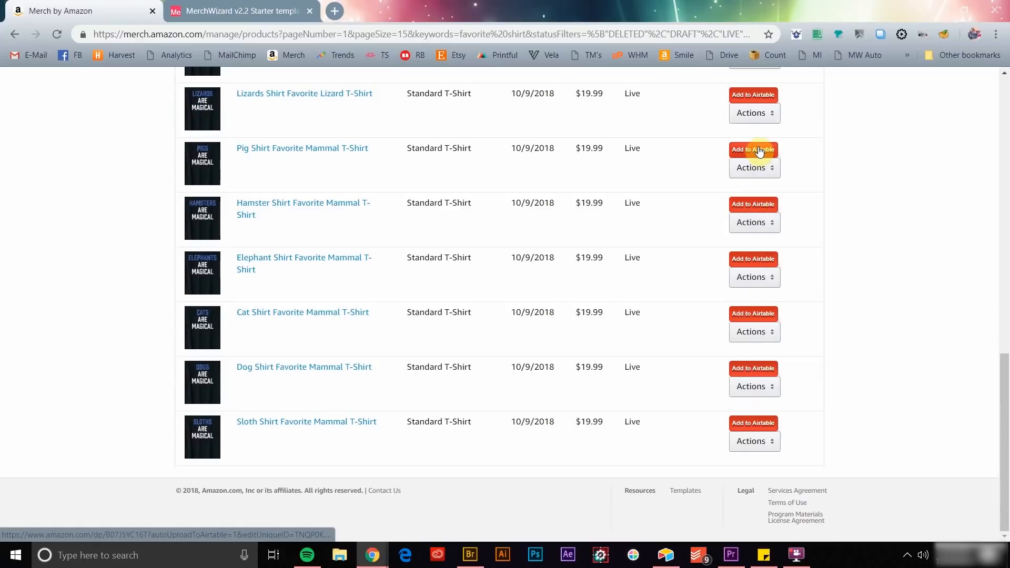
scroll("up", 3)
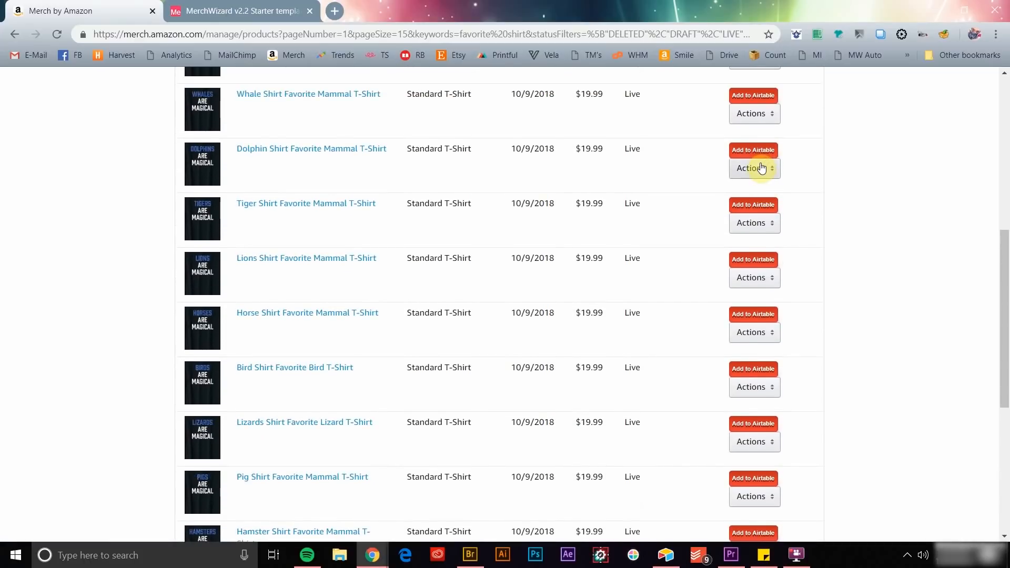
scroll("up", 3)
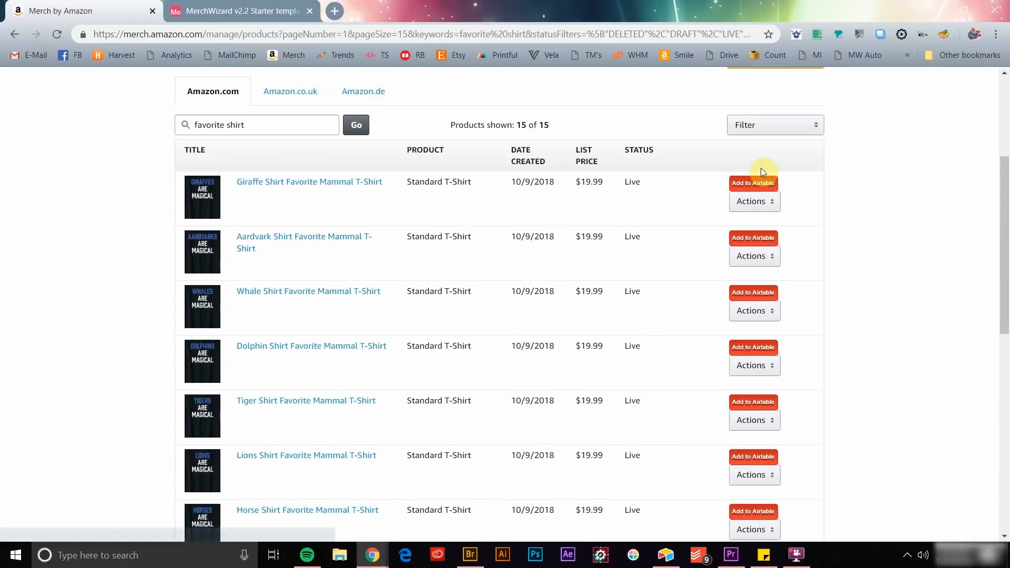
scroll("up", 3)
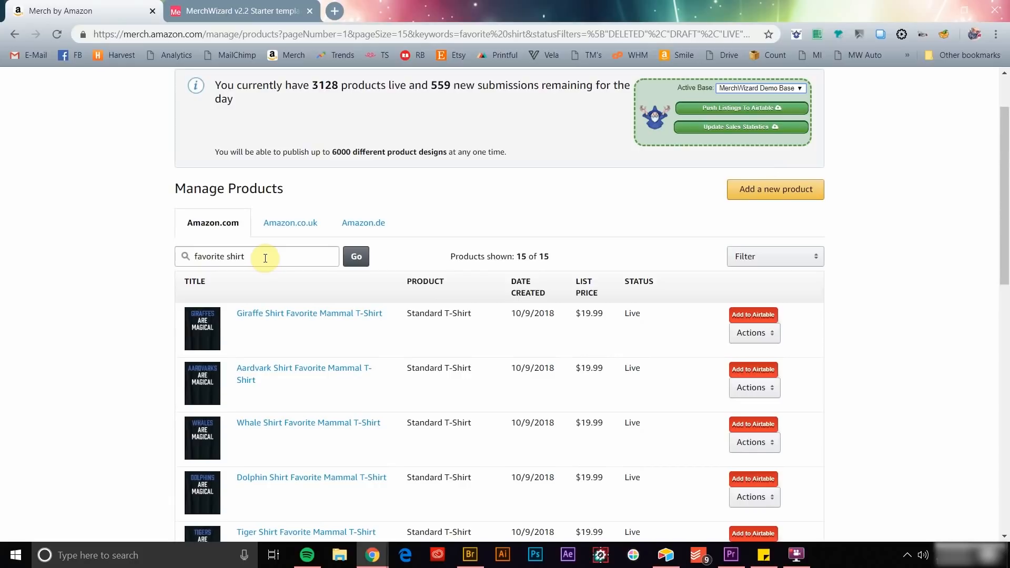
mouse_move(699, 140)
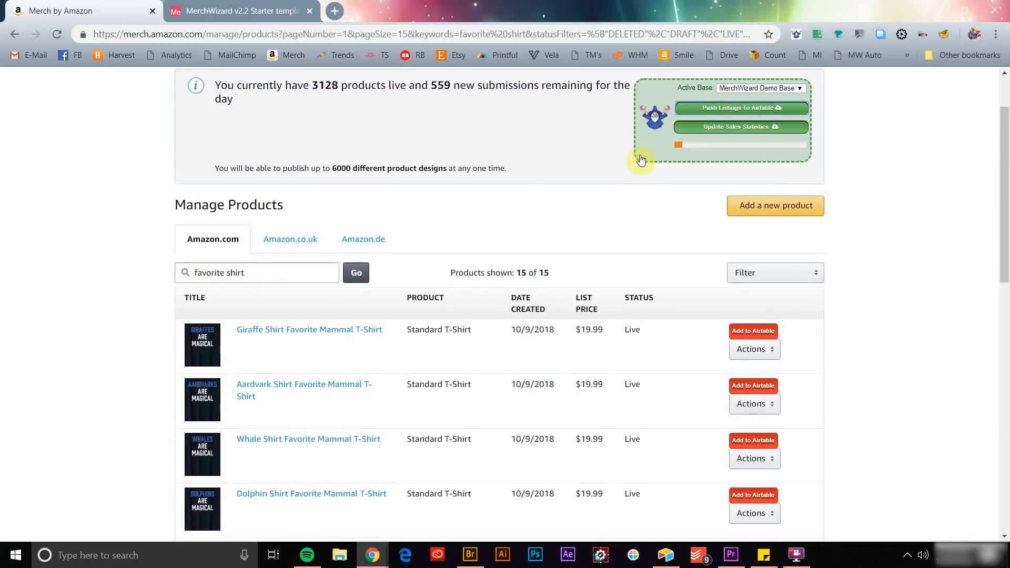
Push the 15 favorite shirt listings to Airtable, then close the Dog Shirt product tab.
left_click(741, 107)
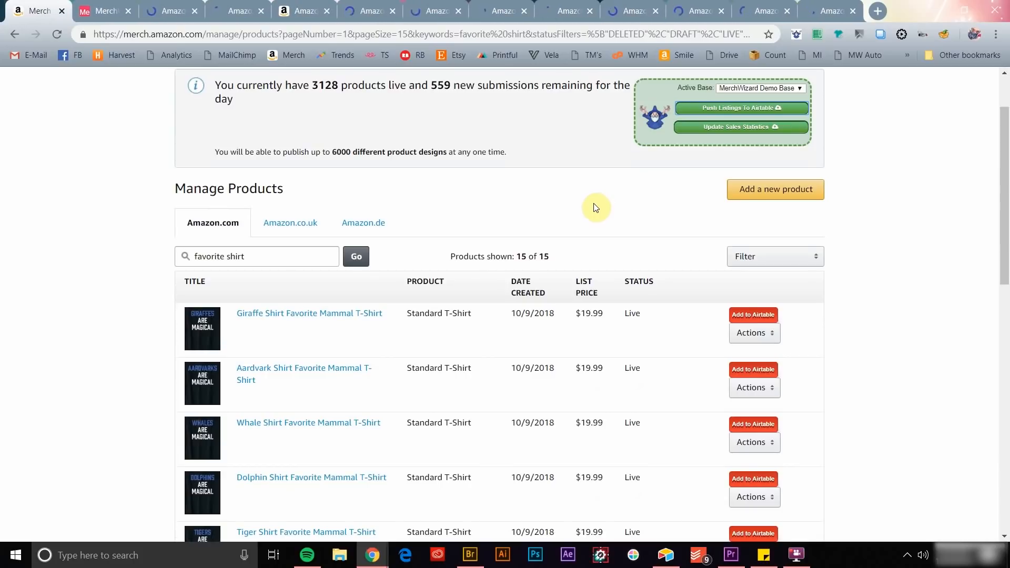
left_click(740, 108)
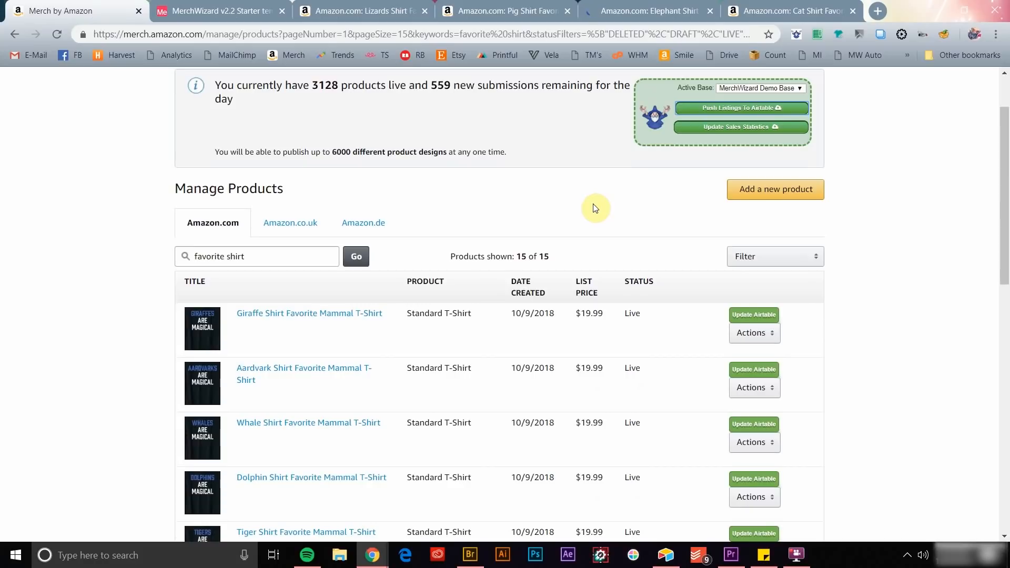
left_click(423, 11)
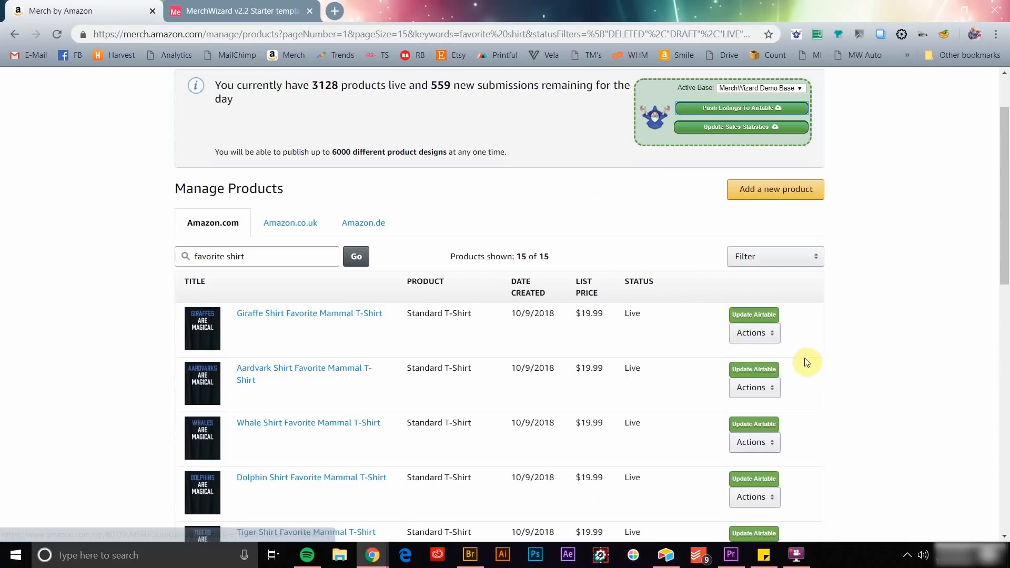
mouse_move(754, 424)
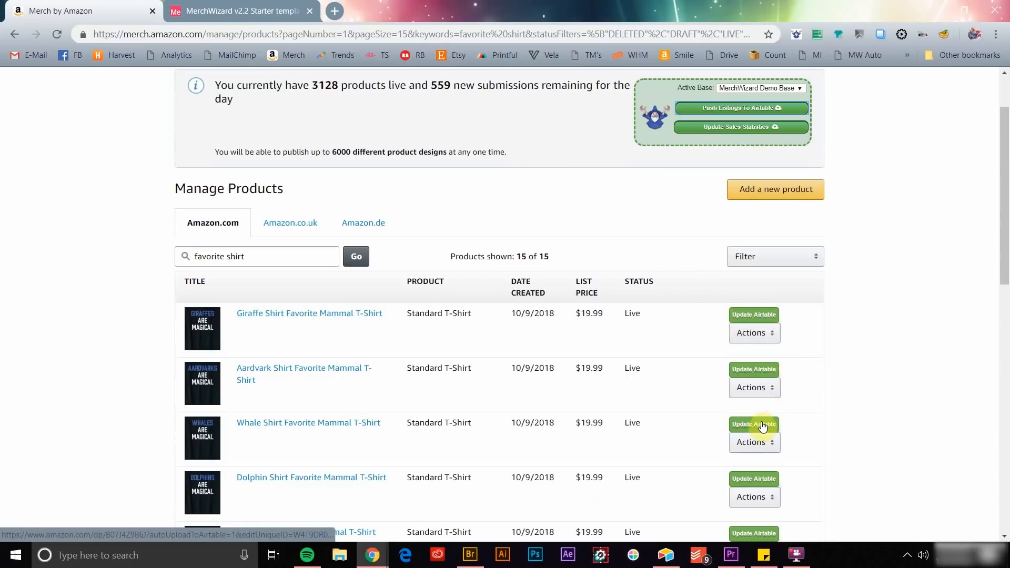
scroll("down", 3)
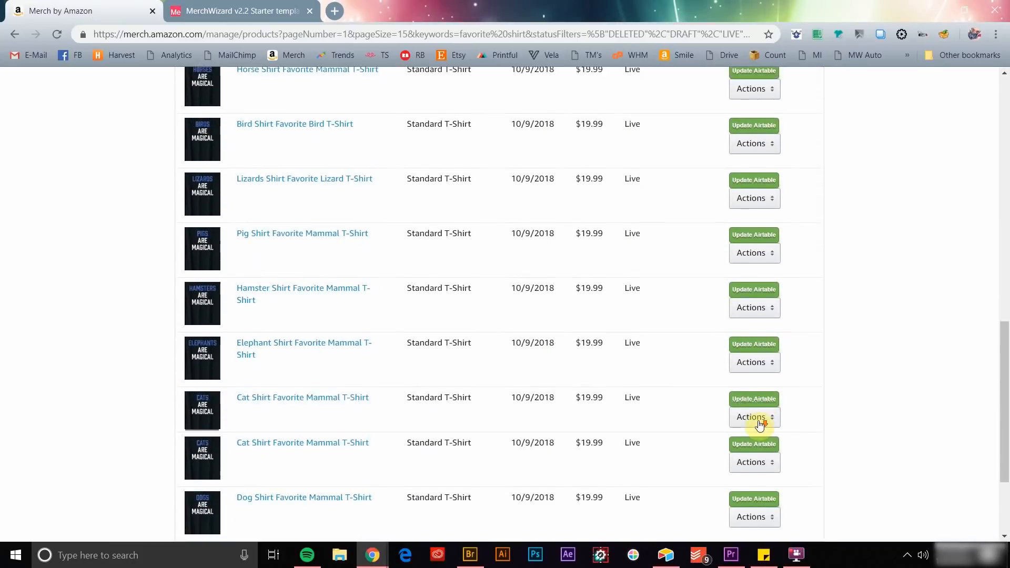
scroll("down", 3)
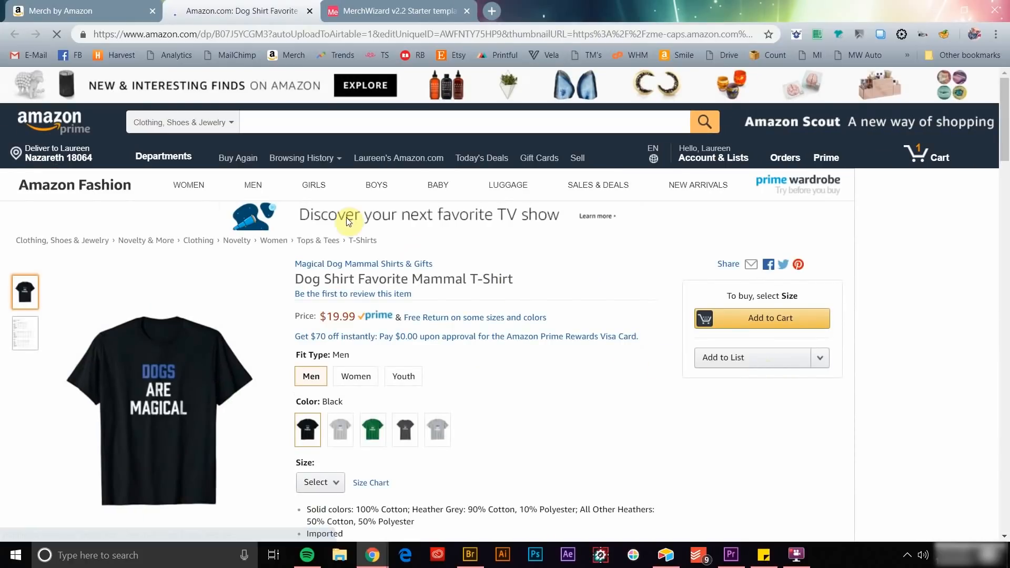
left_click(309, 12)
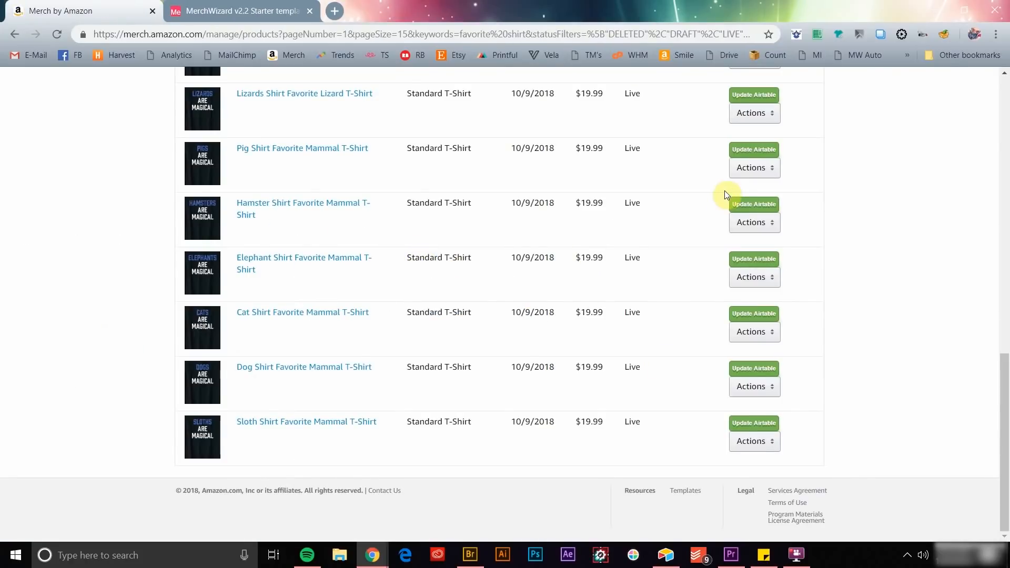
scroll("up", 3)
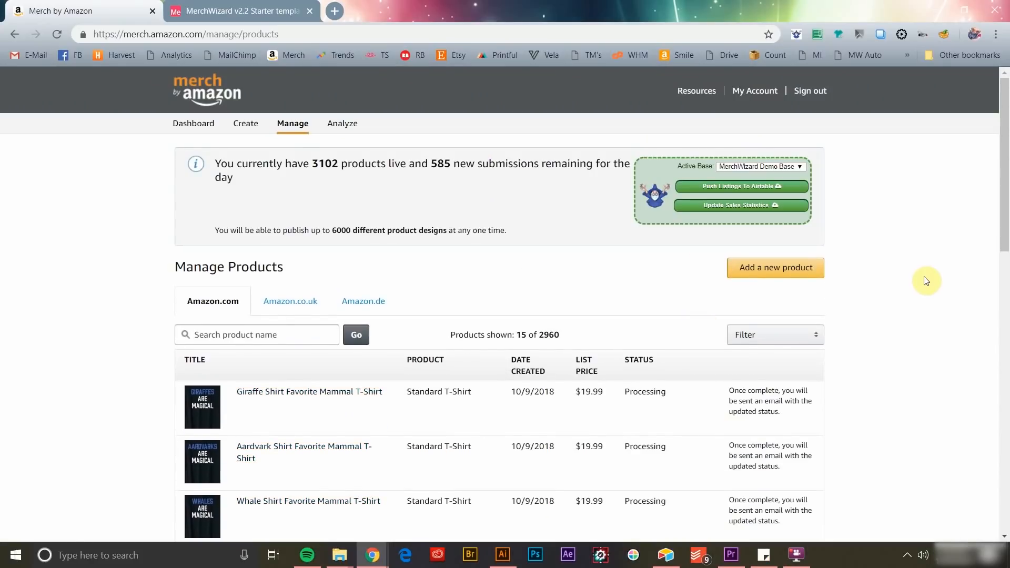
mouse_move(687, 147)
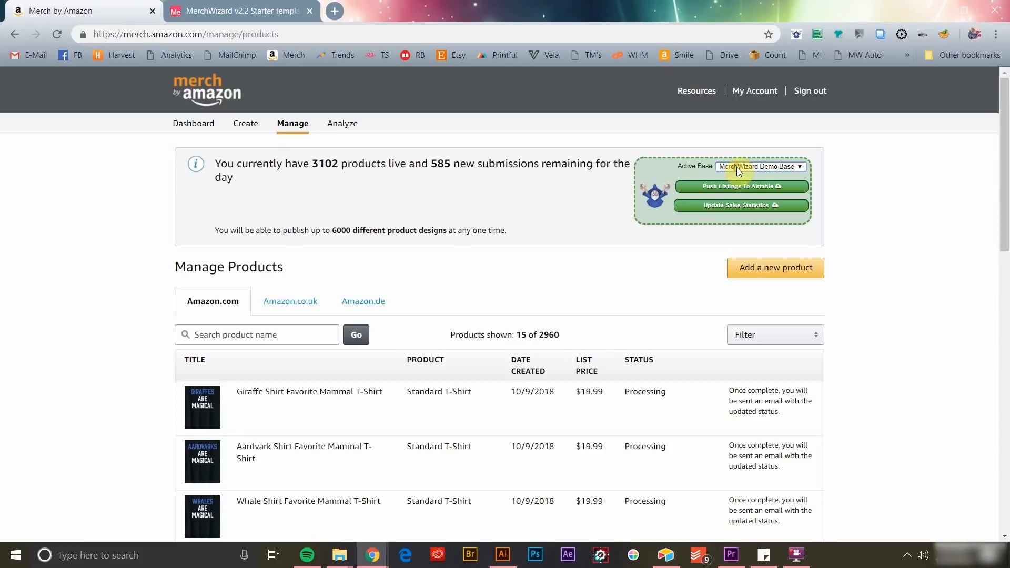
mouse_move(727, 212)
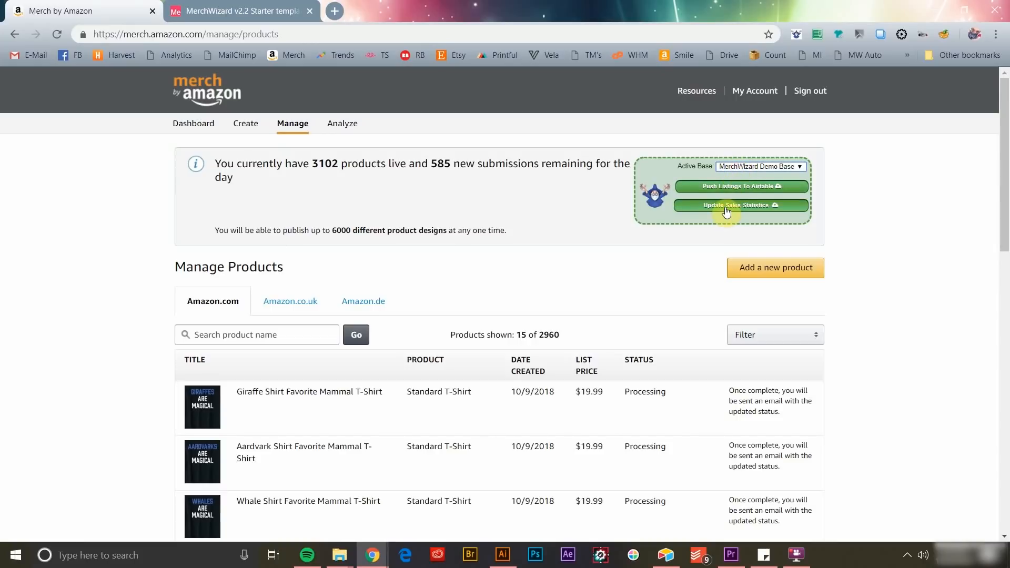
Run Update Sales Statistics to send sales figures to the Airtable base.
left_click(238, 11)
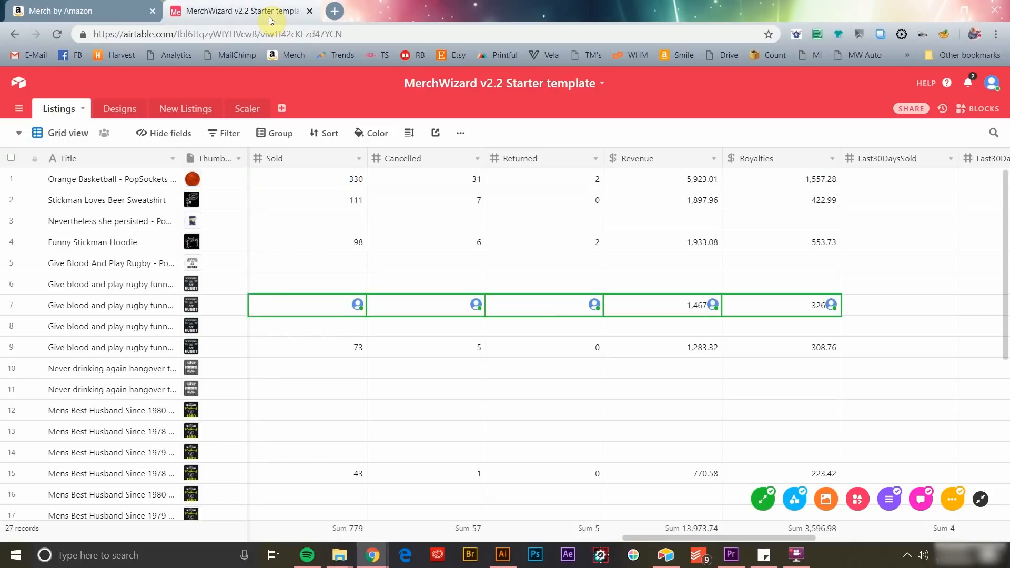
Return to the Merch by Amazon product list of favorite-animal T-shirts.
left_click(308, 220)
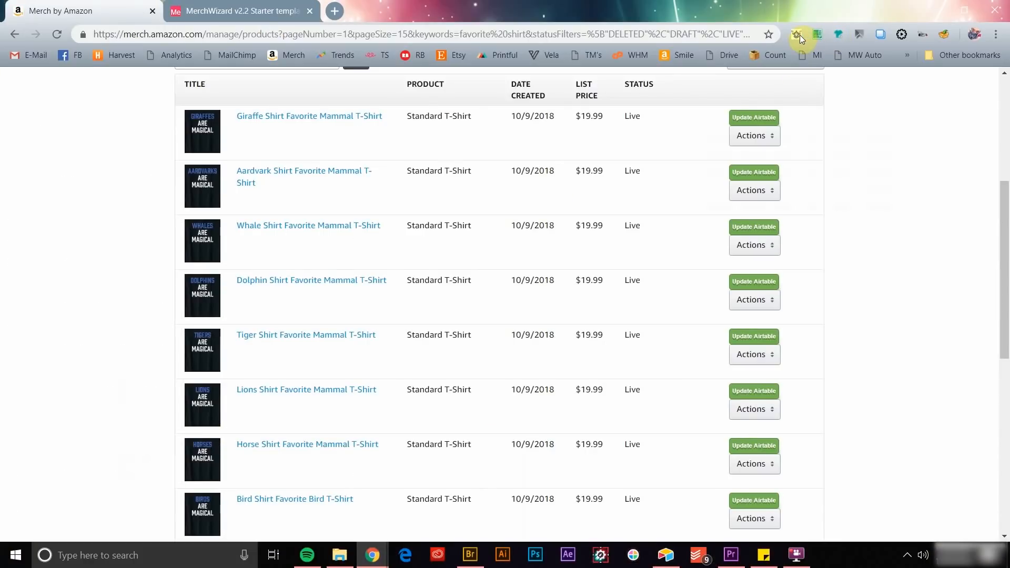
Search MerchWizard listings for 'magical', limited to Standard T-Shirts in the USA market.
left_click(795, 35)
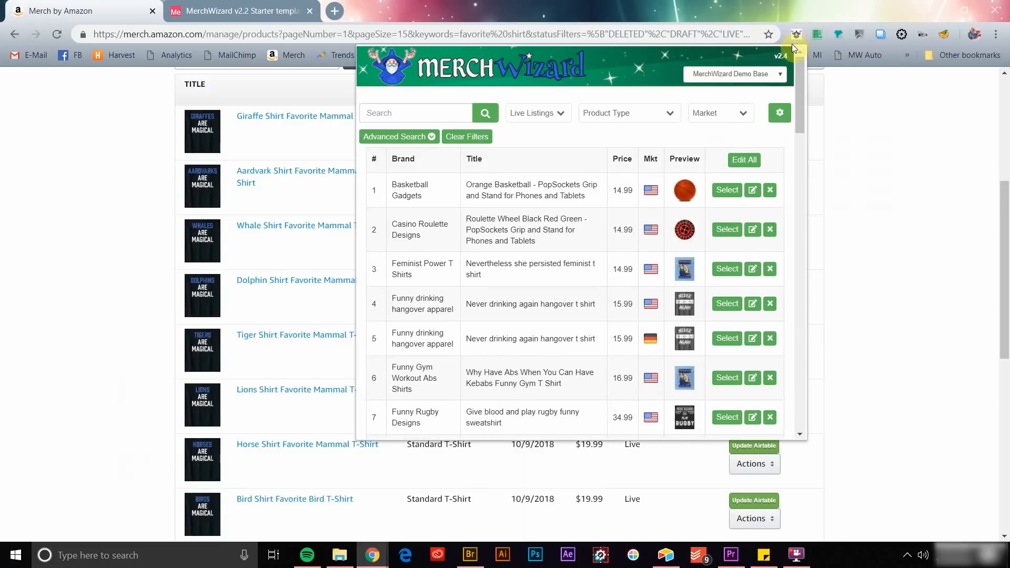
scroll("down", 3)
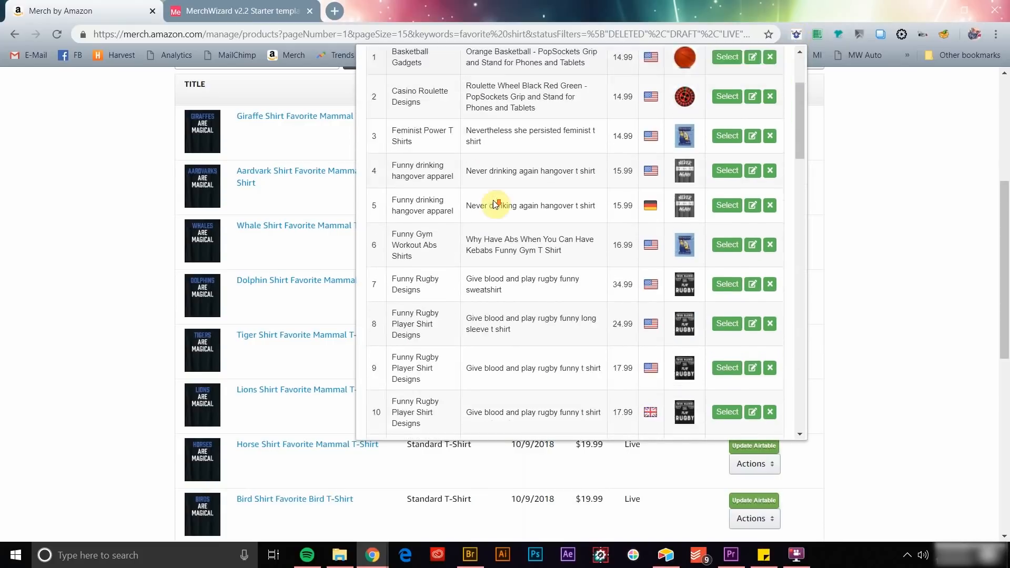
scroll("down", 3)
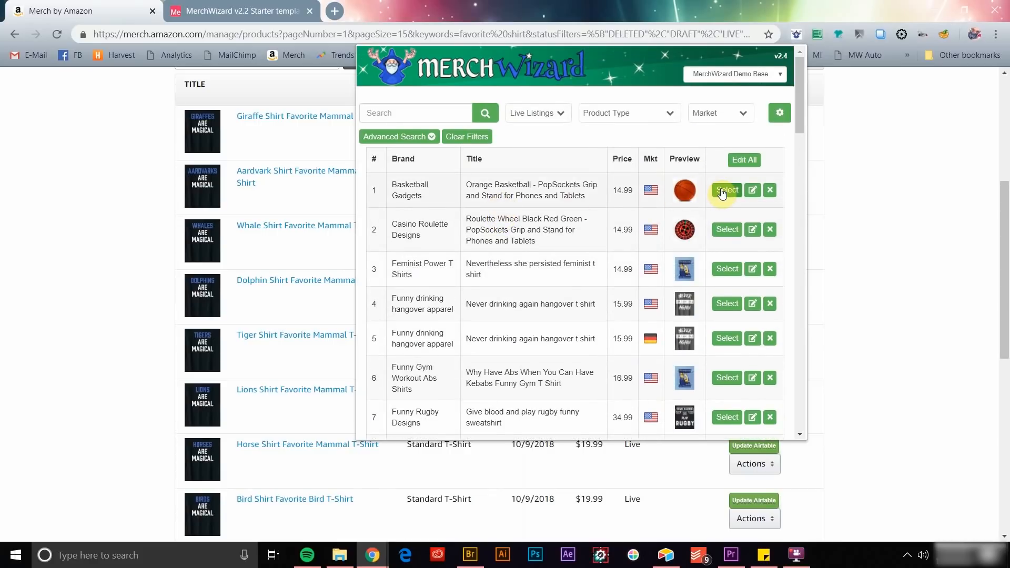
mouse_move(752, 230)
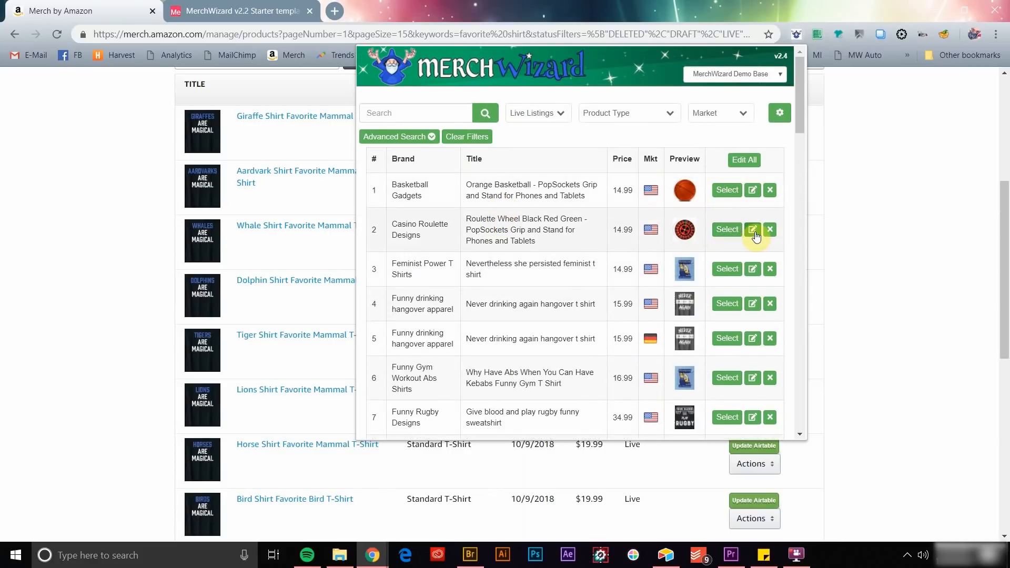
mouse_move(707, 123)
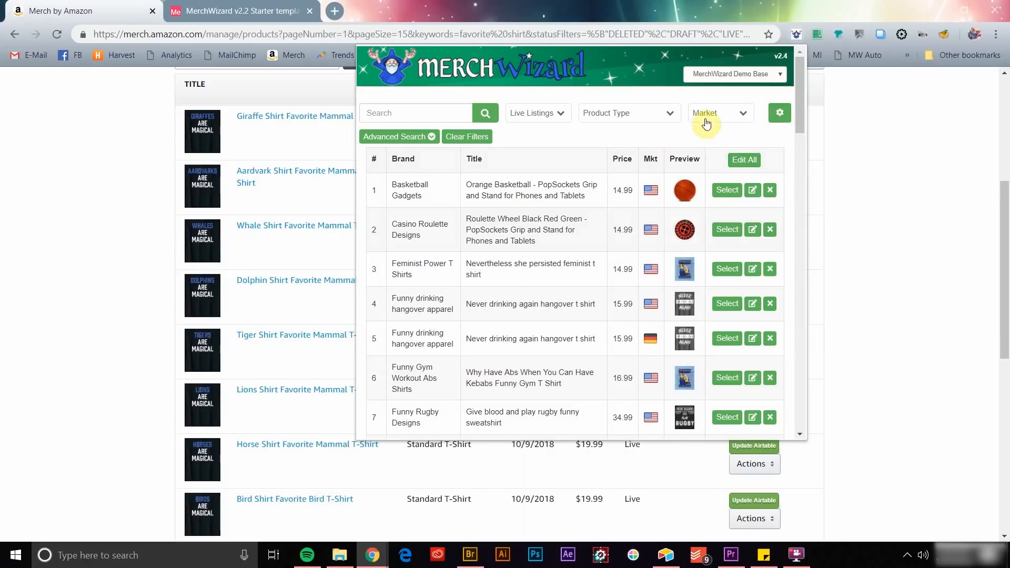
mouse_move(518, 121)
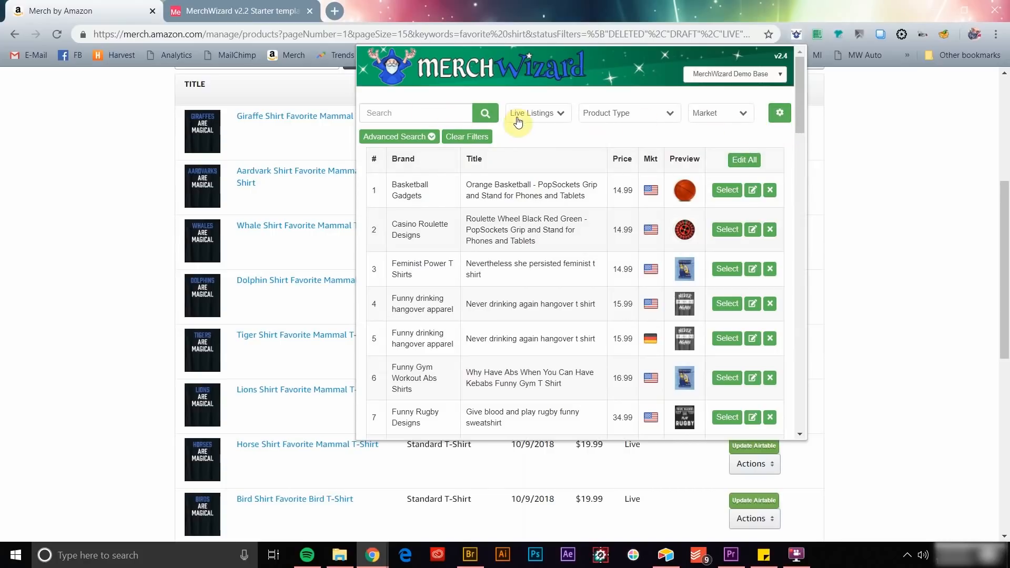
left_click(733, 74)
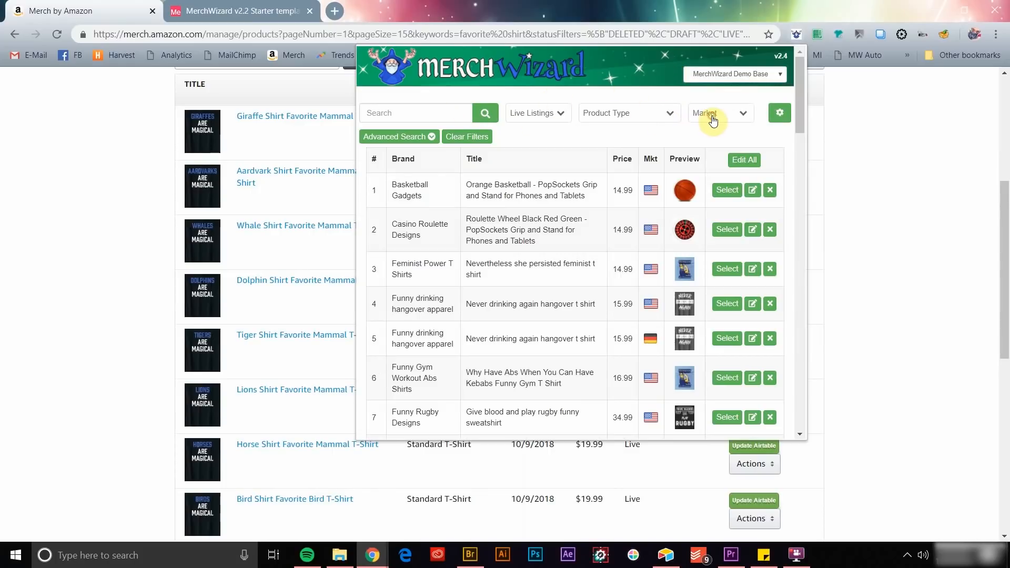
left_click(628, 113)
type("magical")
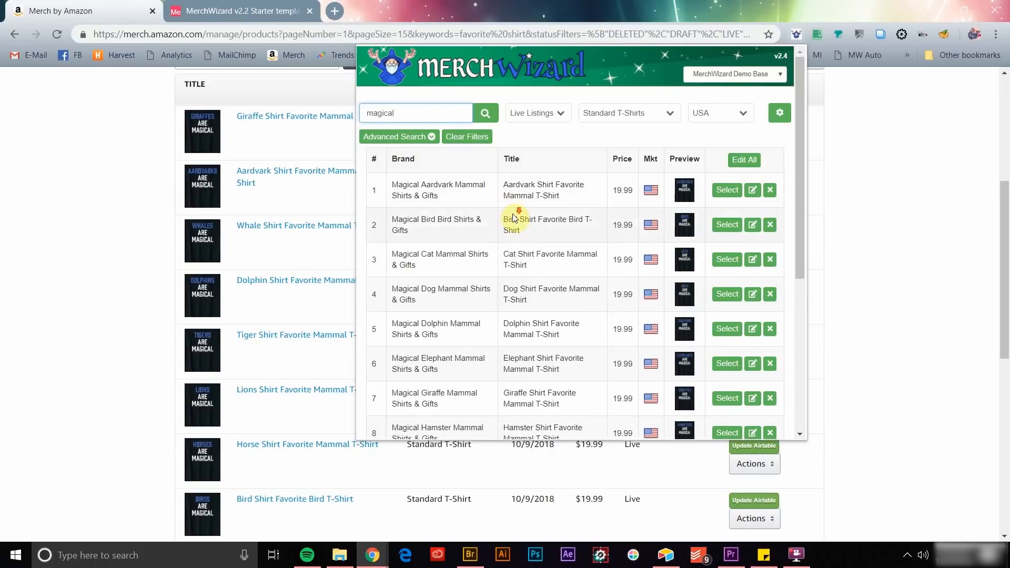
mouse_move(413, 156)
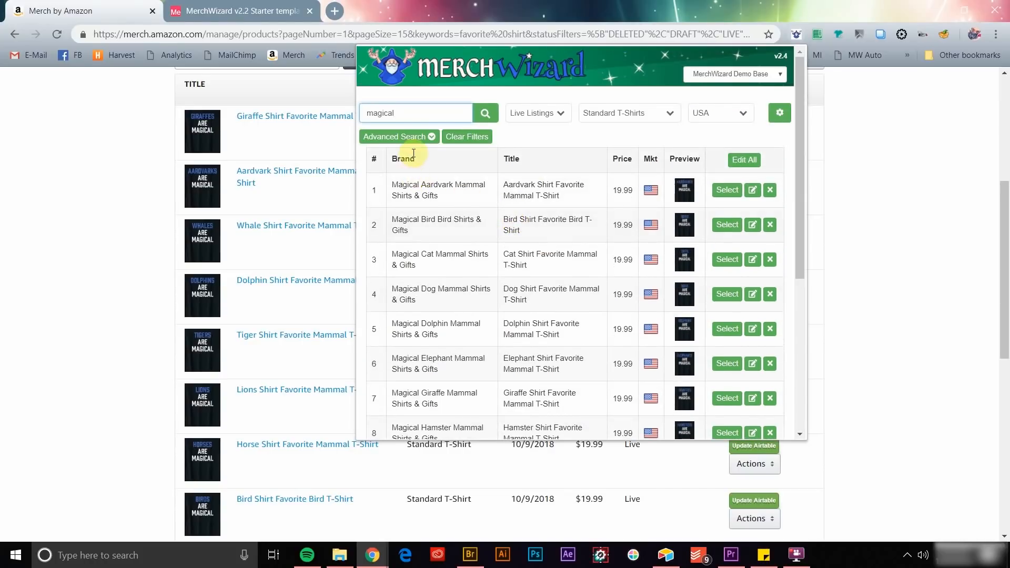
Add advanced filters: price 19.99, Sold Status Not Sold, Review Status No Reviews.
left_click(395, 136)
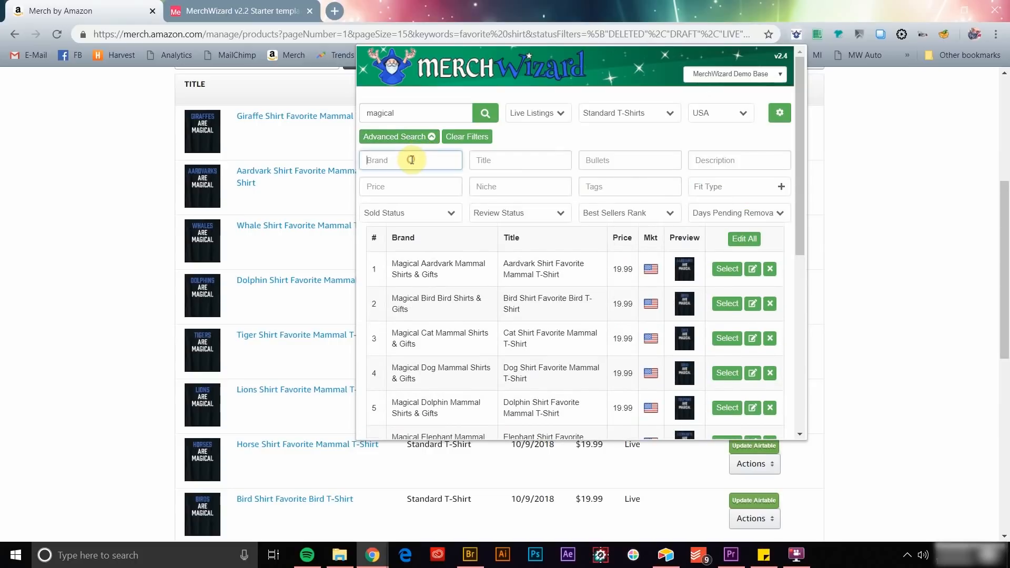
left_click(628, 160)
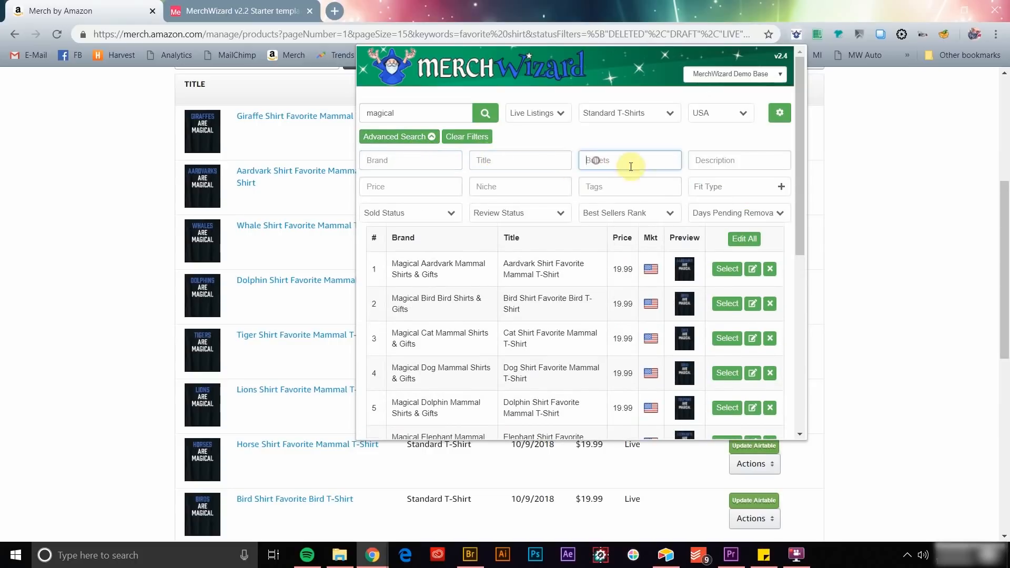
left_click(410, 186)
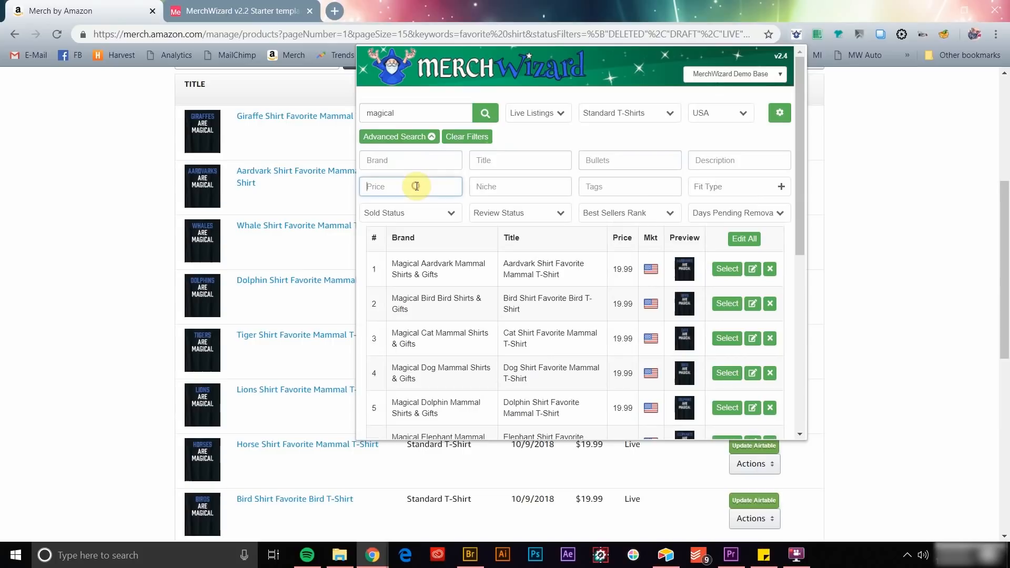
type("19.99")
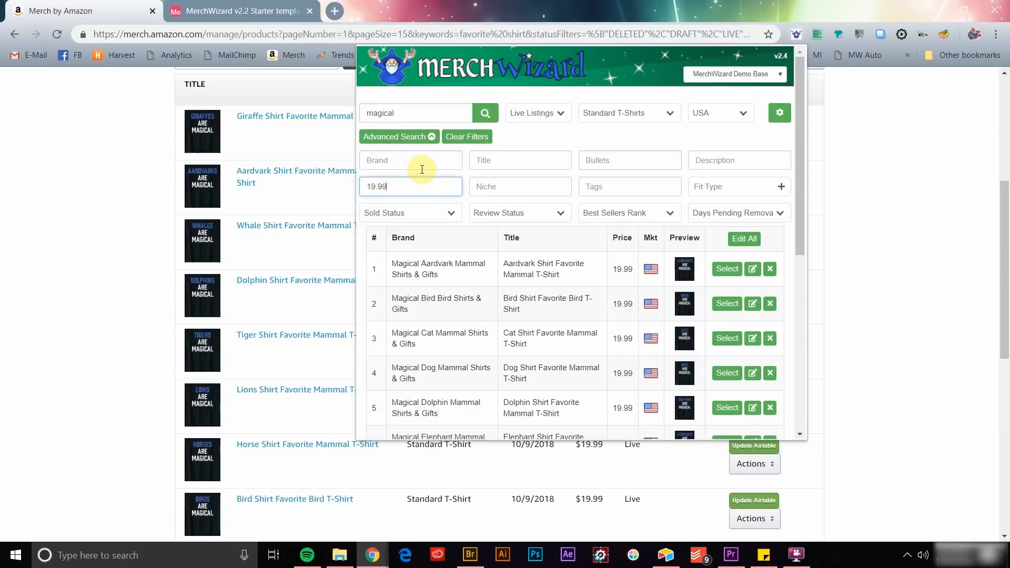
mouse_move(684, 302)
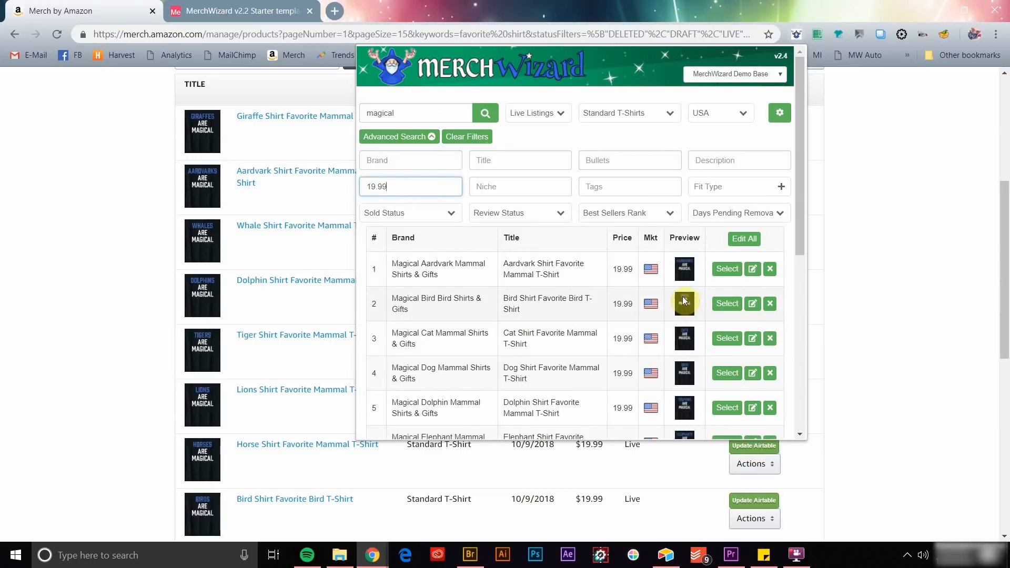
mouse_move(718, 255)
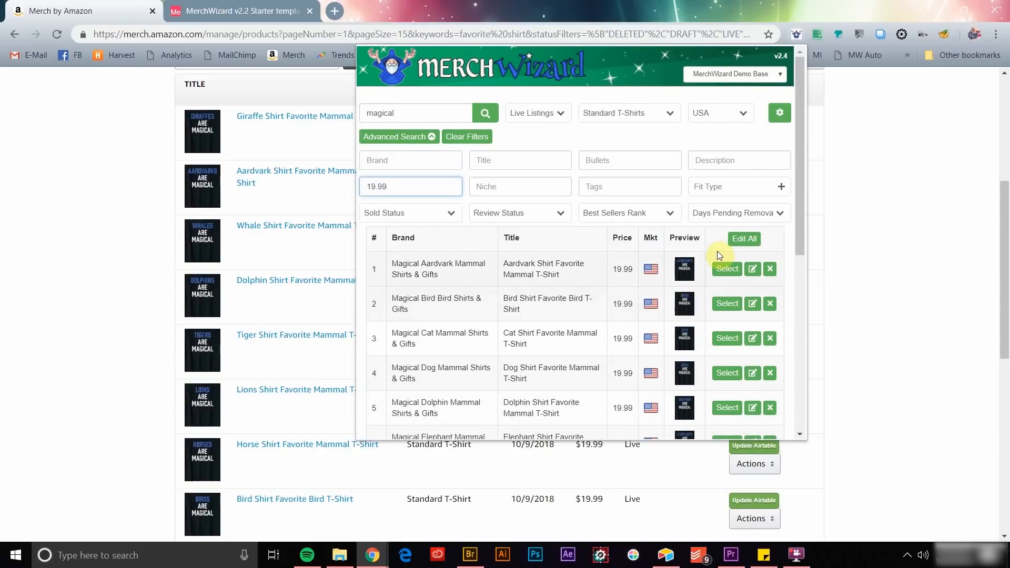
left_click(410, 212)
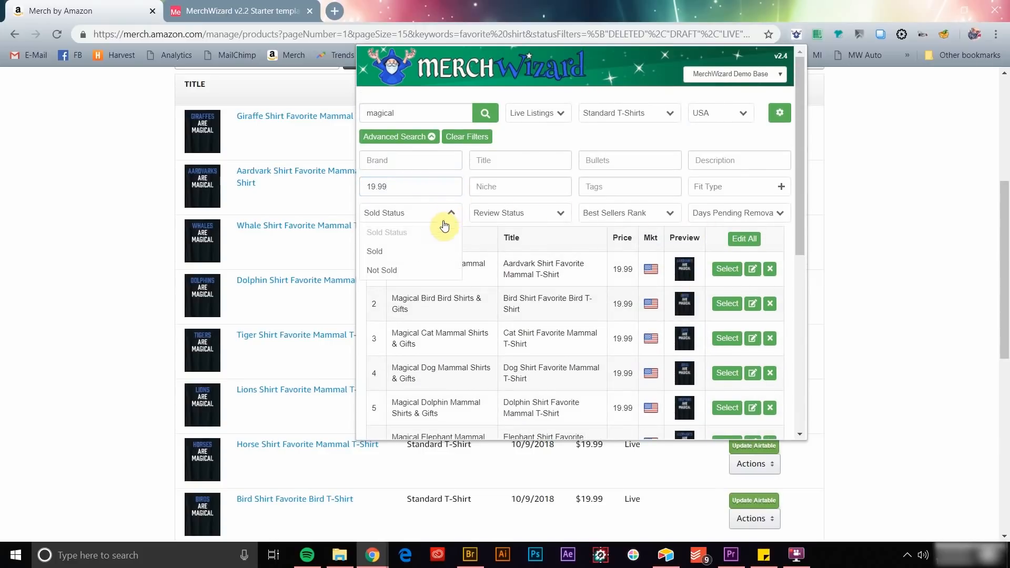
left_click(382, 270)
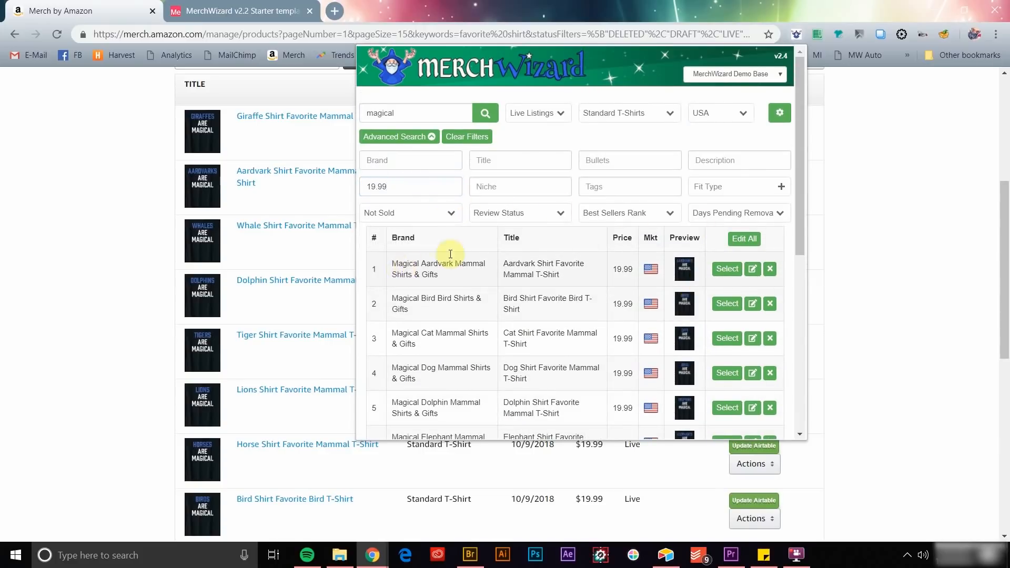
left_click(519, 213)
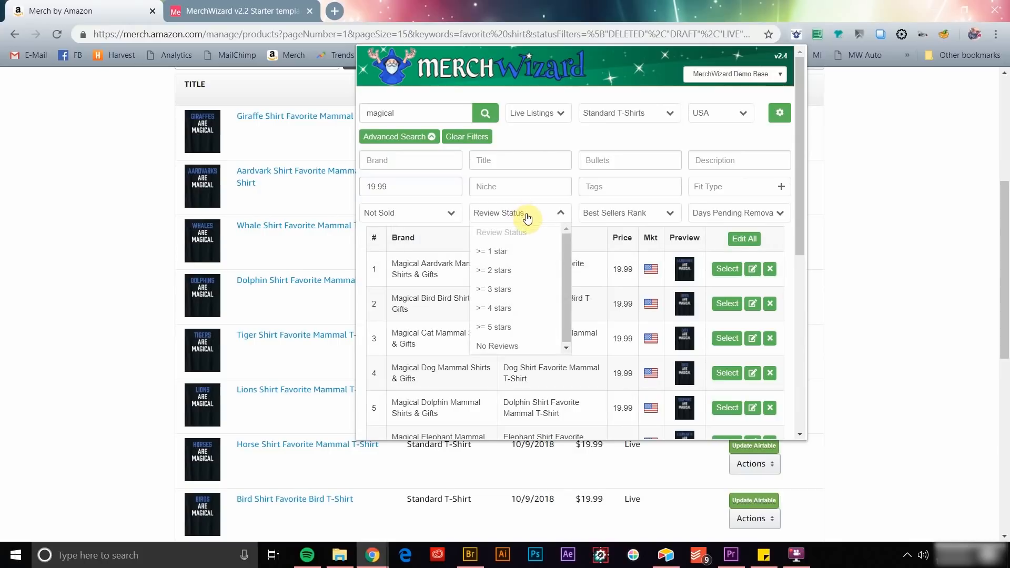
left_click(497, 346)
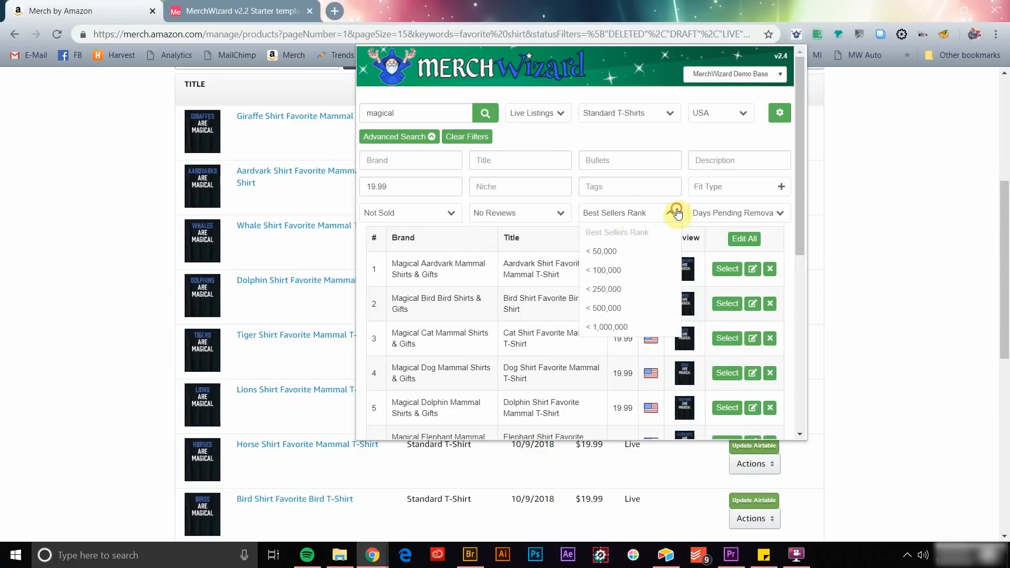
left_click(739, 212)
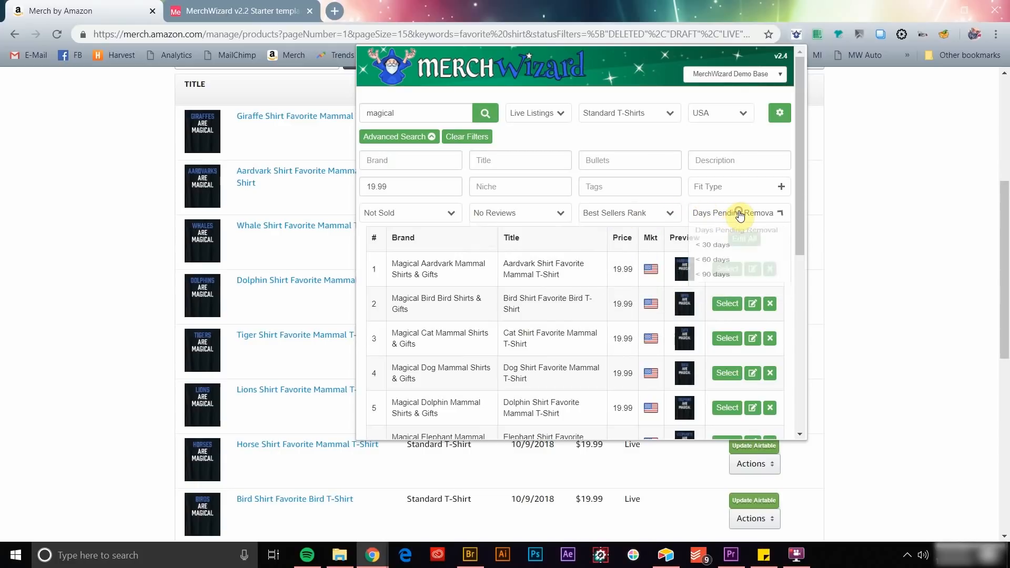
mouse_move(467, 137)
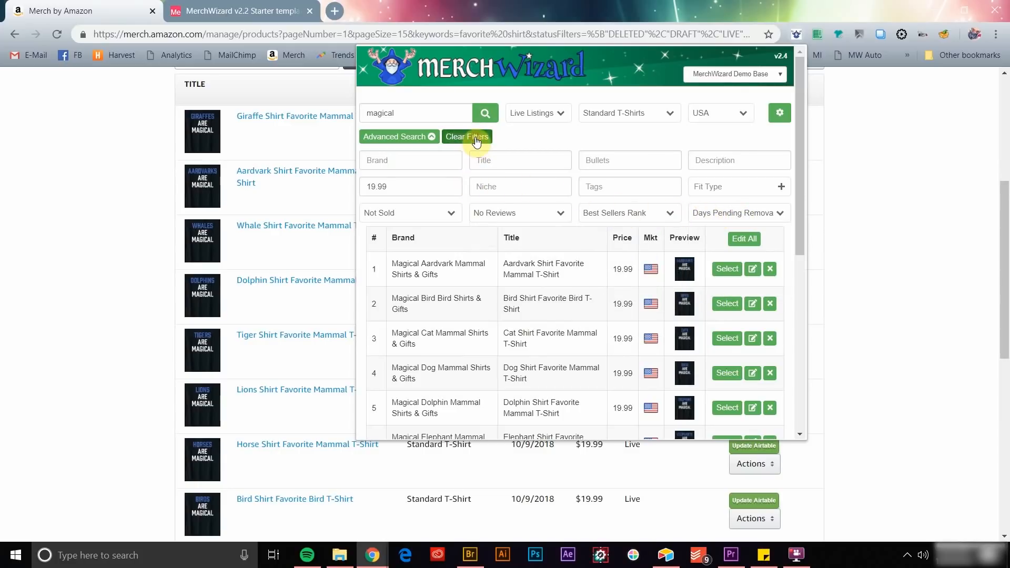
Clear filters, then search Standard T-Shirts titled 'favorite' at 19.99 with at least 3 stars.
left_click(467, 136)
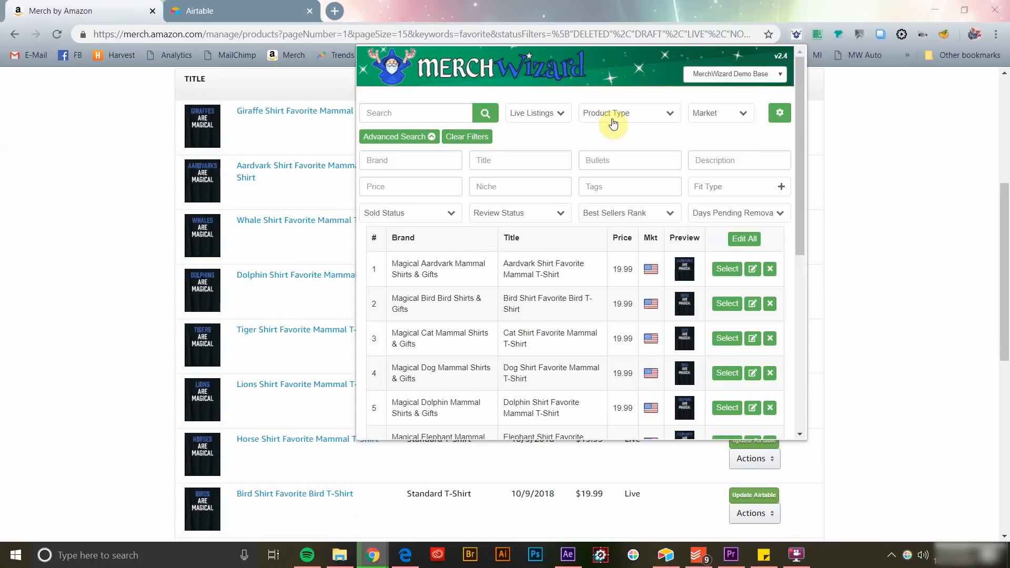
left_click(629, 113)
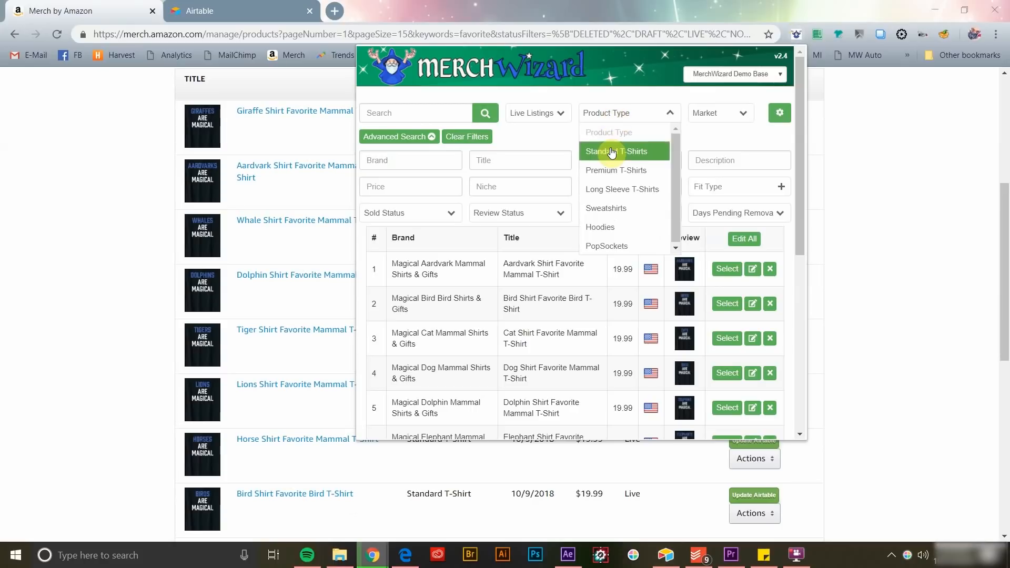
left_click(616, 151)
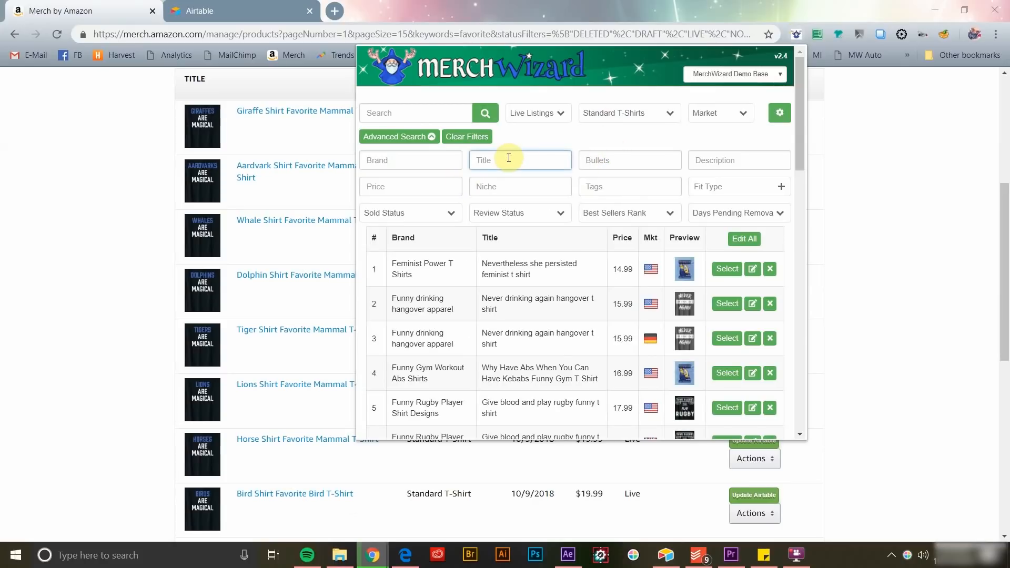
type("favorite")
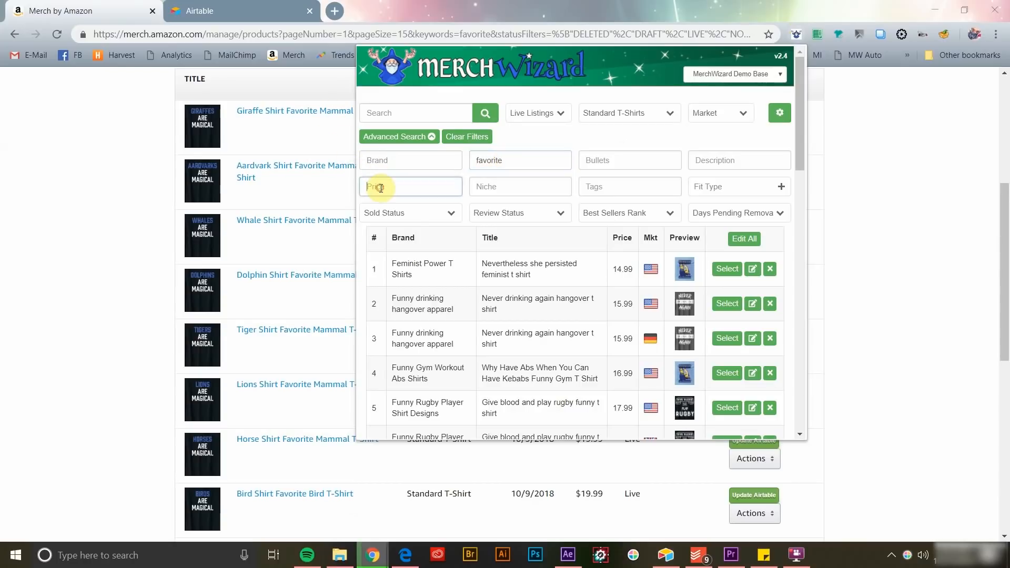
type("19.99")
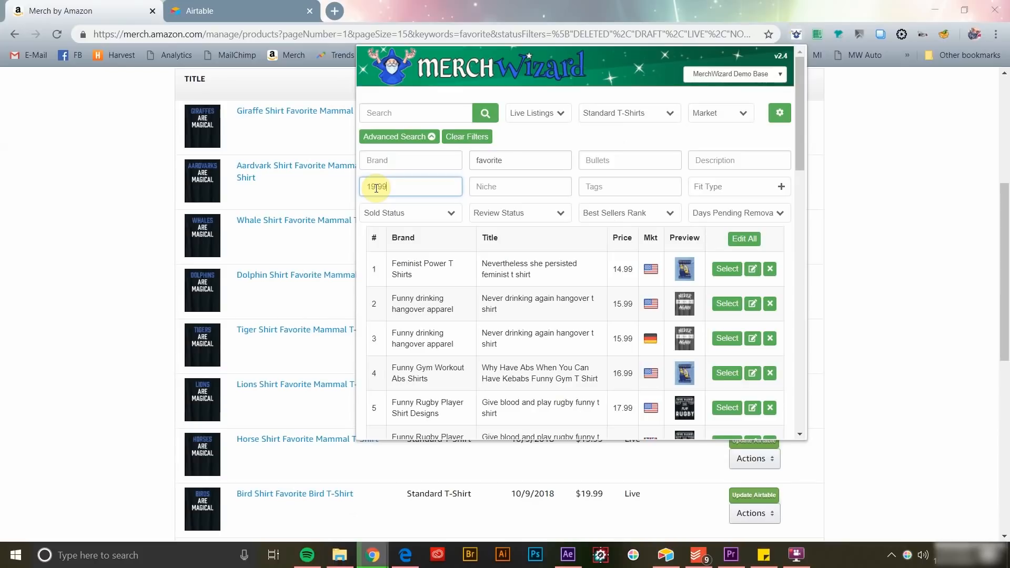
left_click(520, 213)
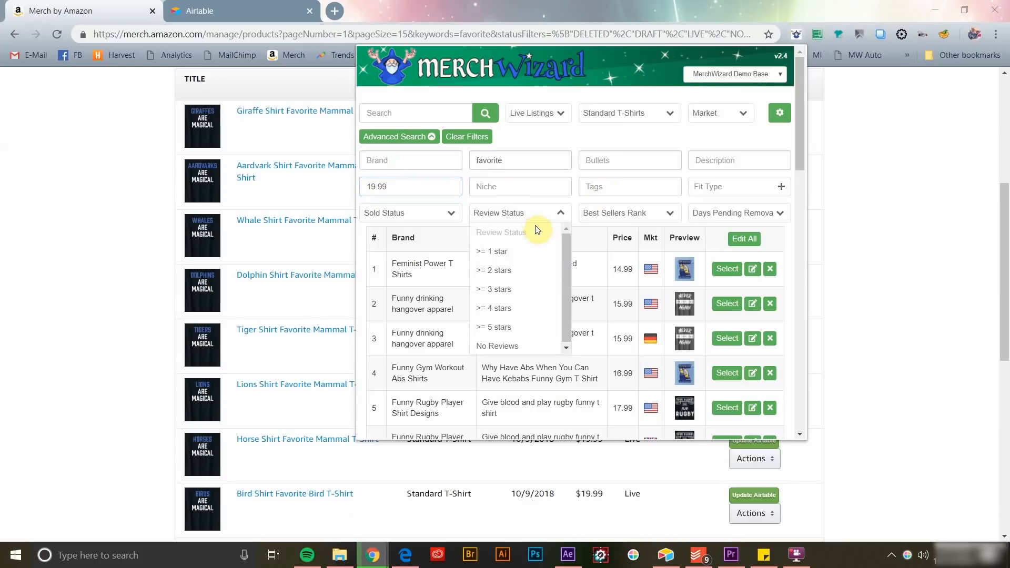
left_click(493, 289)
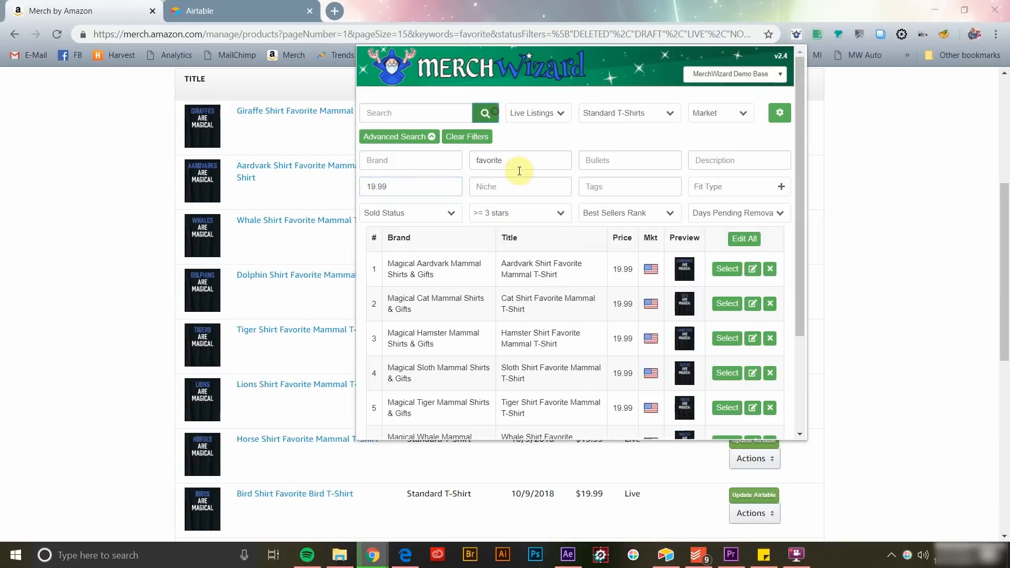
mouse_move(667, 333)
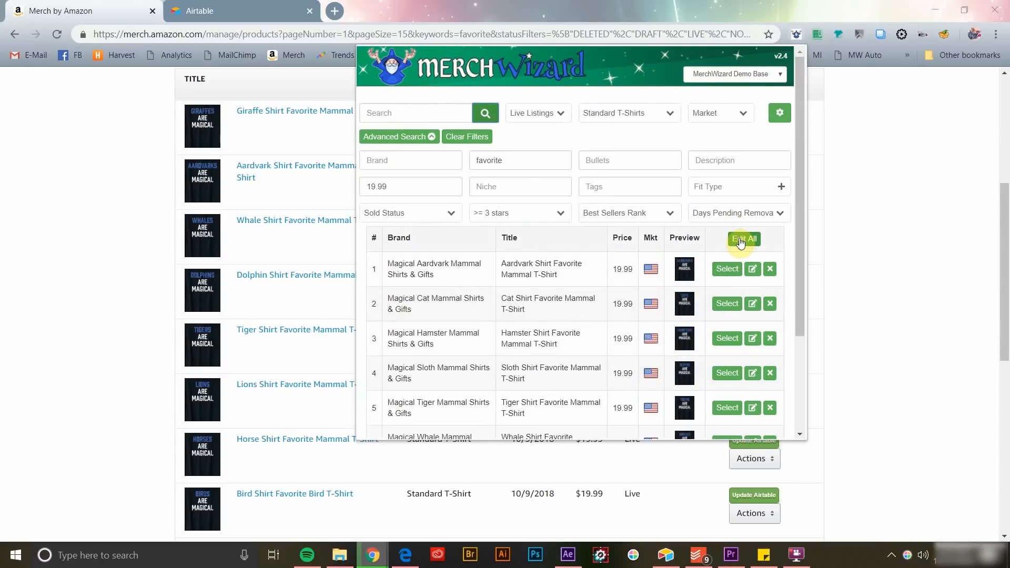
Search MerchWizard for 'persist', finding the two Nevertheless she persisted listings.
left_click(744, 239)
type("persist")
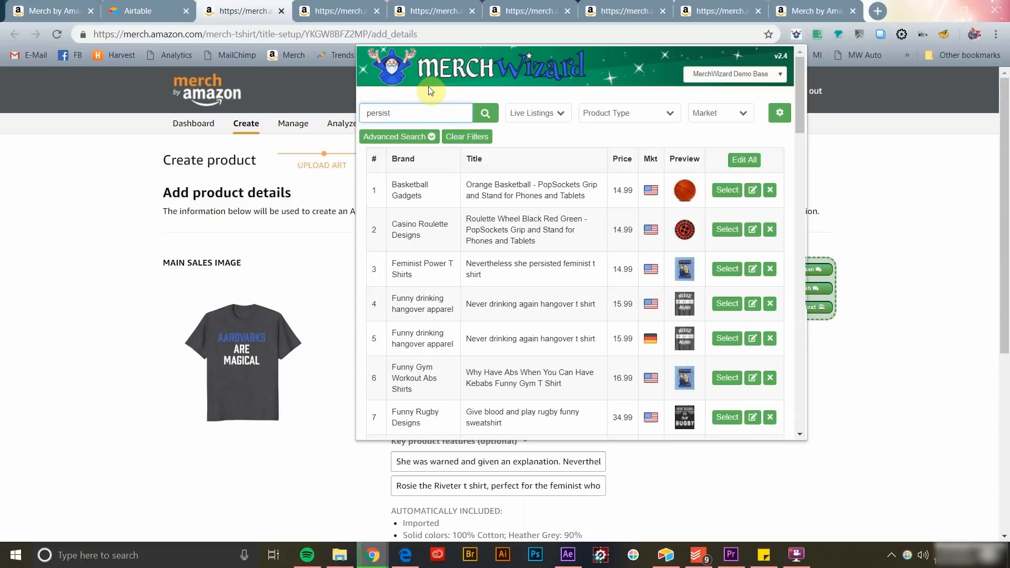
left_click(485, 113)
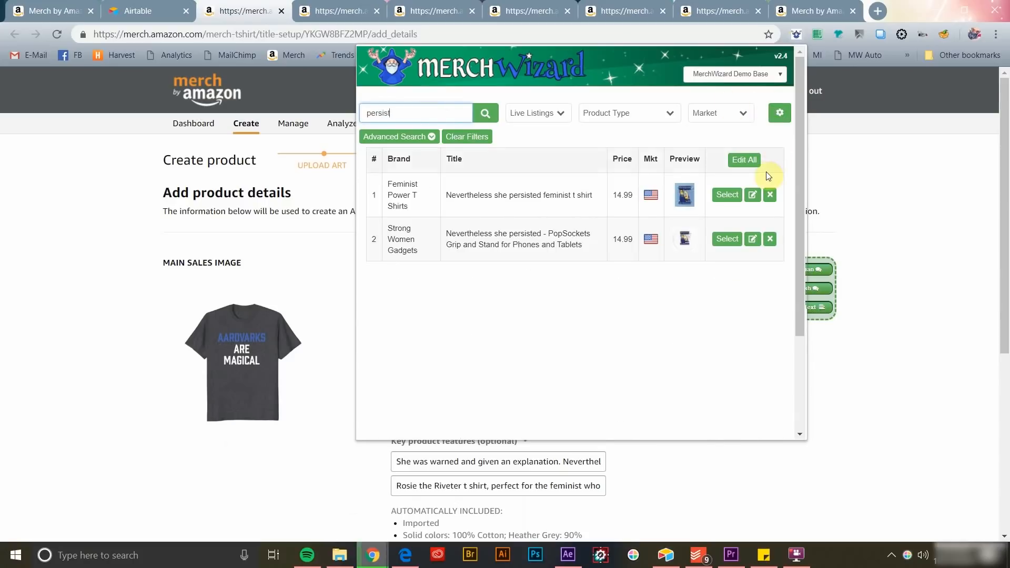
mouse_move(752, 194)
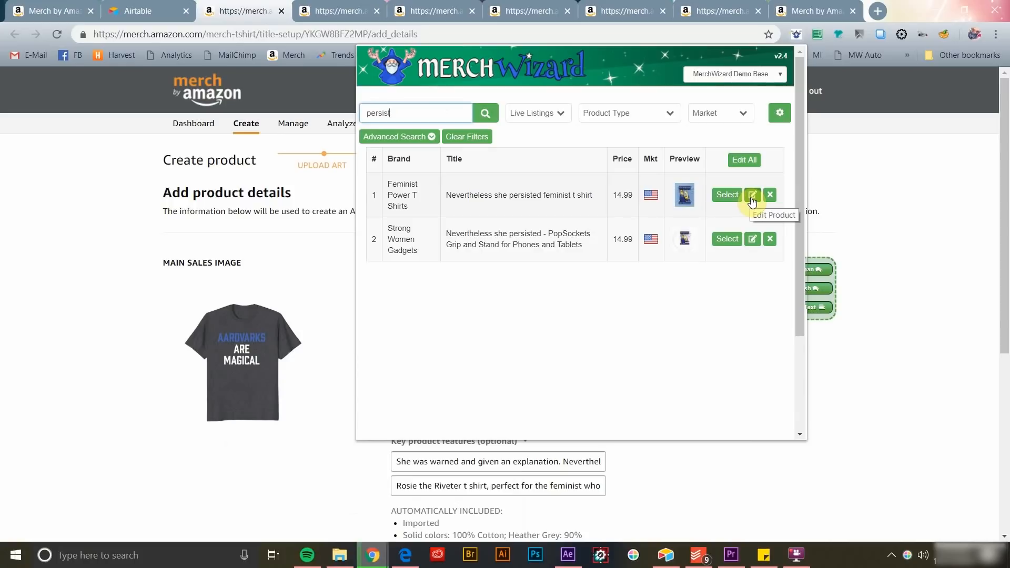
mouse_move(769, 195)
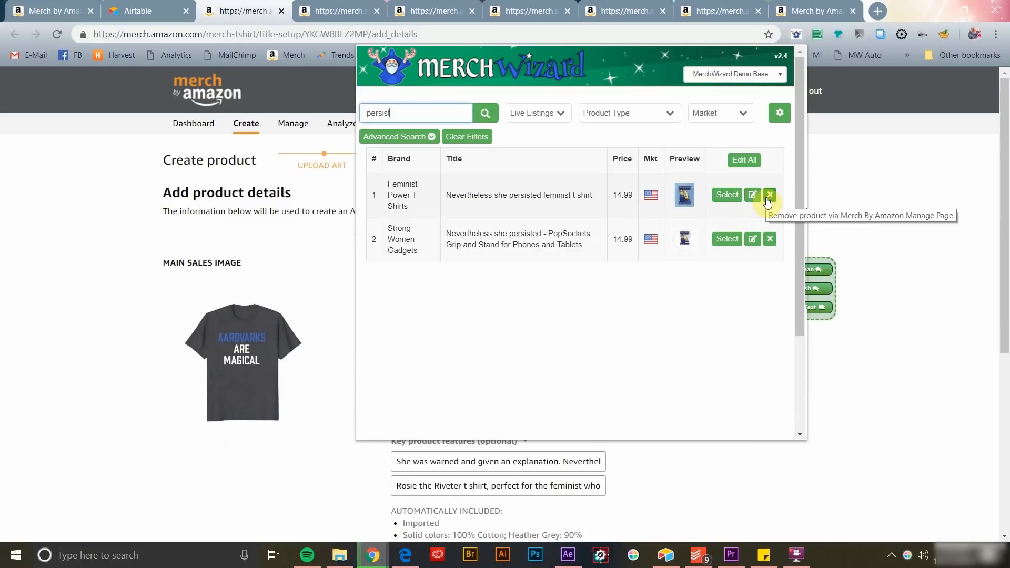
mouse_move(726, 194)
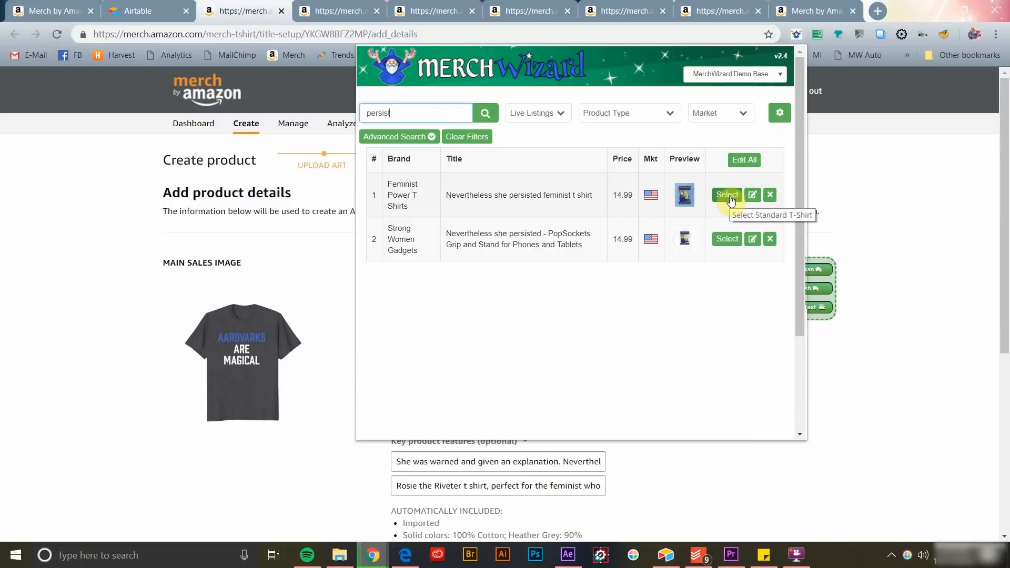
View the Nevertheless she persisted T-shirt's brand, title, bullets, tags and artwork.
left_click(726, 195)
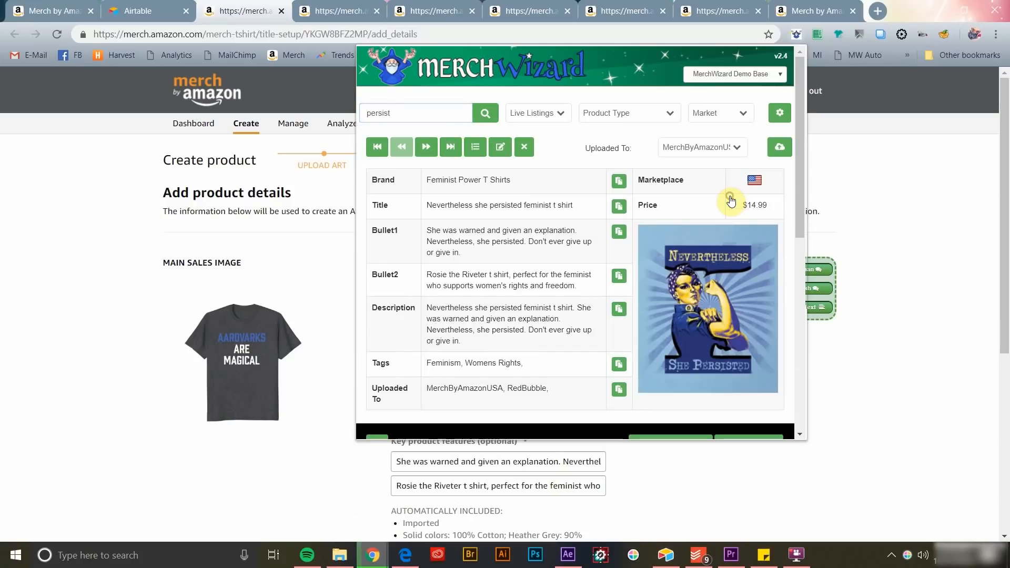
mouse_move(572, 192)
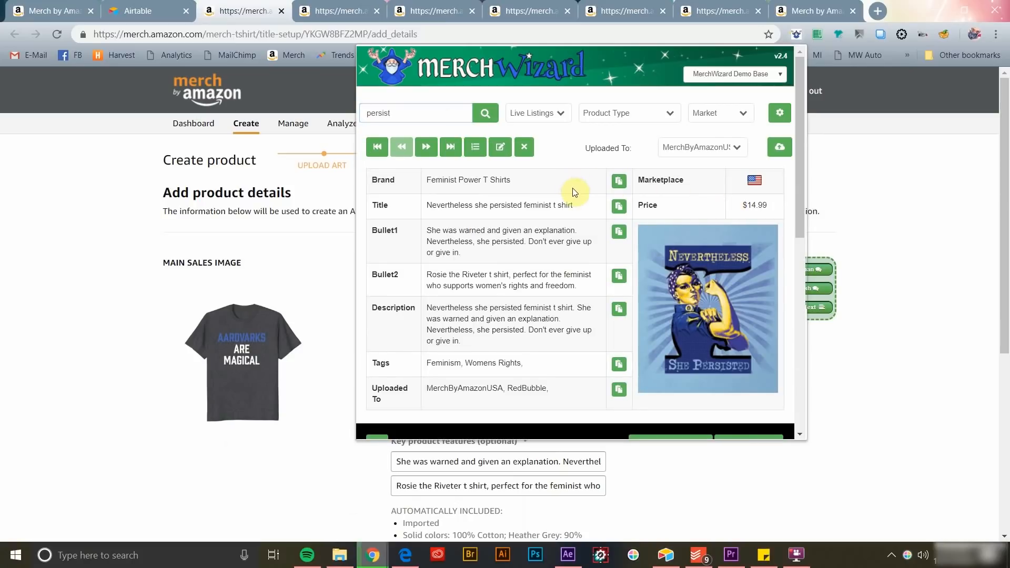
scroll("down", 3)
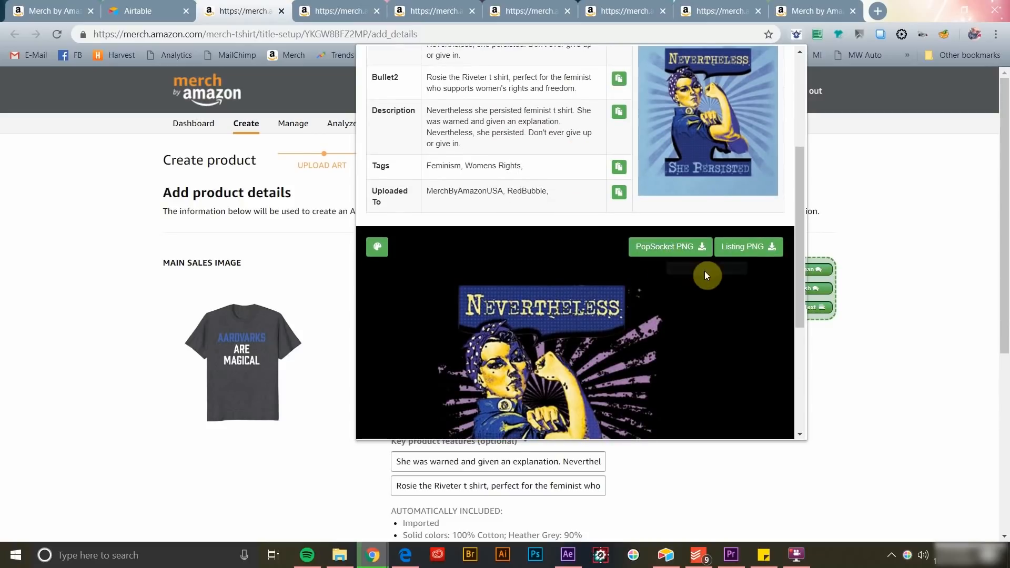
mouse_move(602, 278)
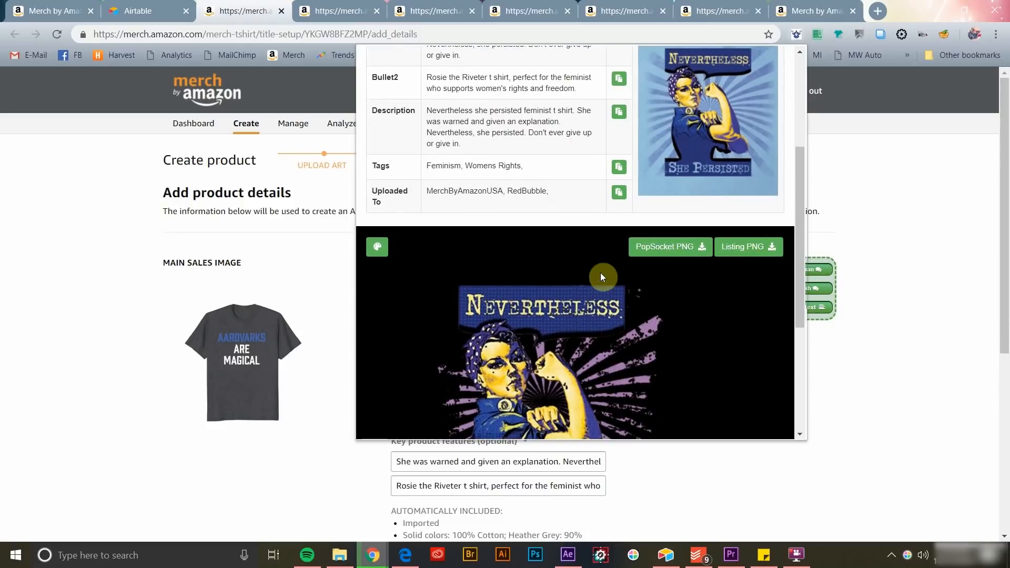
scroll("up", 3)
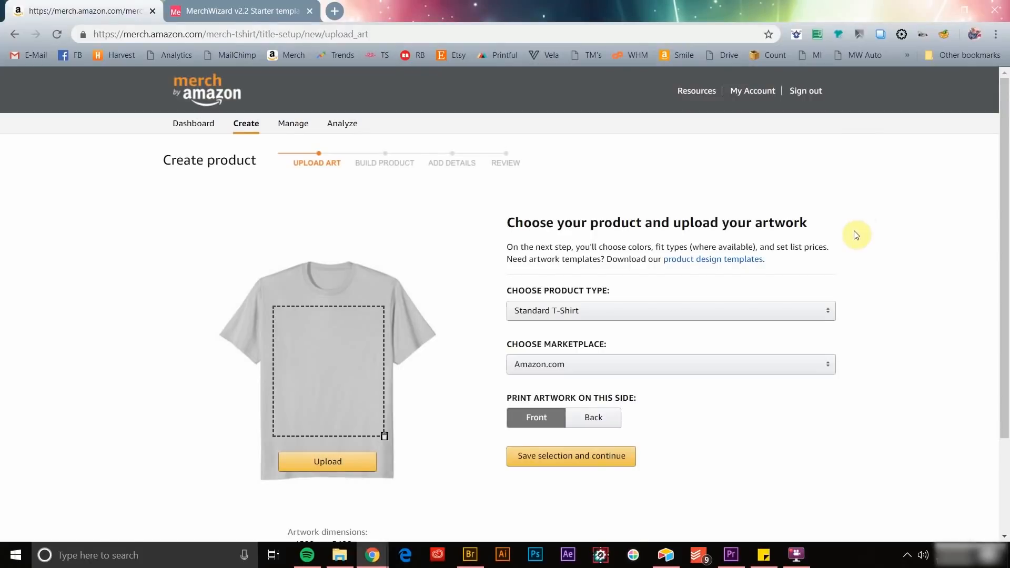
mouse_move(356, 178)
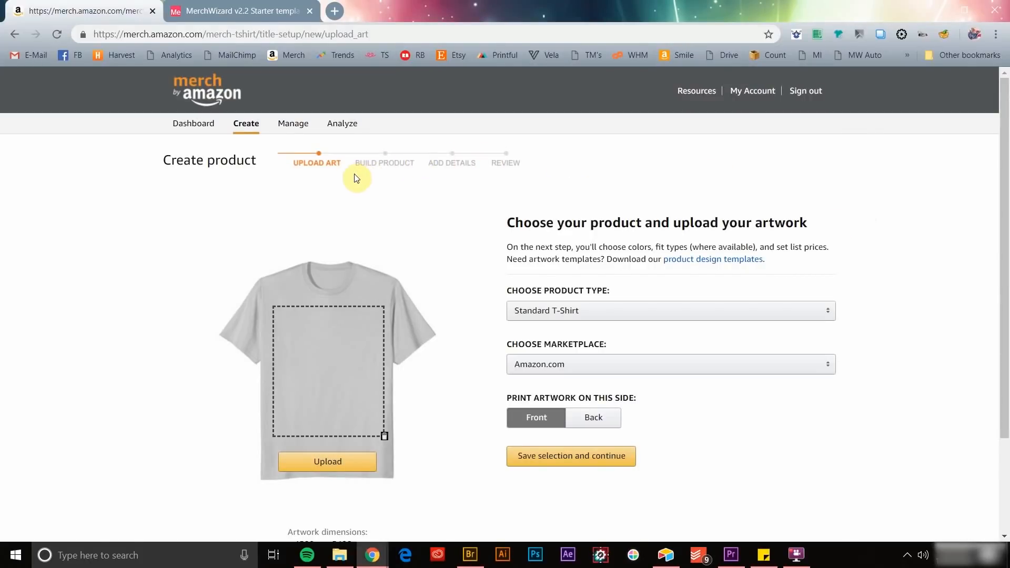
mouse_move(400, 262)
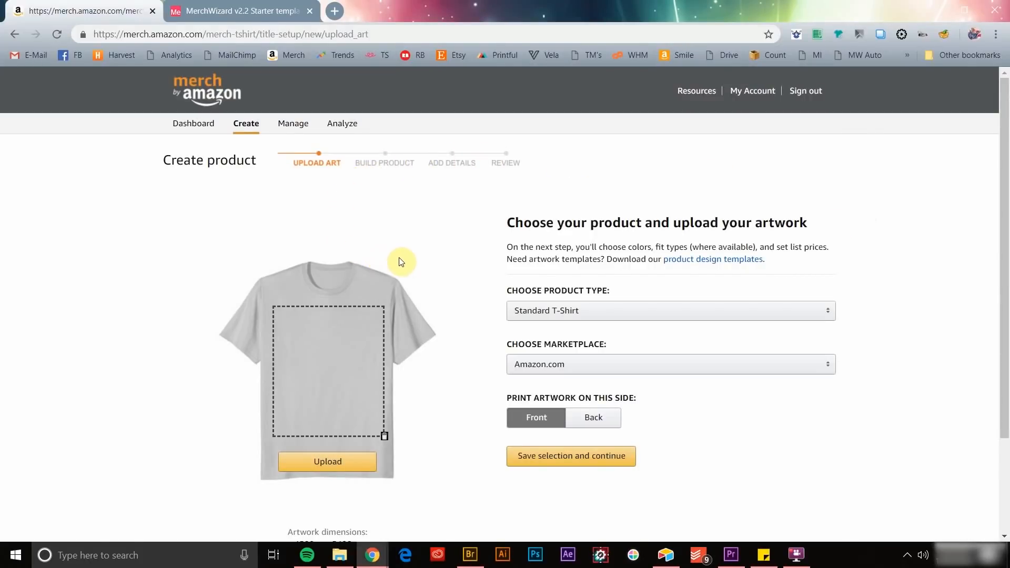
mouse_move(626, 242)
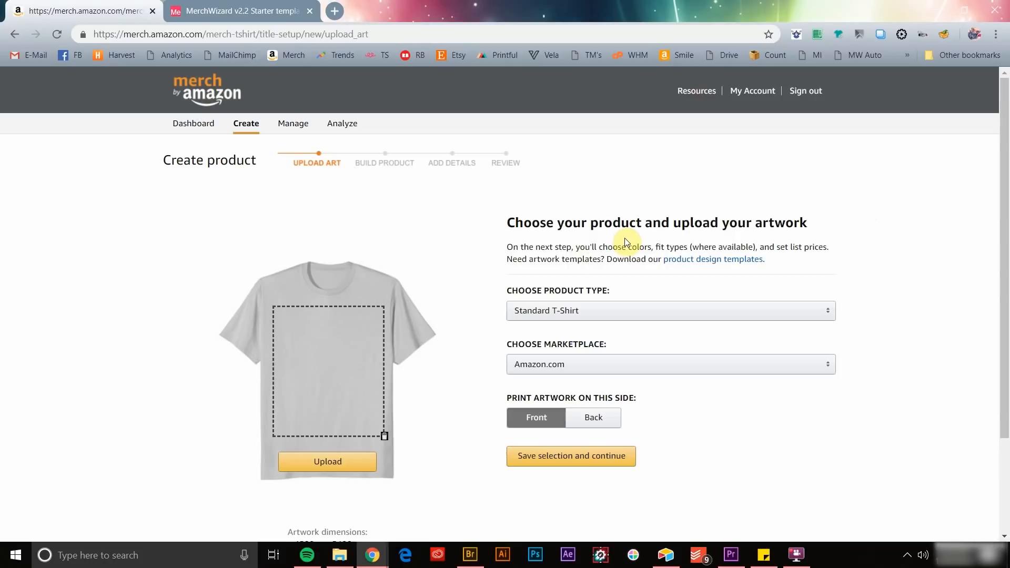
mouse_move(798, 56)
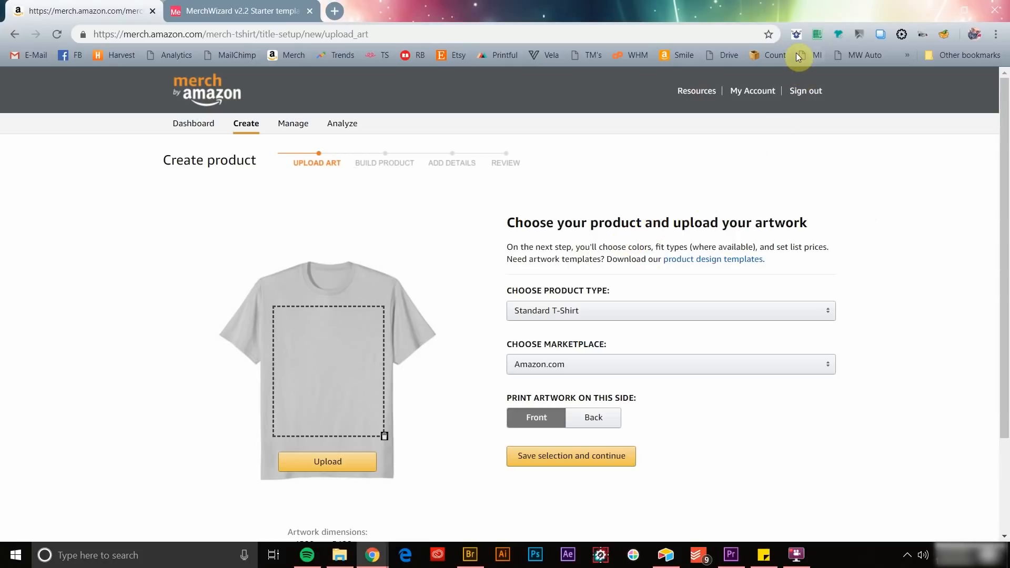
mouse_move(796, 34)
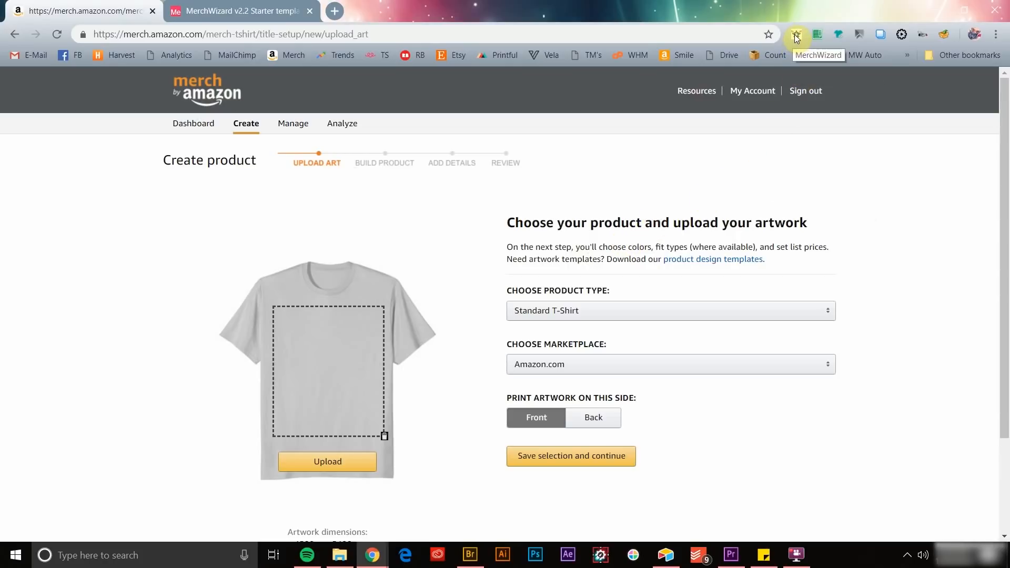
Narrow the persist results to Standard T-Shirts and open the feminist shirt's details.
left_click(795, 34)
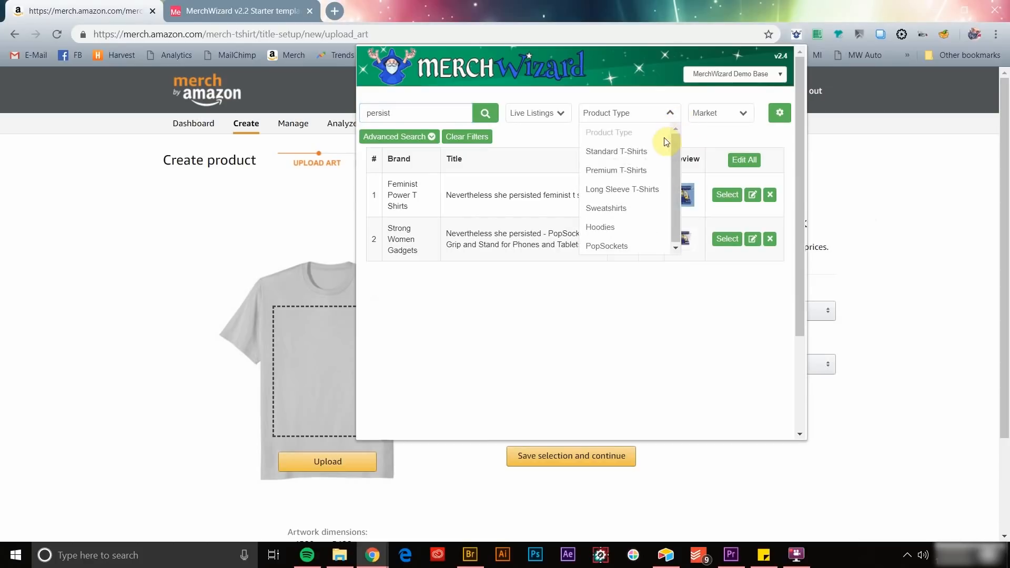
left_click(615, 152)
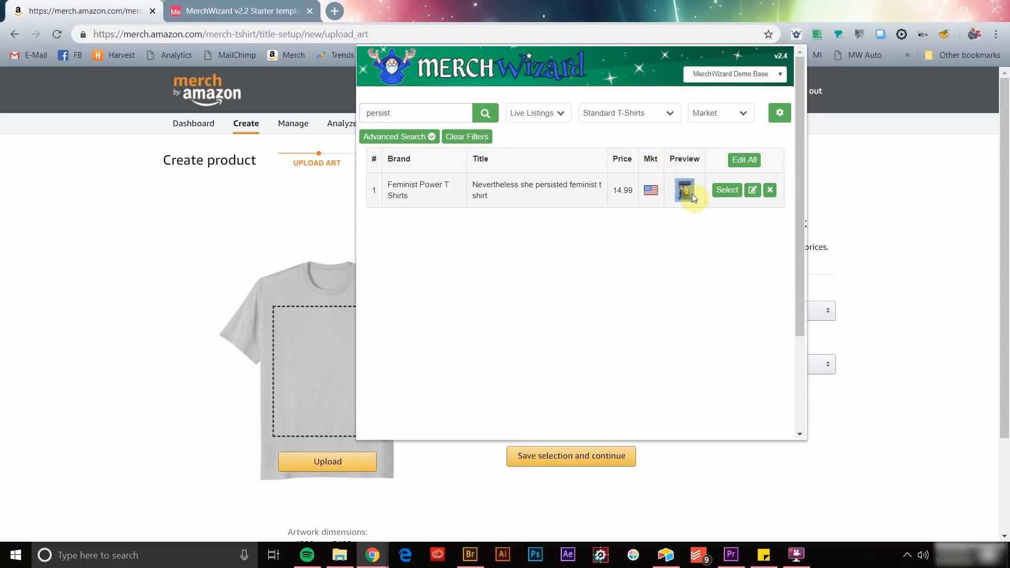
left_click(685, 190)
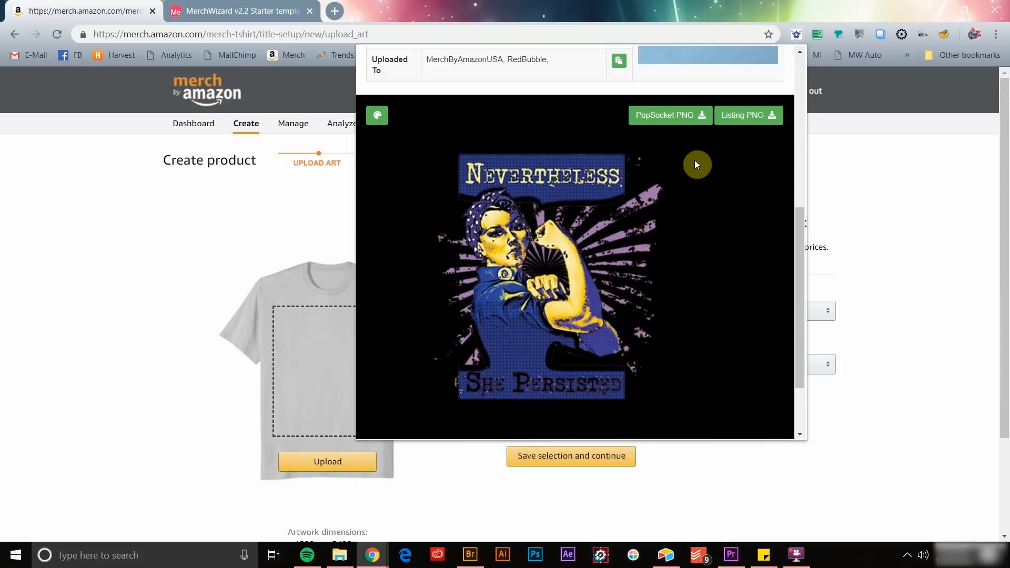
Save the Nevertheless she persisted artwork as a PNG and upload it onto the shirt.
left_click(746, 115)
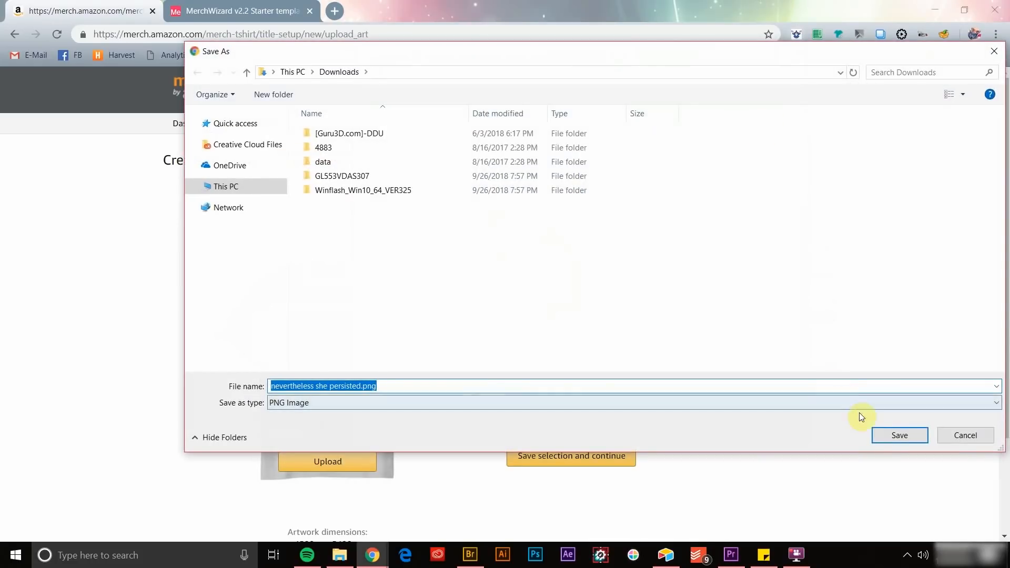
left_click(899, 435)
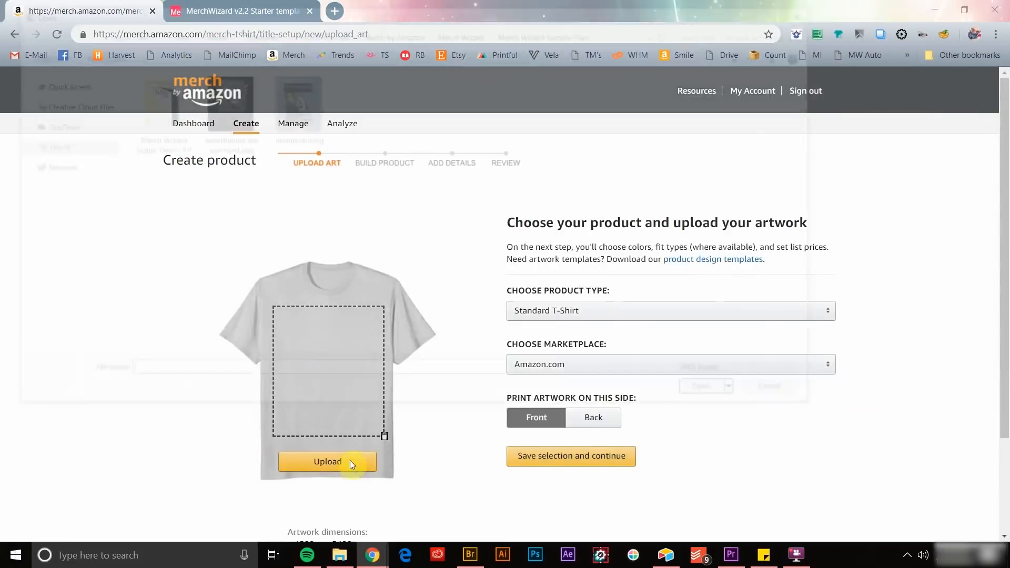
left_click(327, 462)
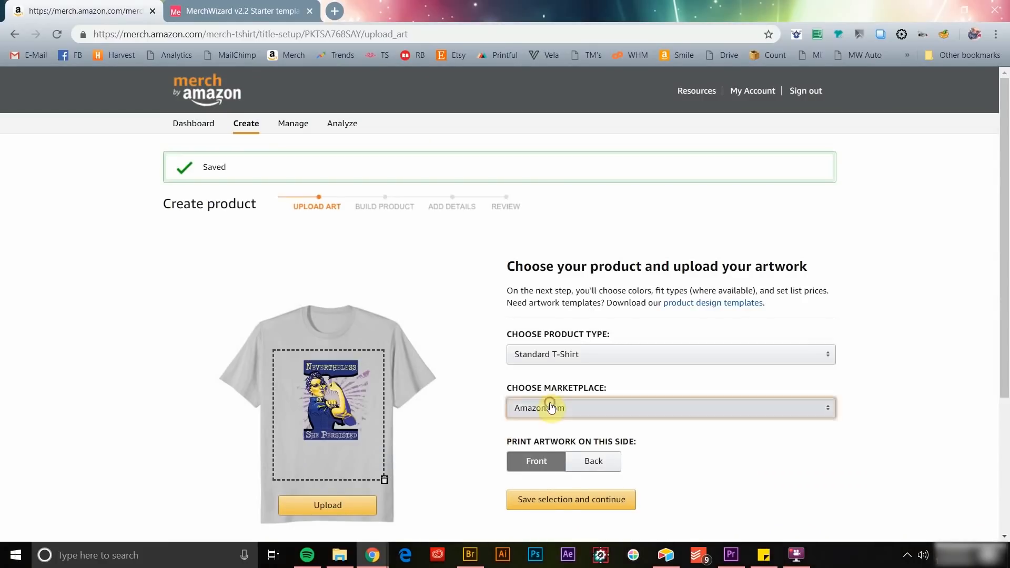
left_click(571, 499)
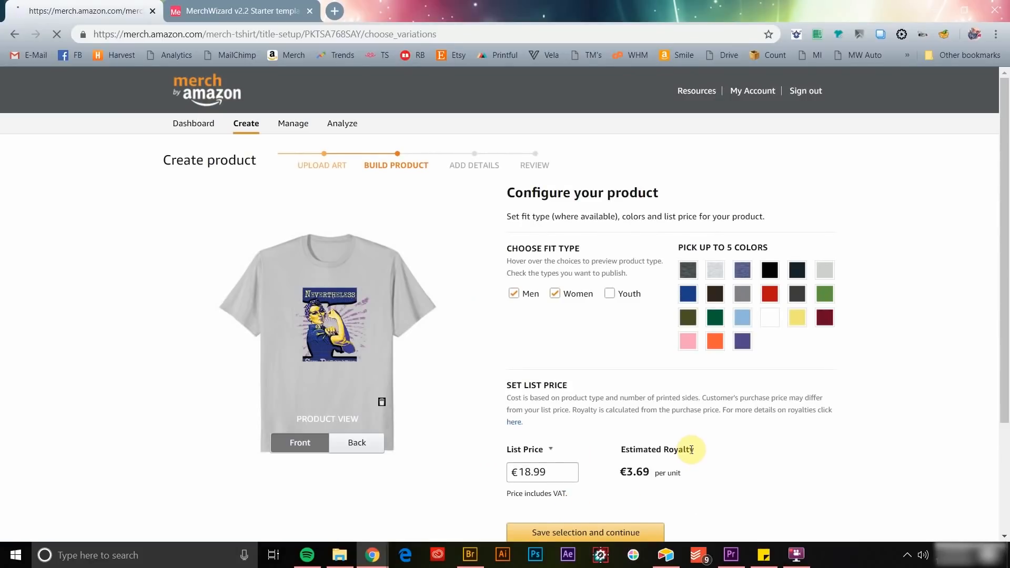
mouse_move(751, 366)
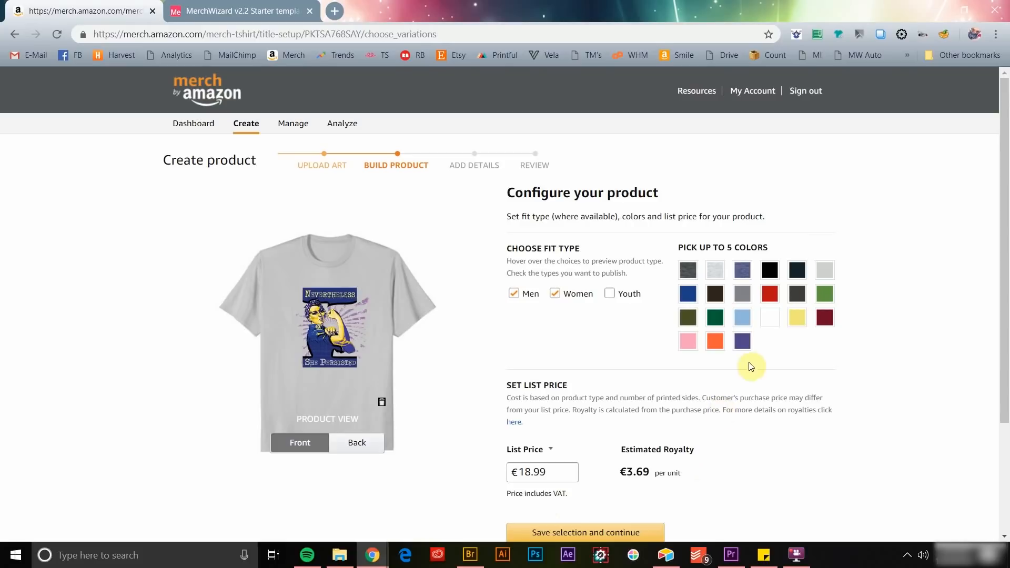
mouse_move(796, 38)
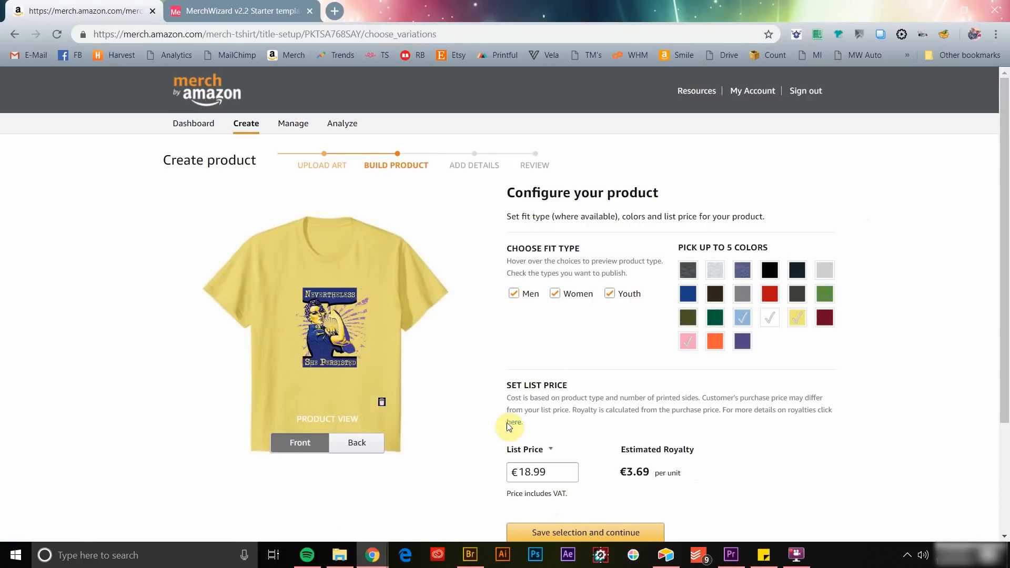
Save the Youth fit with light blue, white, yellow and pink colours and continue.
left_click(584, 532)
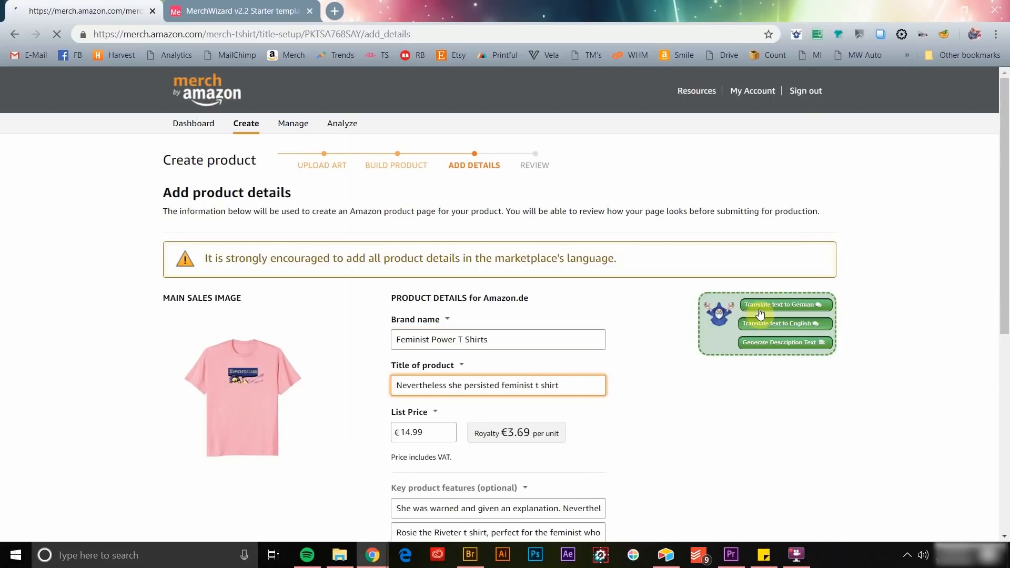
Translate the listing into German, generate the description from brand, title and bullets, and save.
left_click(784, 304)
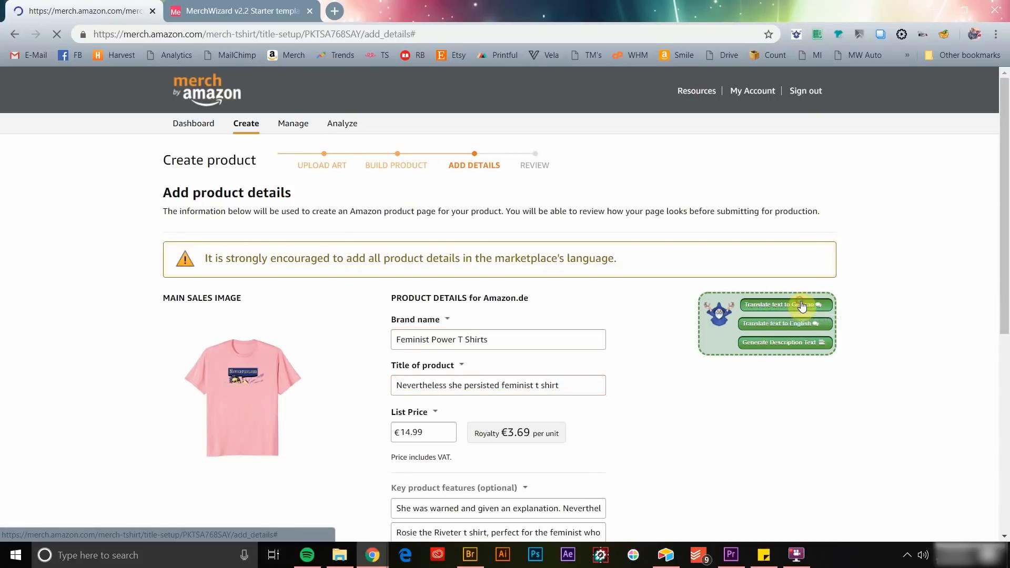
mouse_move(868, 353)
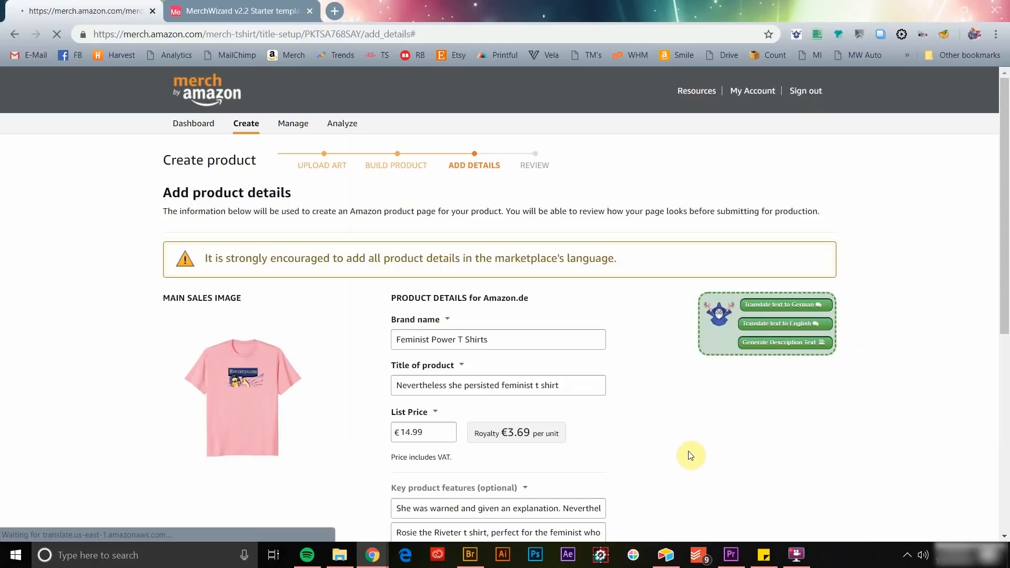
left_click(784, 305)
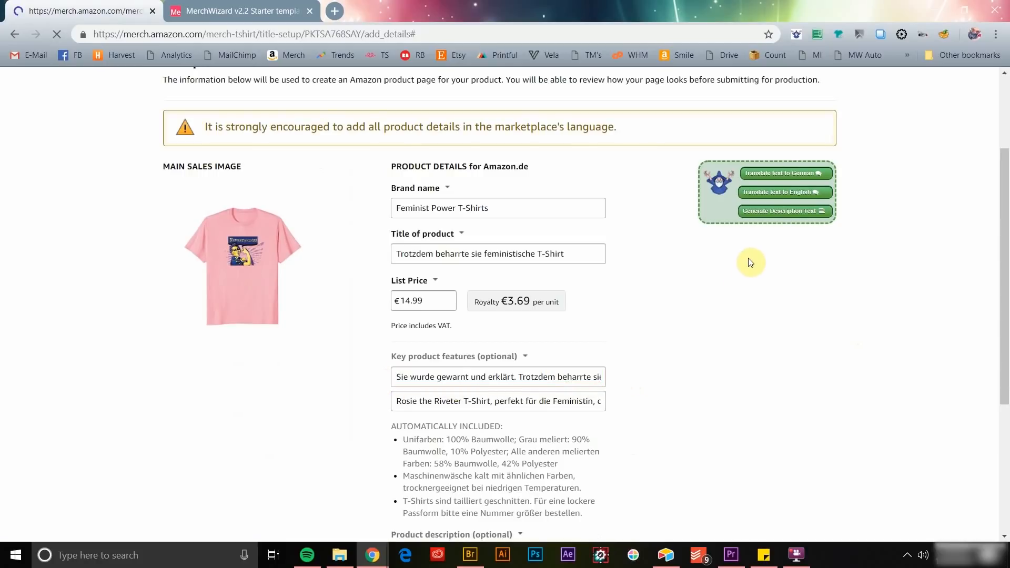
mouse_move(783, 212)
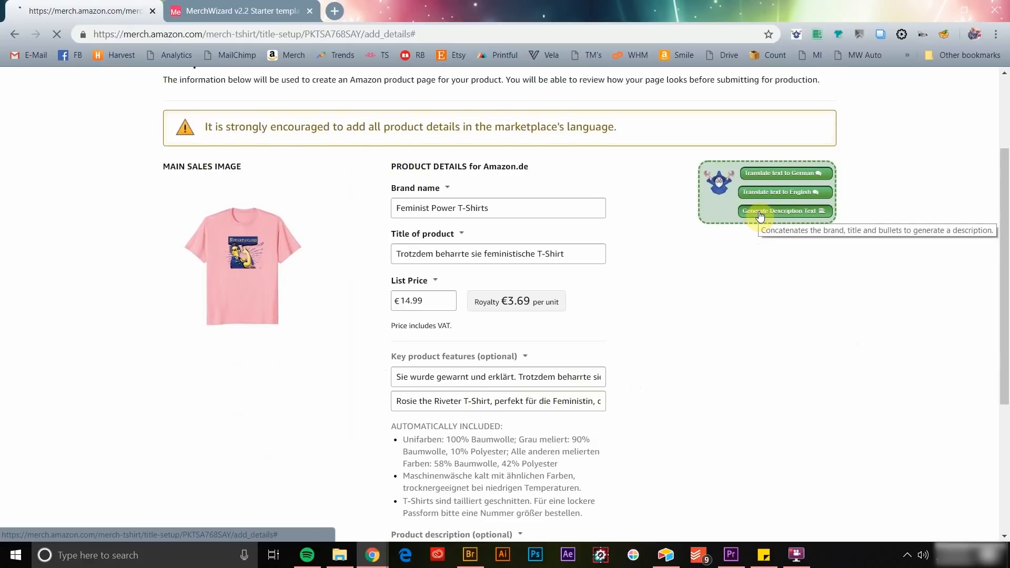
left_click(783, 211)
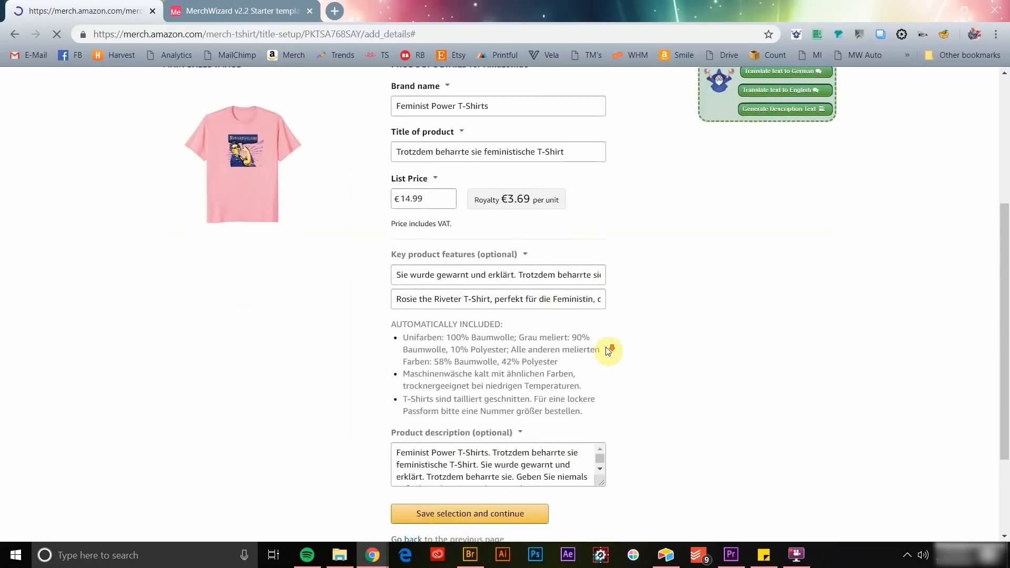
scroll("down", 3)
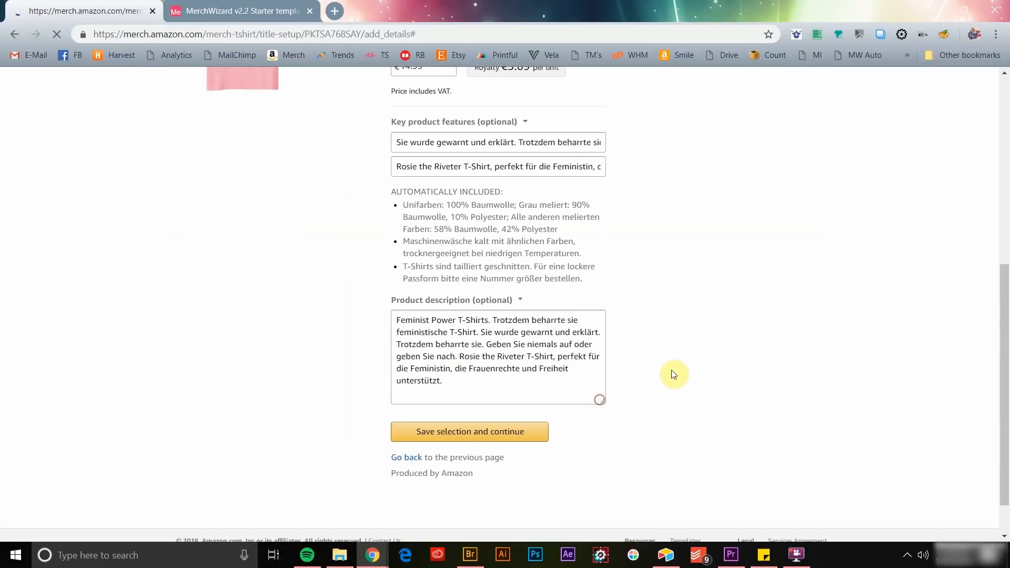
scroll("up", 3)
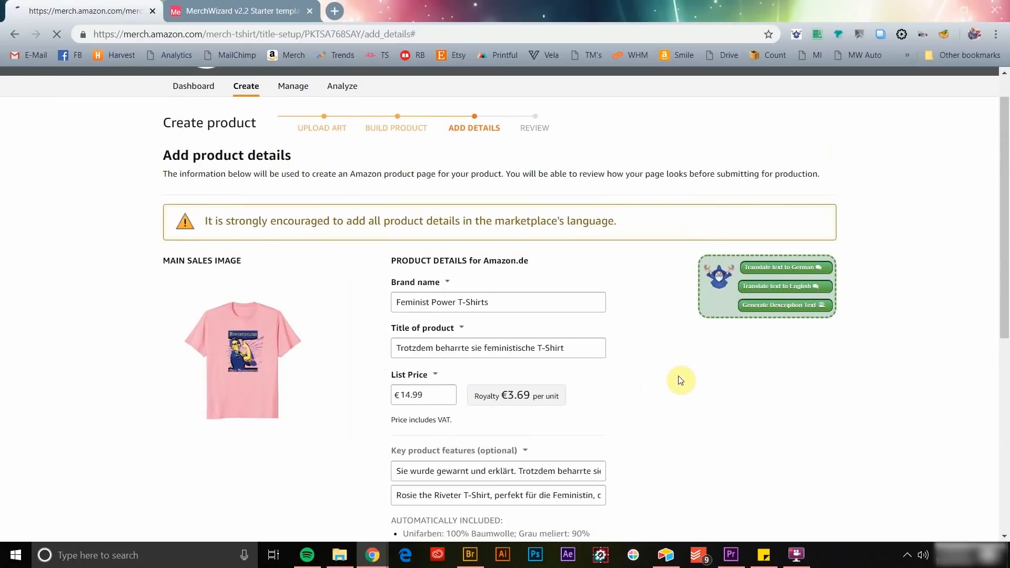
mouse_move(594, 359)
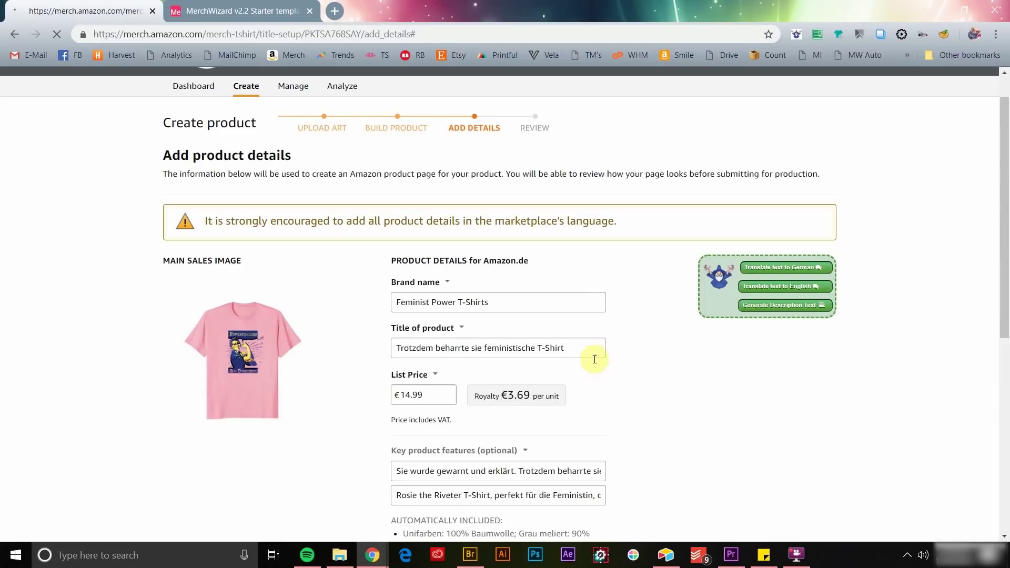
scroll("down", 3)
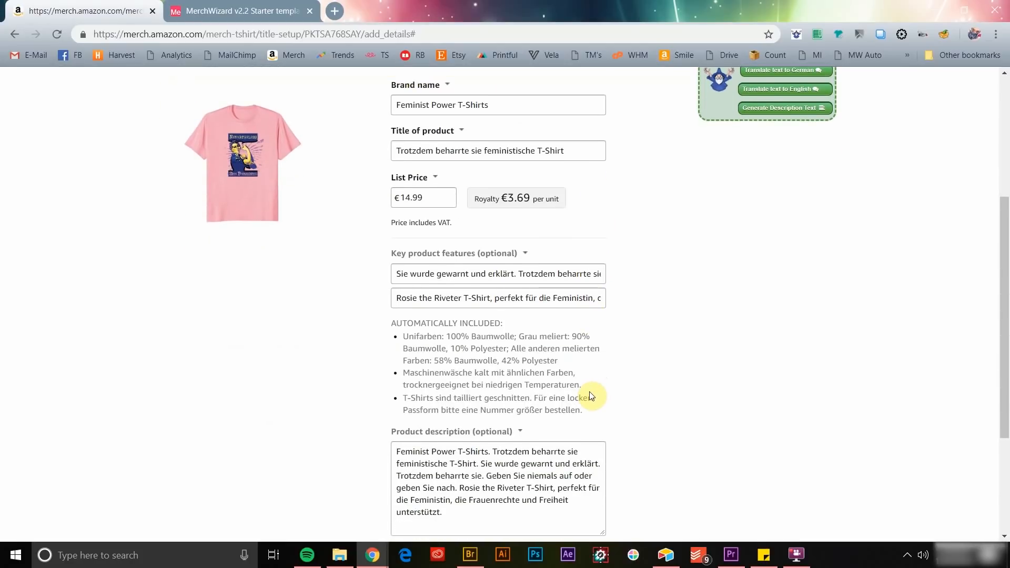
scroll("down", 3)
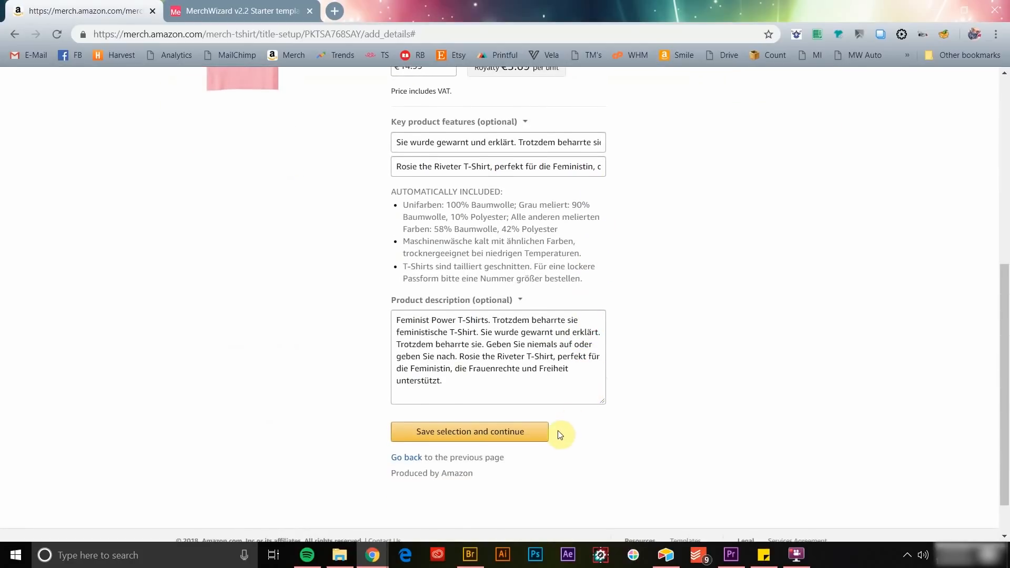
left_click(84, 11)
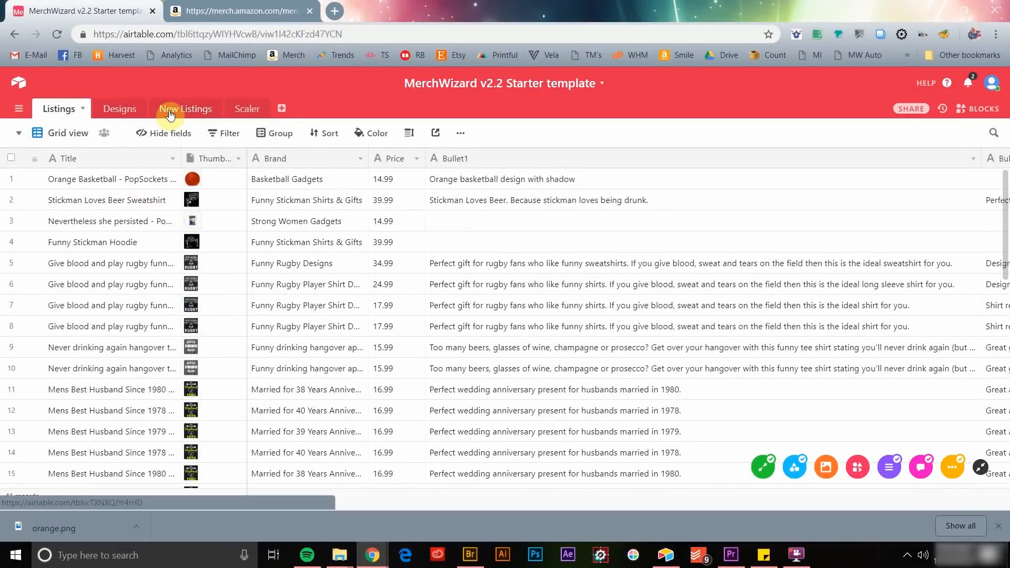
Add a 116th record titled 'My New Shirt' at the bottom of New Listings.
left_click(184, 109)
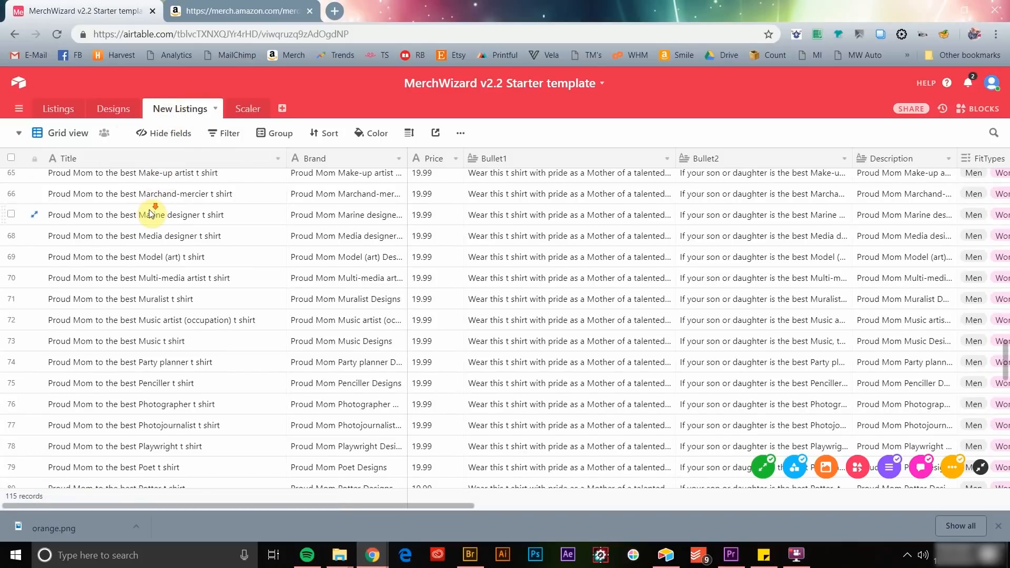
scroll("down", 3)
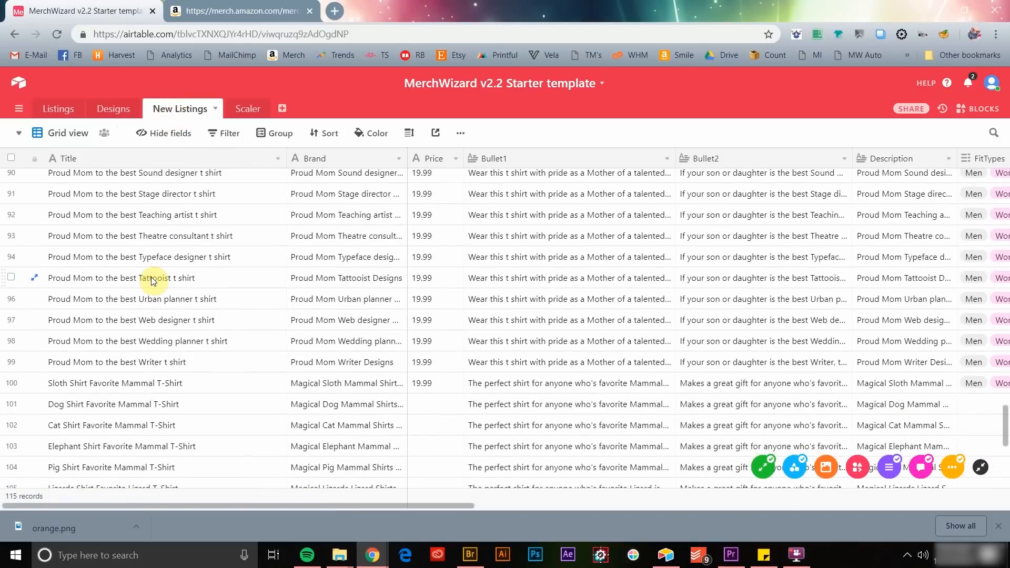
scroll("down", 3)
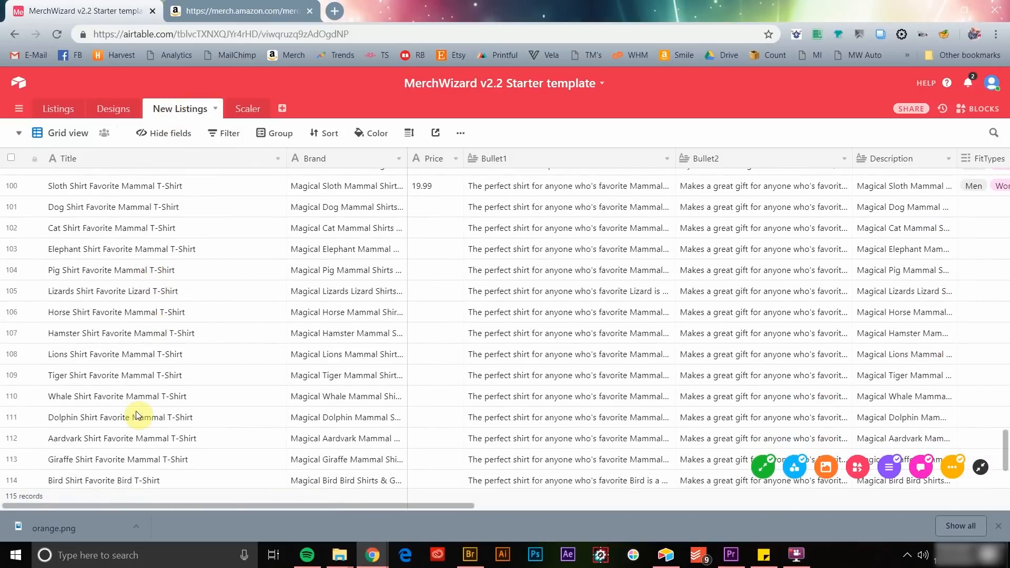
scroll("down", 3)
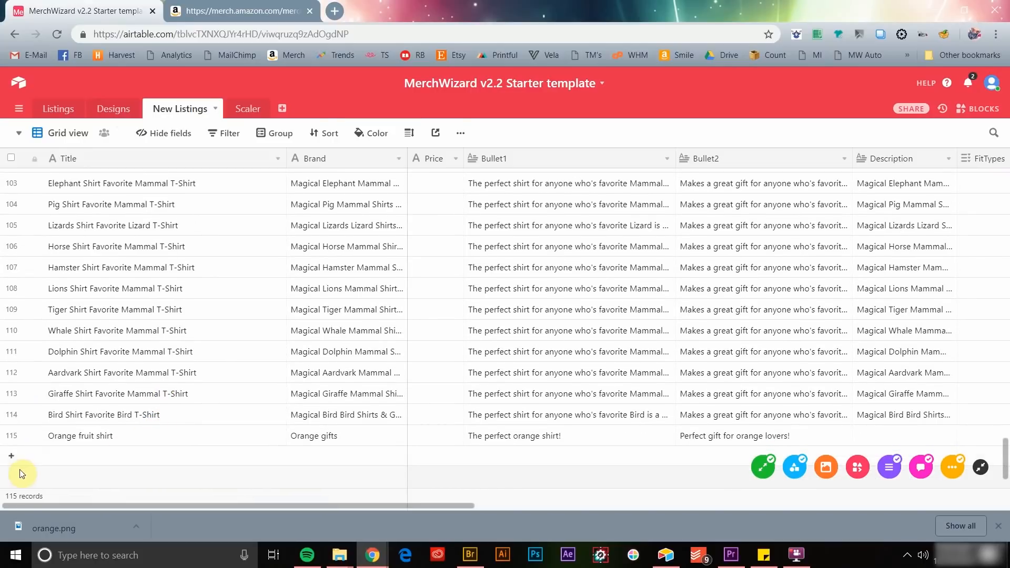
left_click(11, 456)
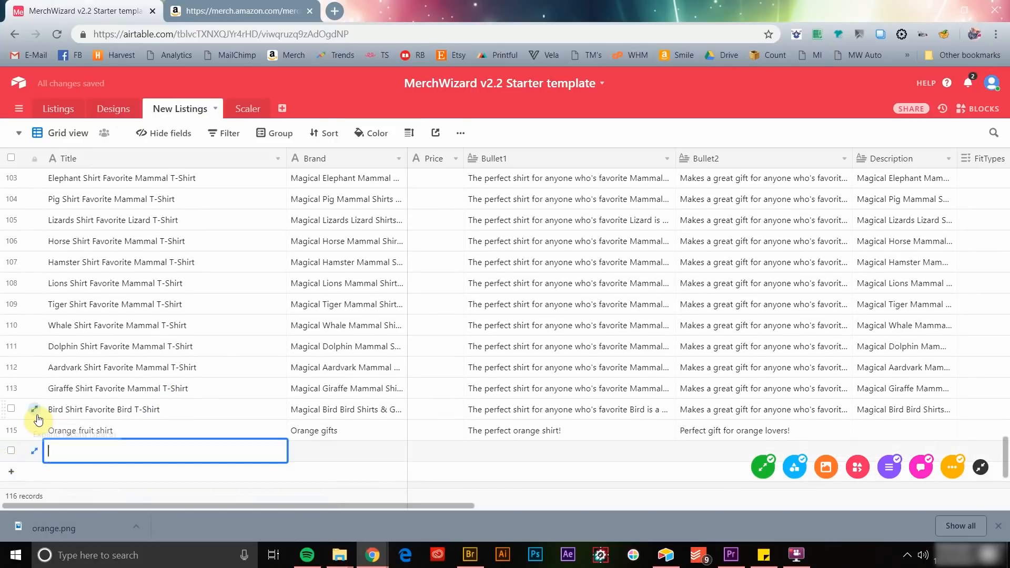
type("My New Shirt")
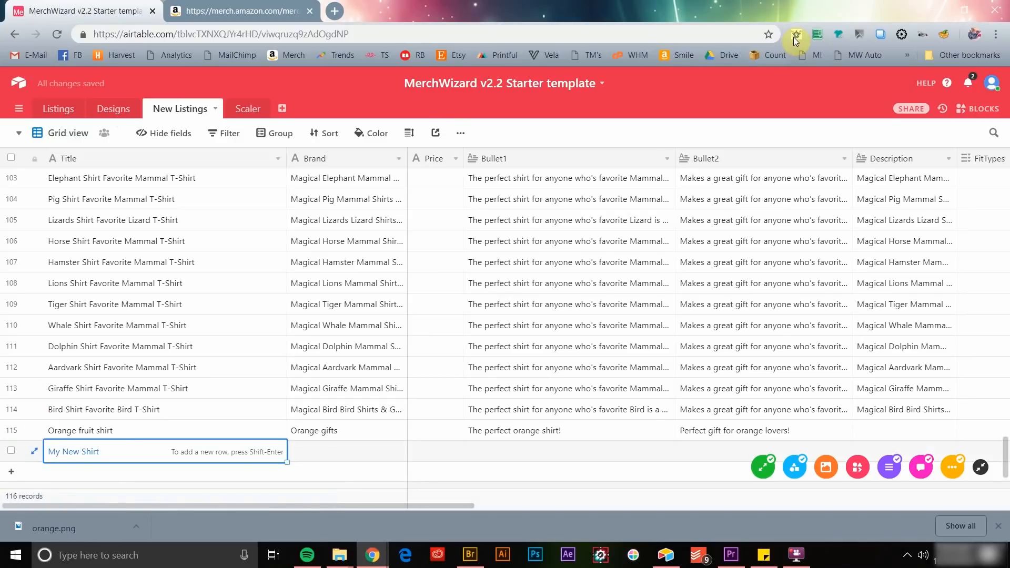
Switch MerchWizard's listing source to New Listings and scroll to My New Shirt.
left_click(796, 34)
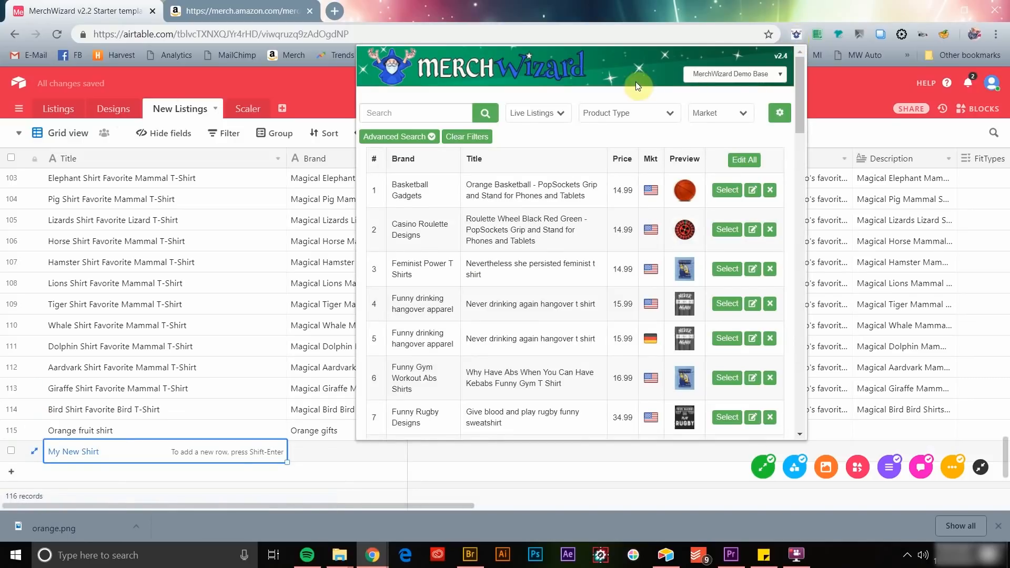
left_click(538, 112)
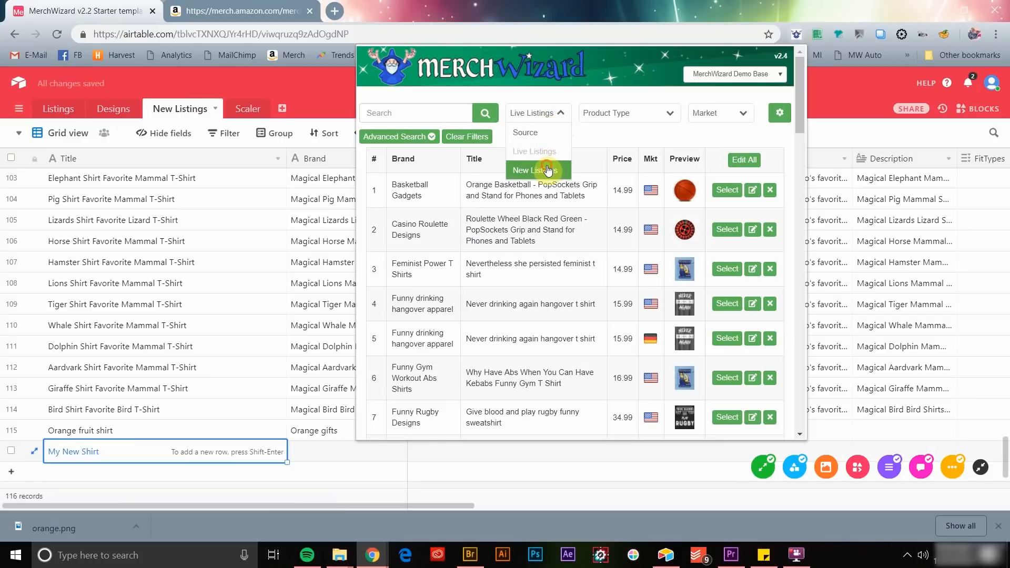
left_click(535, 170)
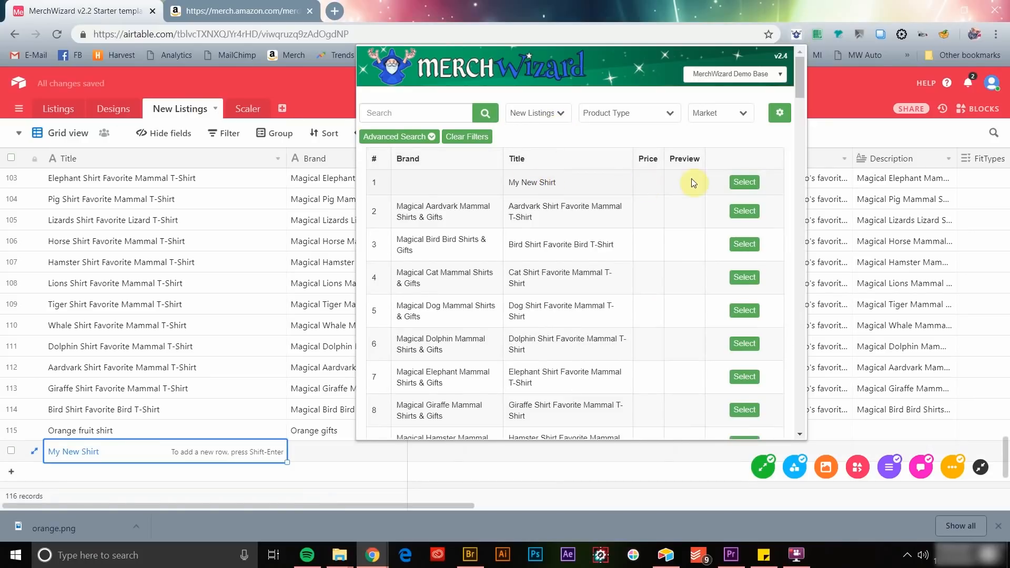
mouse_move(604, 263)
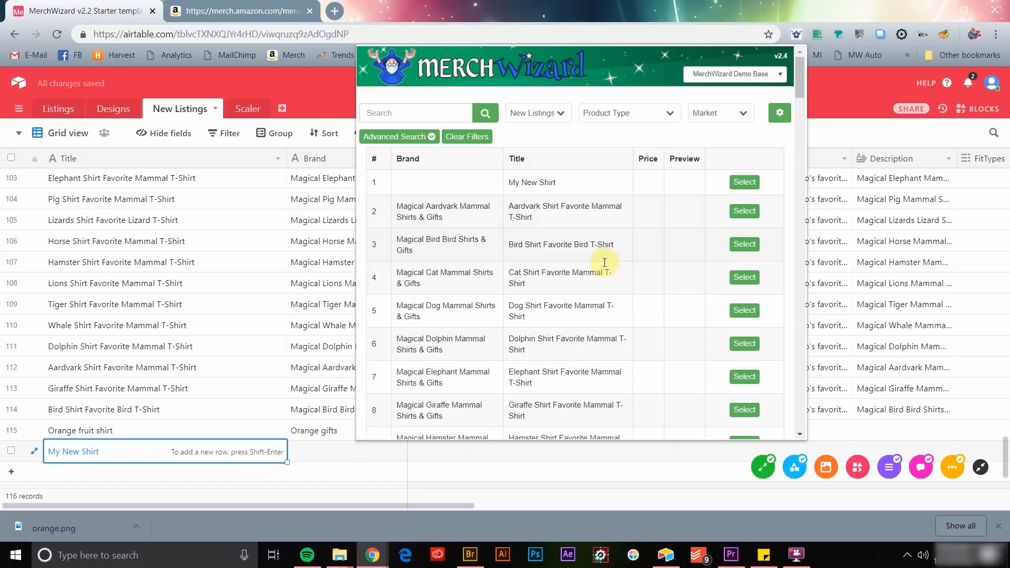
scroll("down", 3)
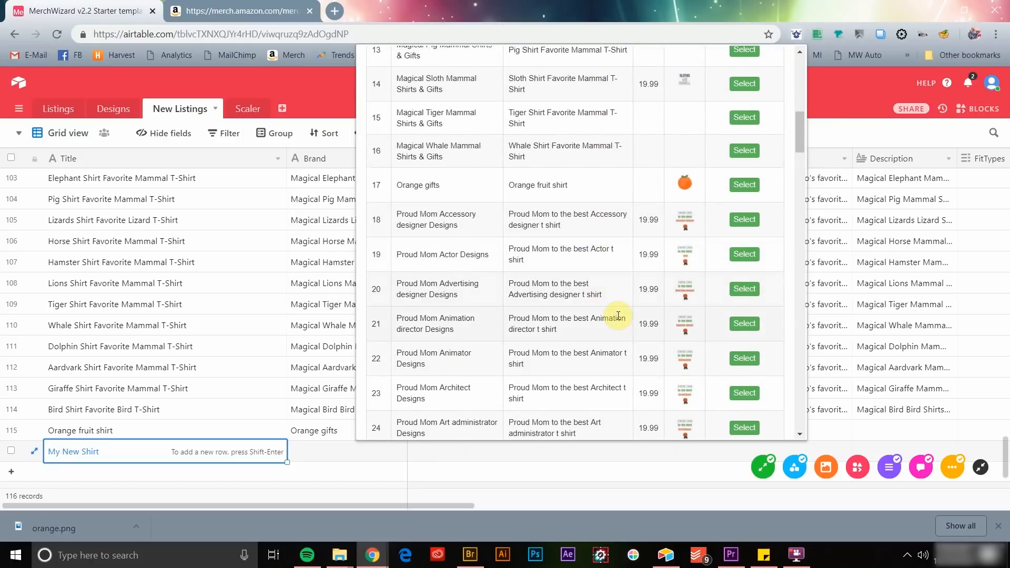
scroll("down", 3)
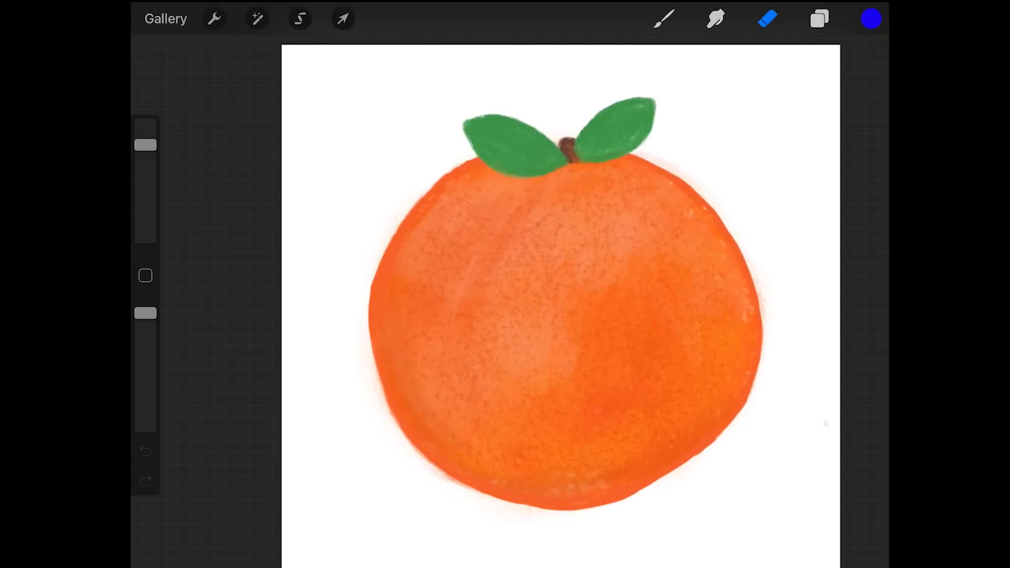
Share the orange drawing from Procreate, then switch to Airtable in the app switcher.
left_click(214, 18)
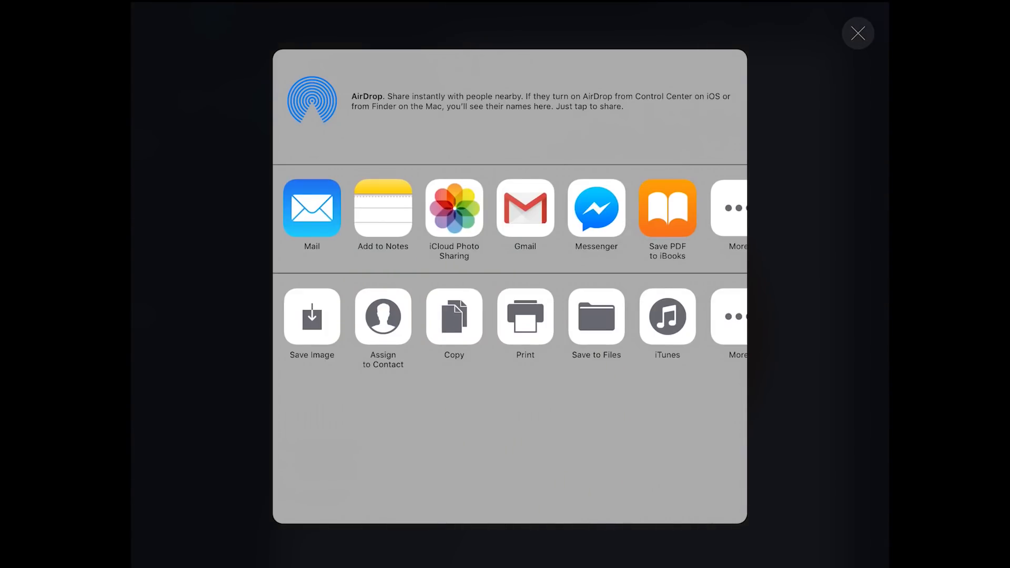
left_click(858, 33)
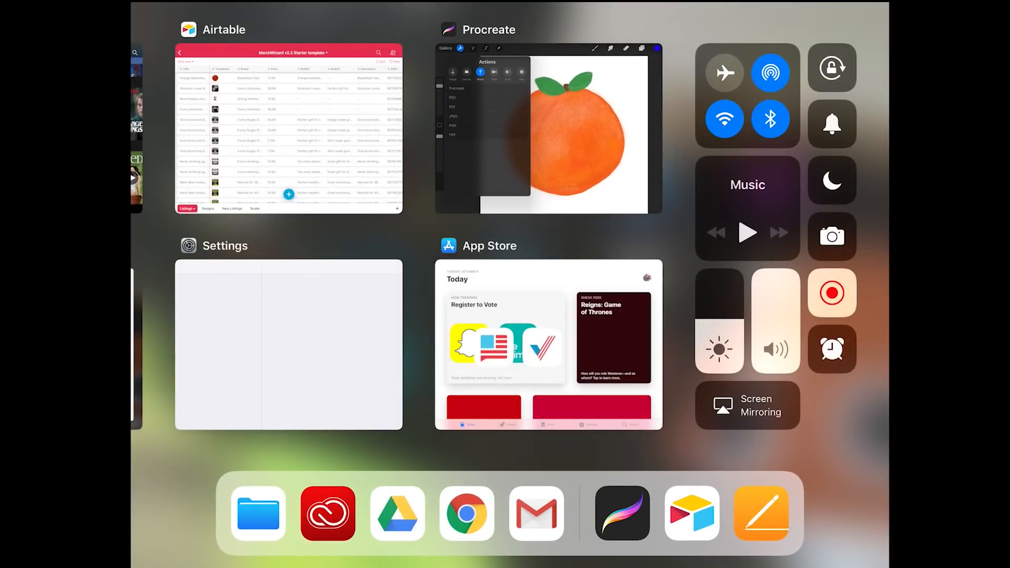
left_click(288, 127)
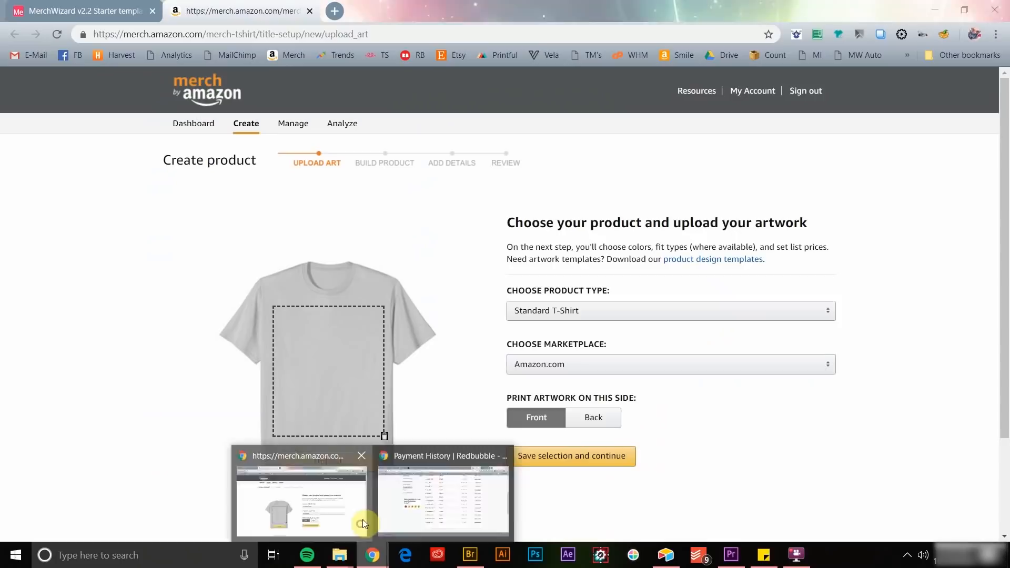
mouse_move(797, 34)
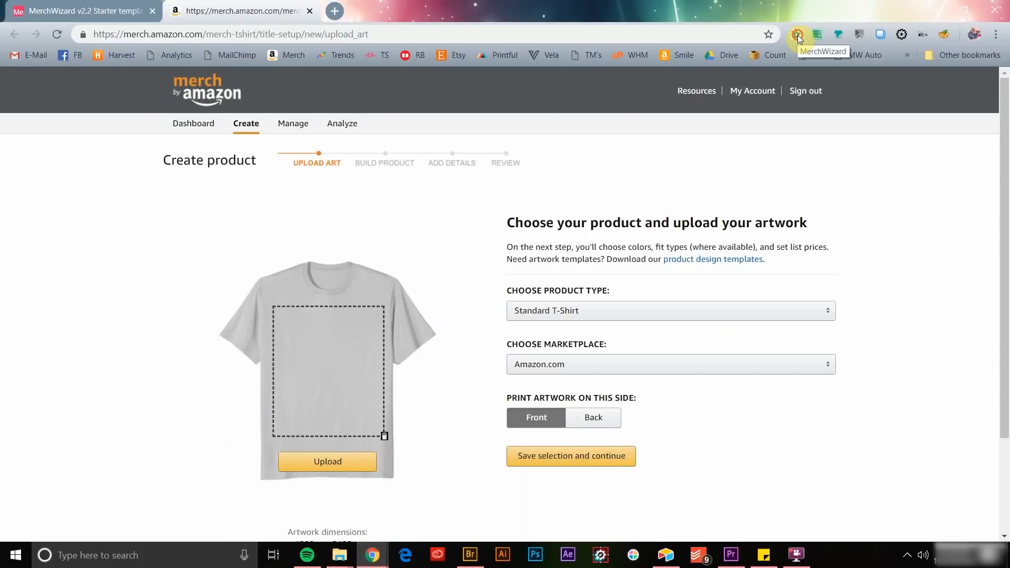
Search MerchWizard's New Listings for 'orange' and download the Orange fruit shirt's orange.png.
left_click(798, 34)
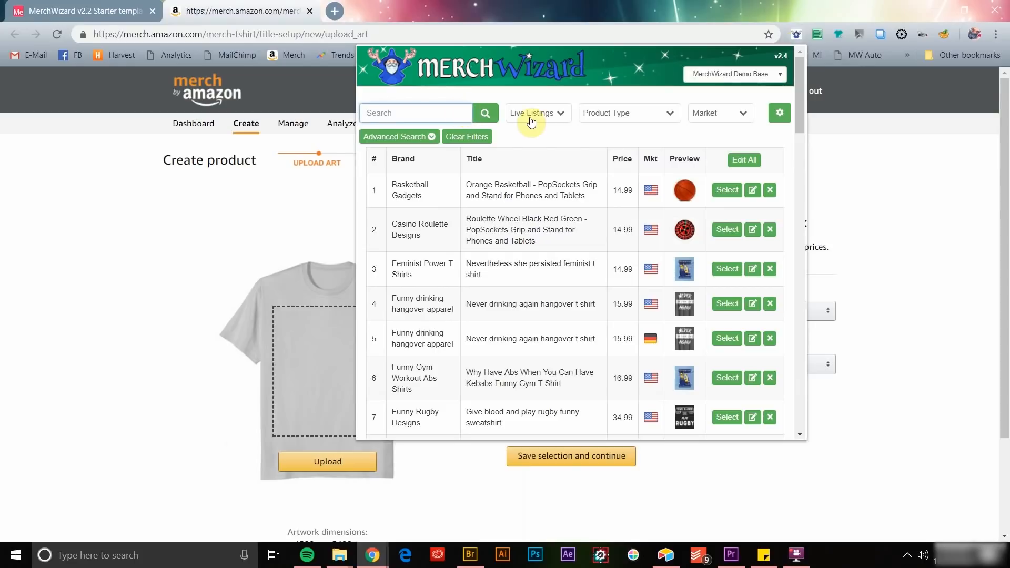
left_click(536, 113)
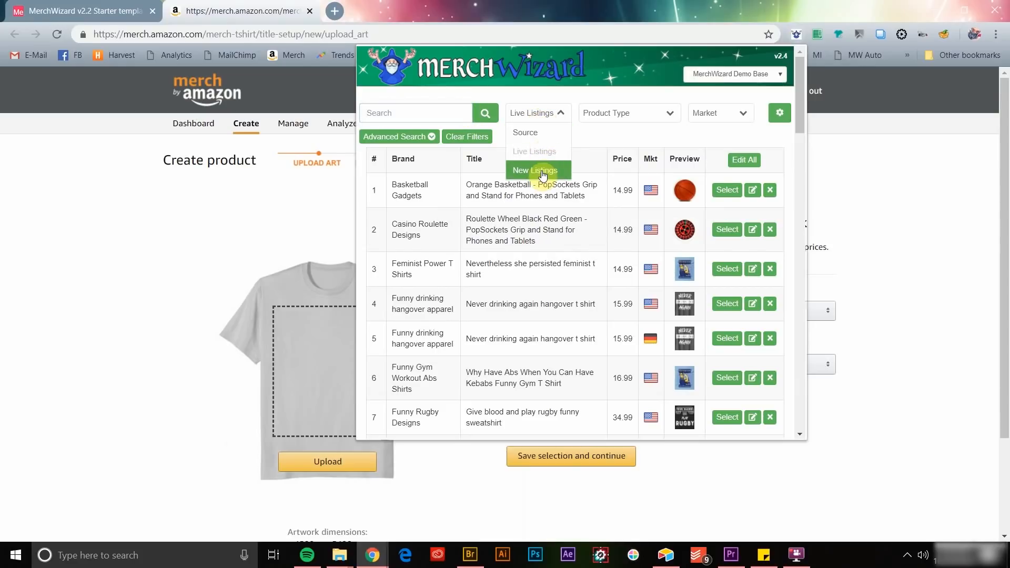
left_click(538, 170)
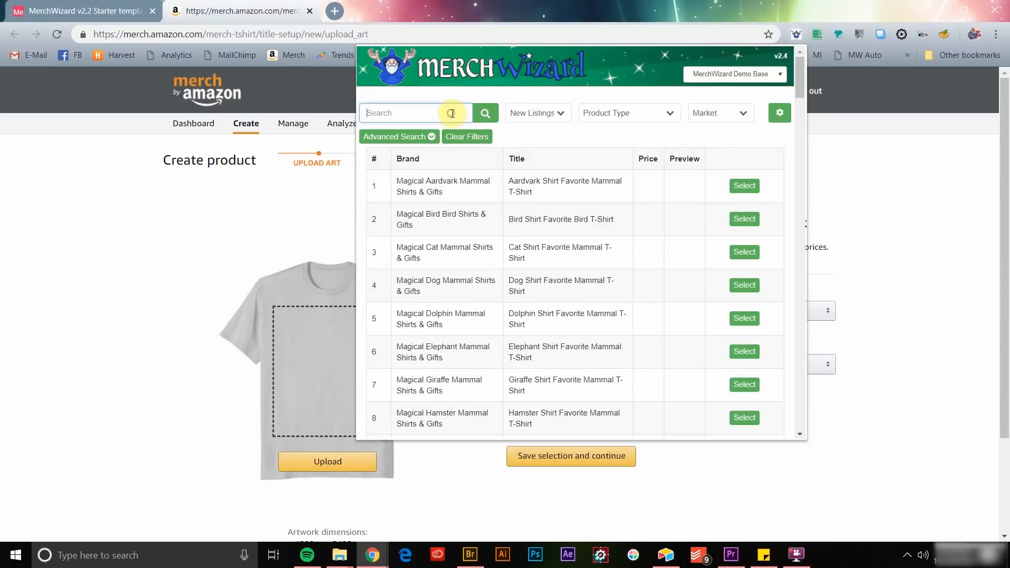
type("orange")
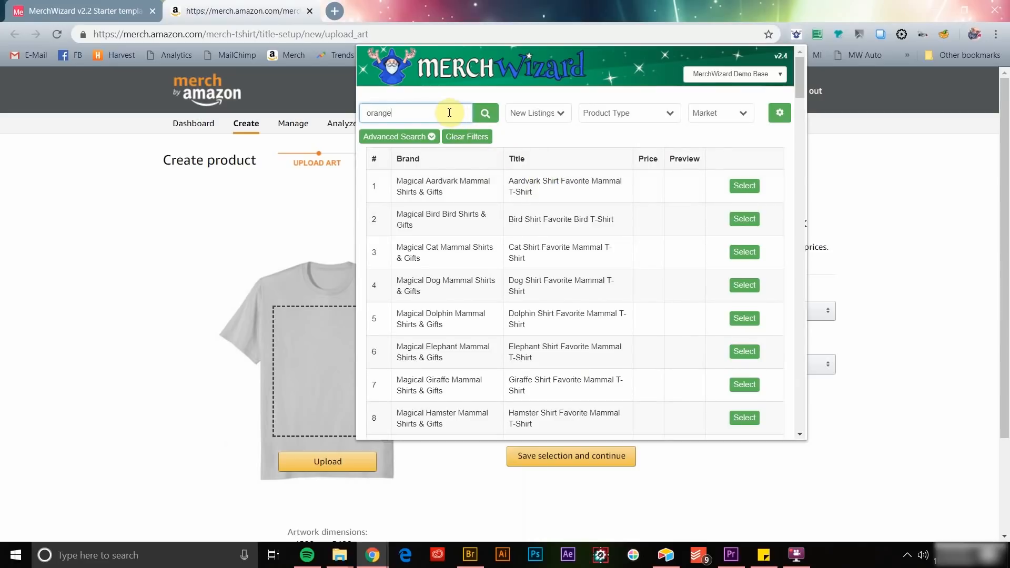
left_click(484, 112)
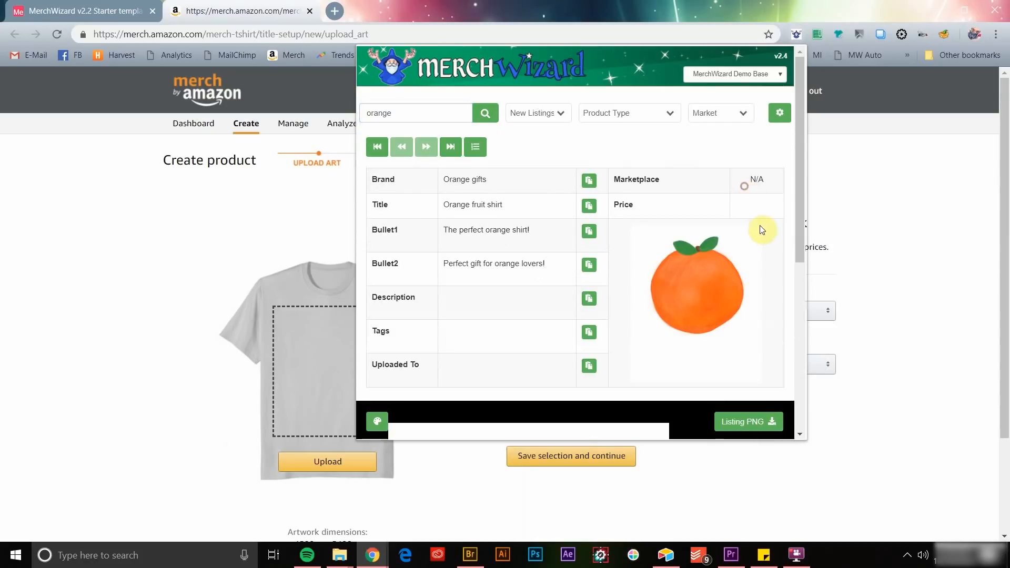
scroll("down", 3)
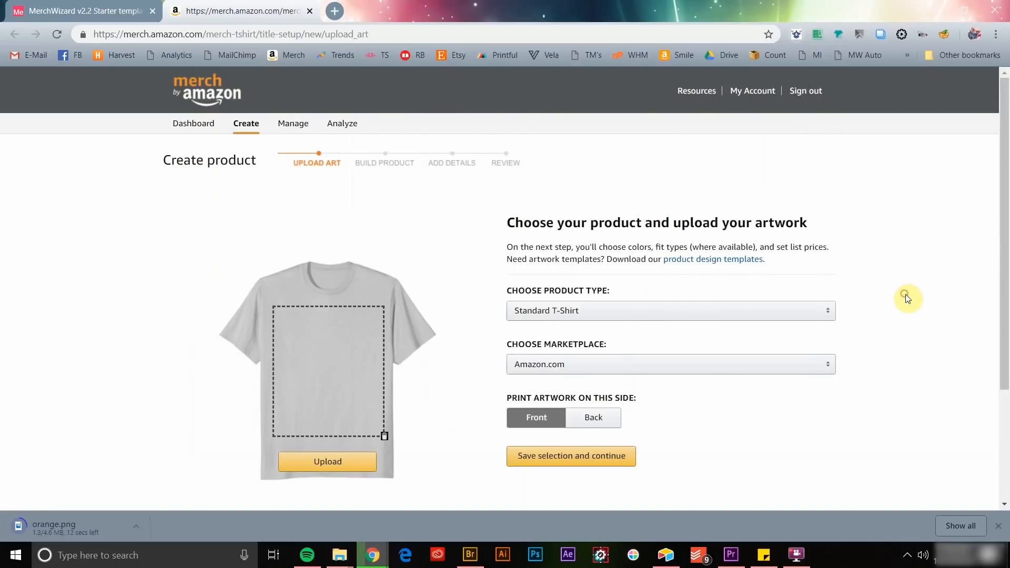
mouse_move(829, 224)
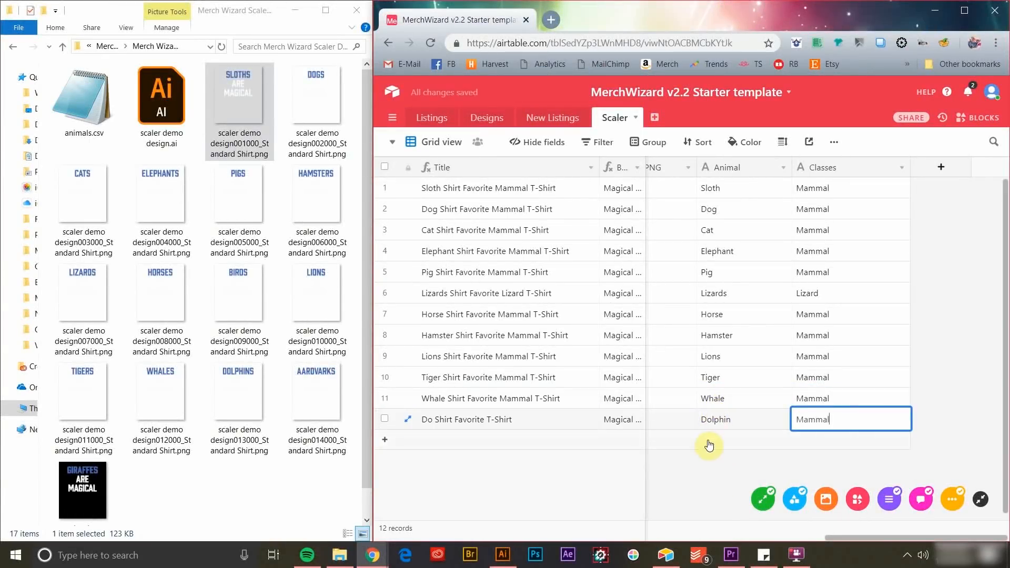
Add the remaining animal records and save the Title formula prefixed with 'Magical'.
key("Enter")
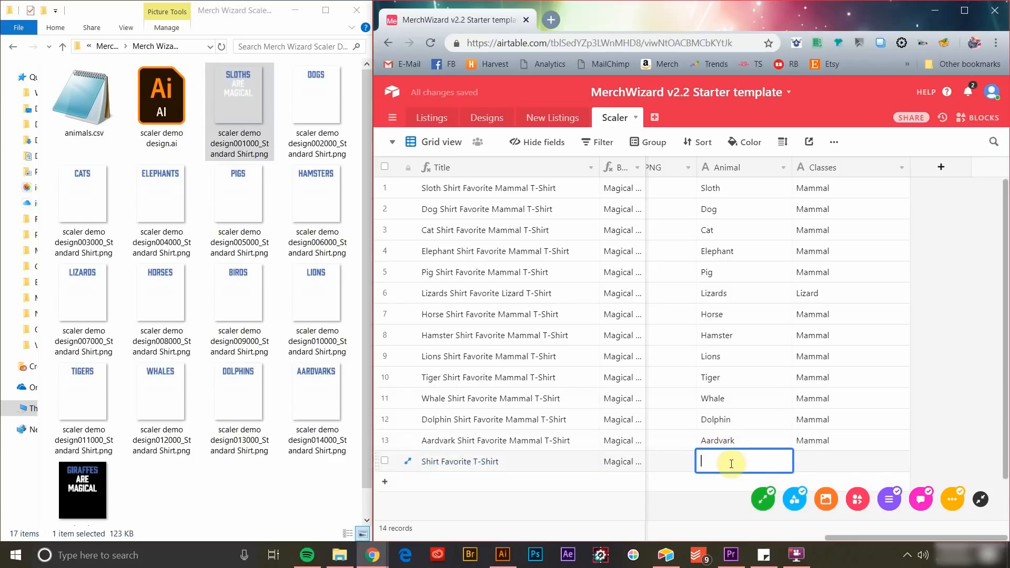
type("Mammal")
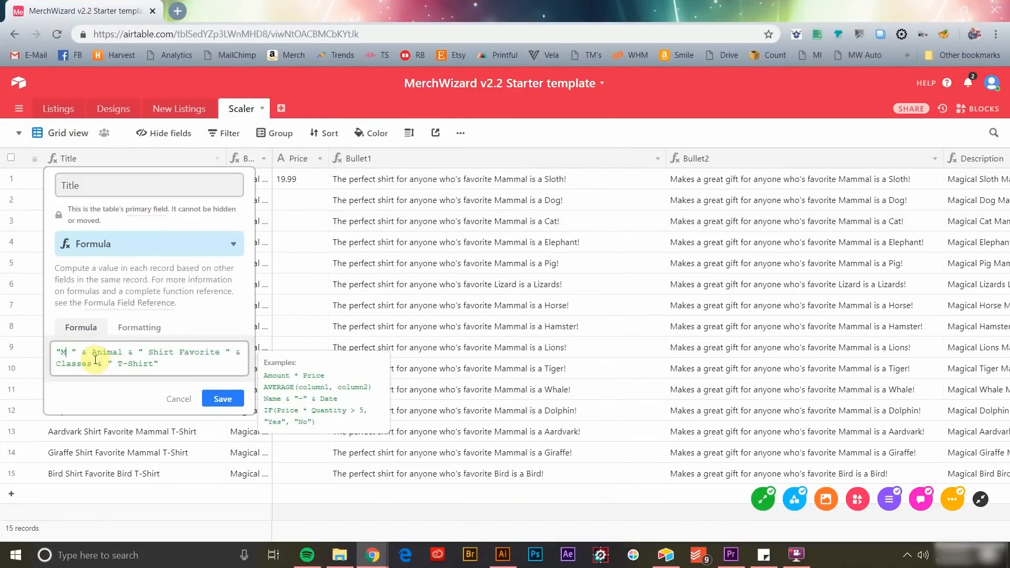
left_click(222, 398)
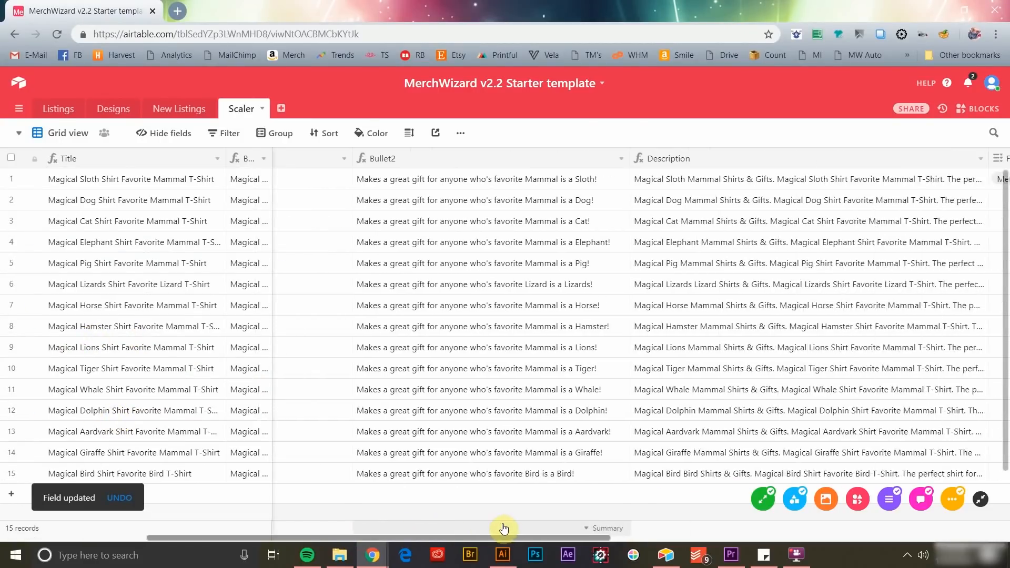
Paste the 15 copied Scaler records into a new New Listings row.
left_click(340, 554)
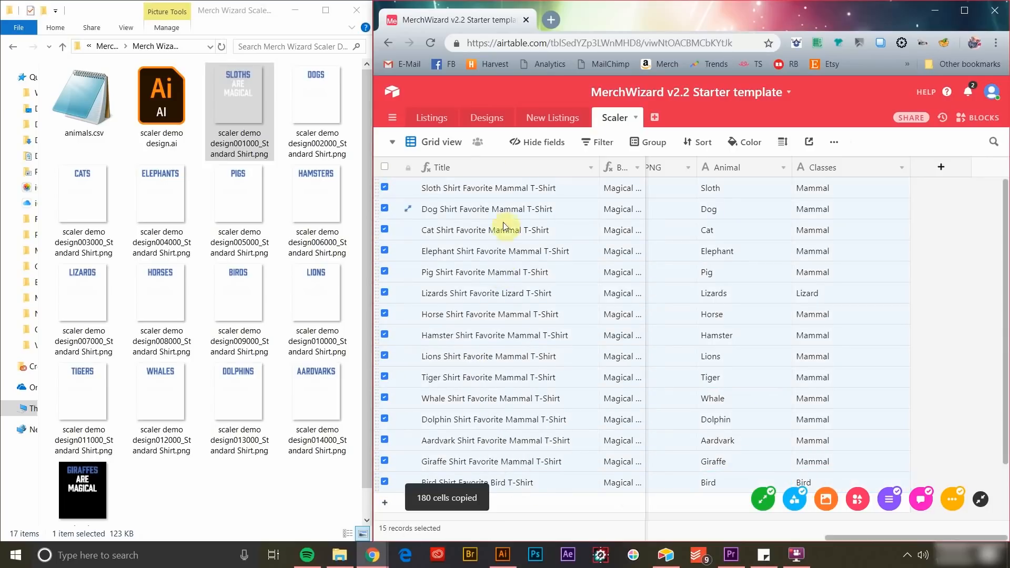
right_click(539, 434)
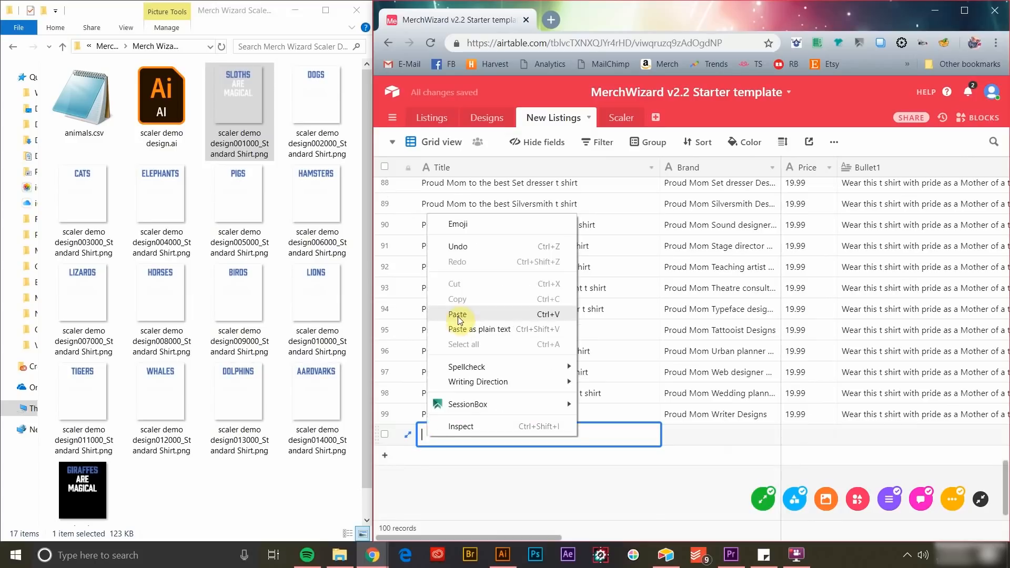
left_click(457, 315)
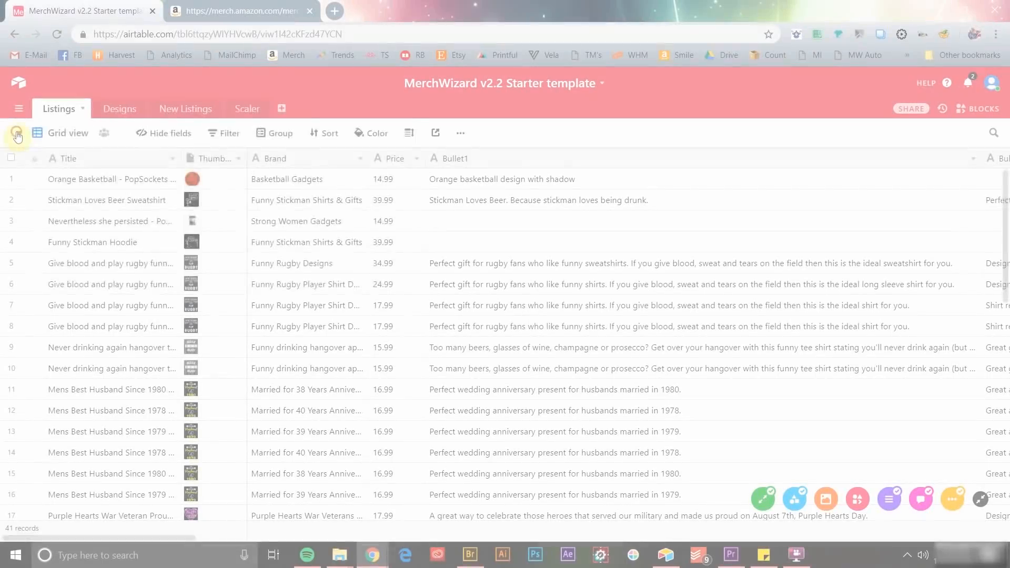
Add a grid view filtered to ProductType containing 'standard' and Marketplace USA.
left_click(18, 133)
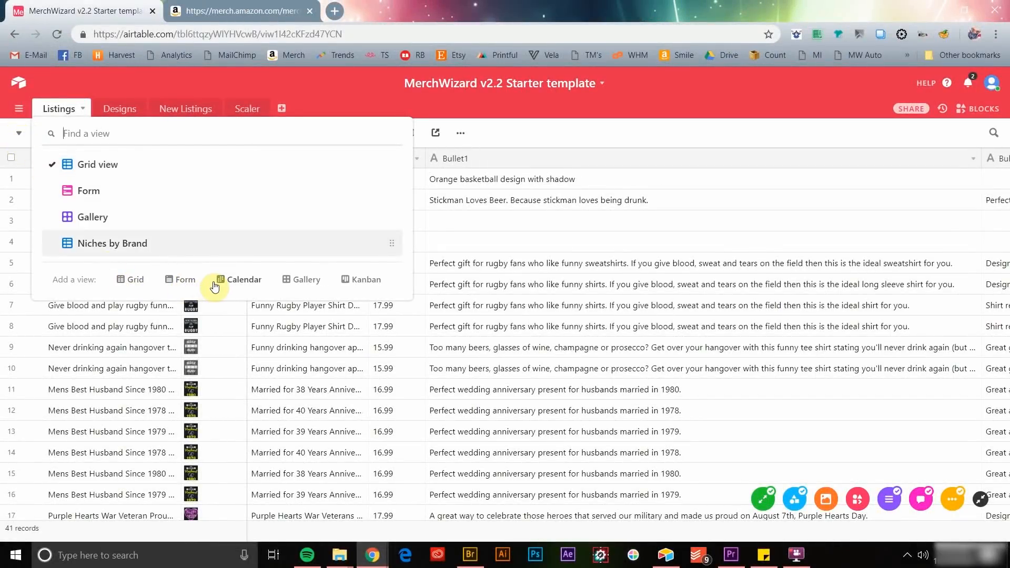
mouse_move(132, 284)
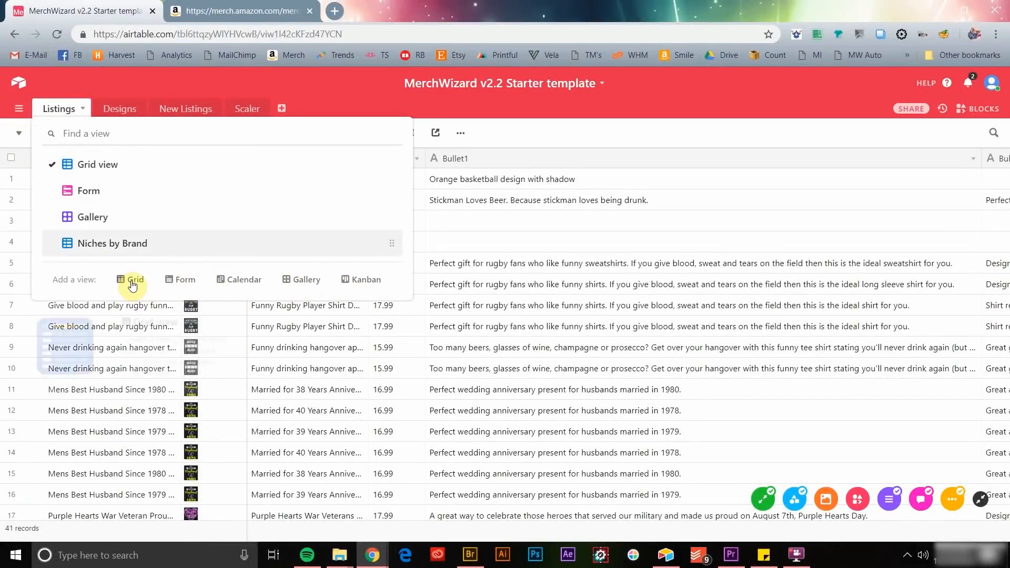
left_click(135, 279)
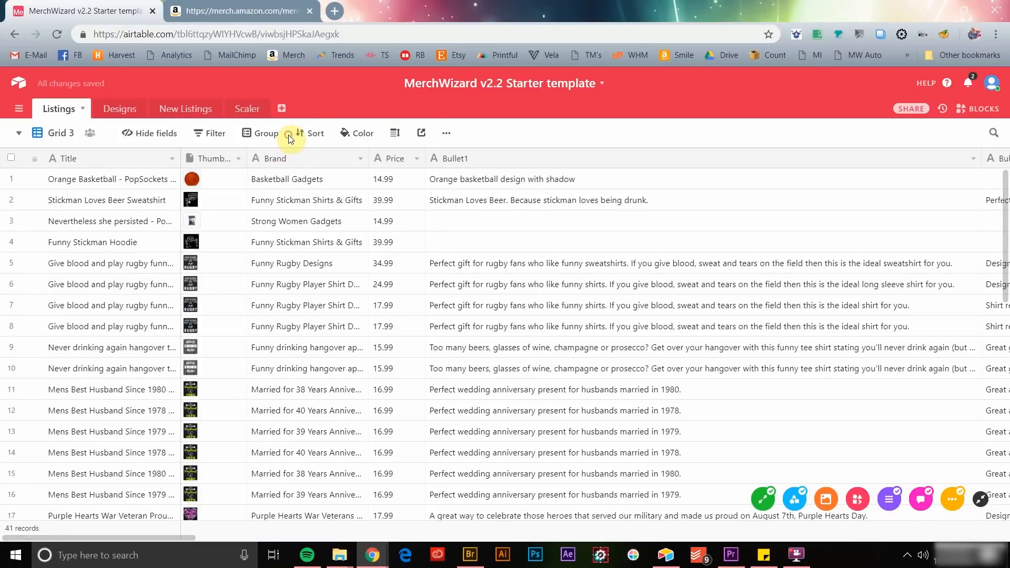
left_click(209, 133)
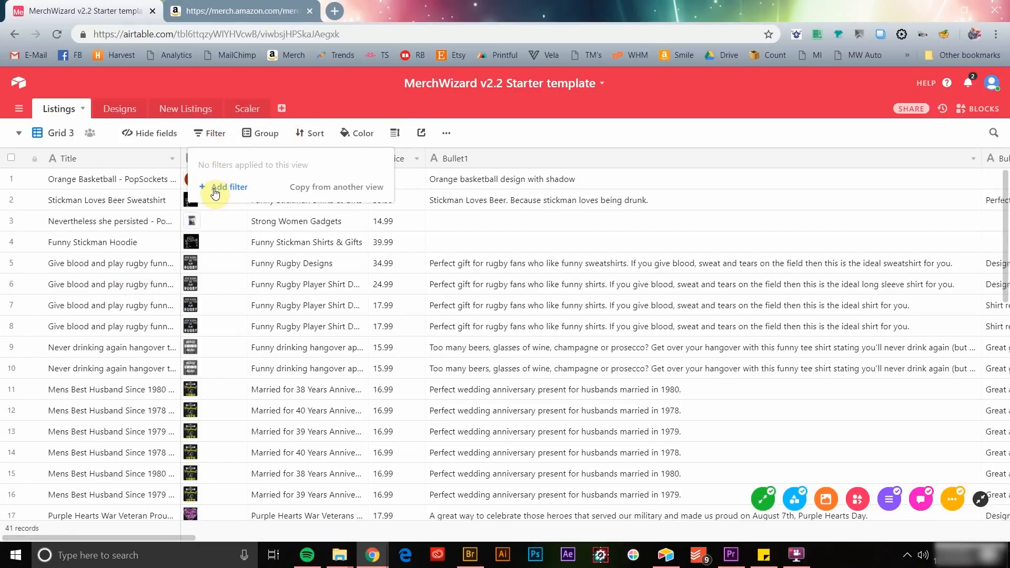
left_click(229, 187)
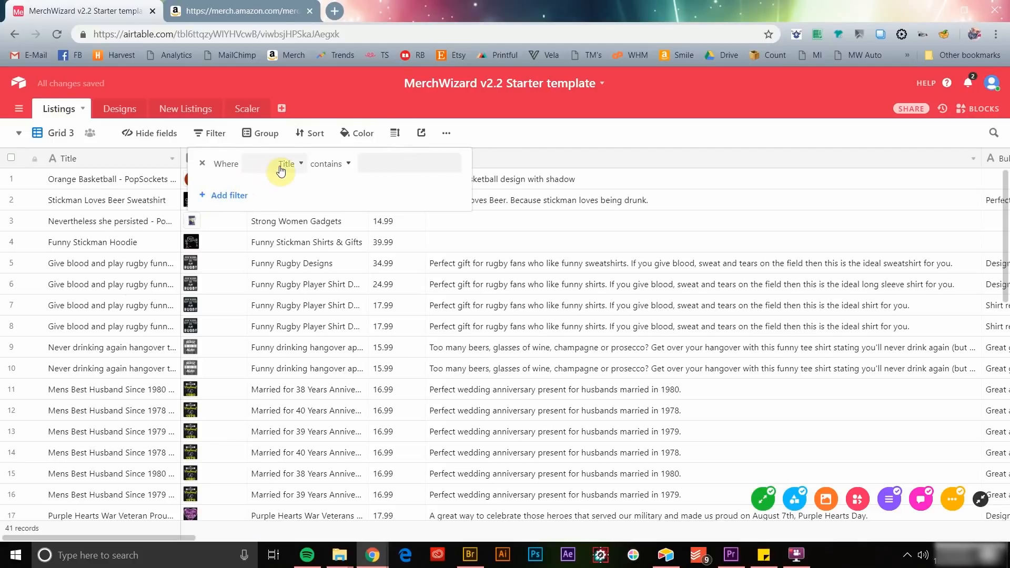
type("pro")
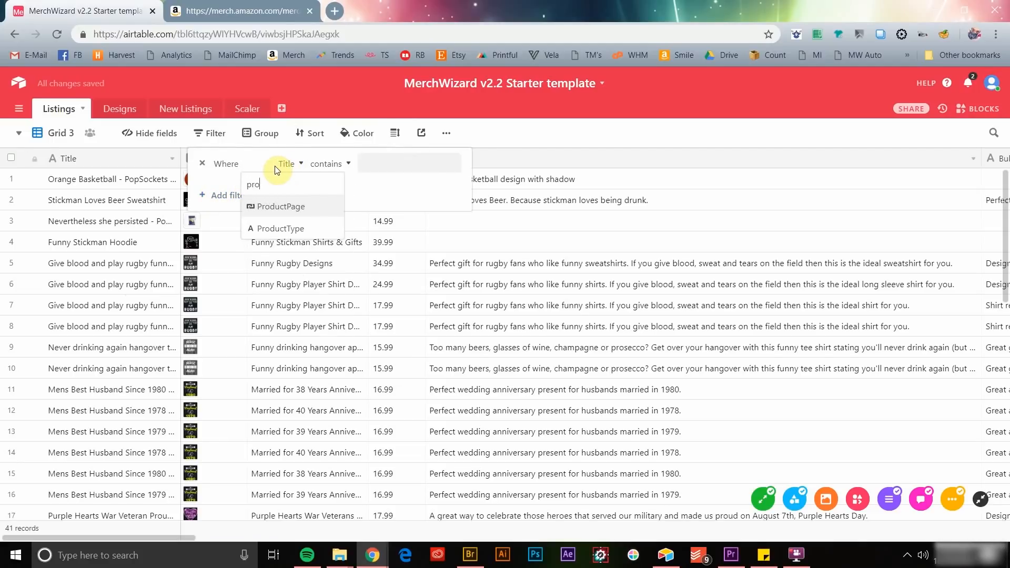
left_click(280, 227)
type("standard")
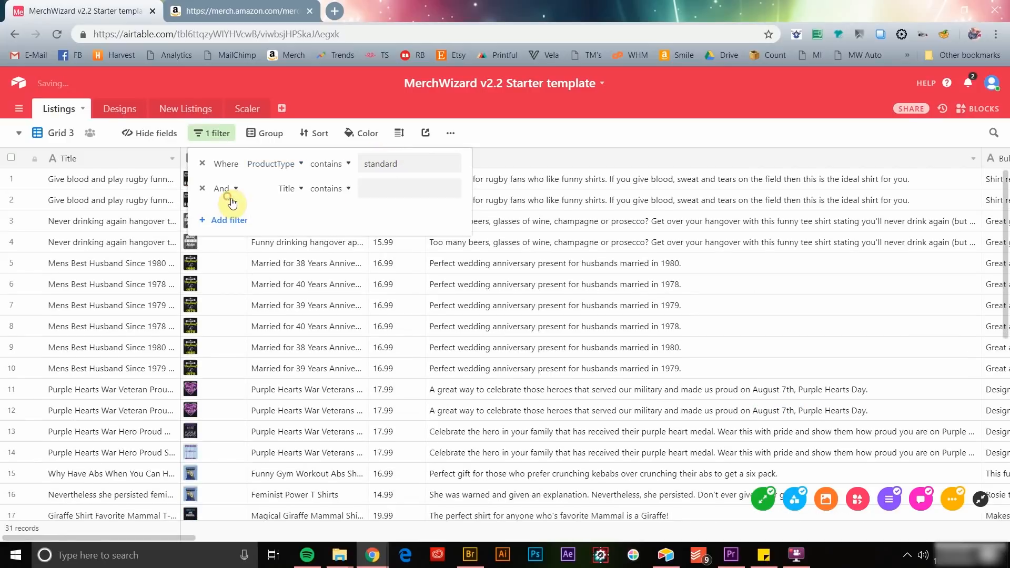
type("mark")
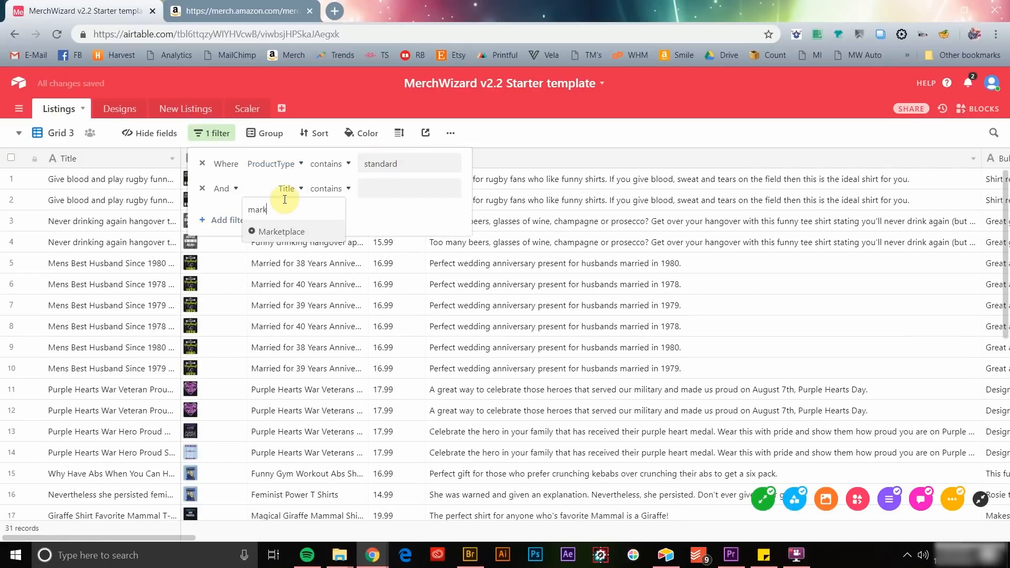
left_click(281, 232)
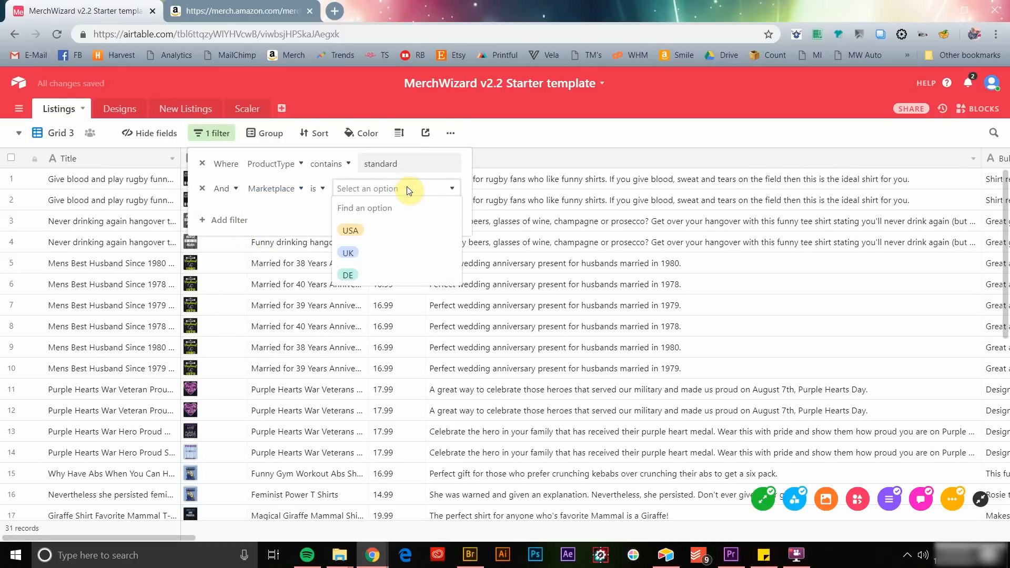
left_click(350, 230)
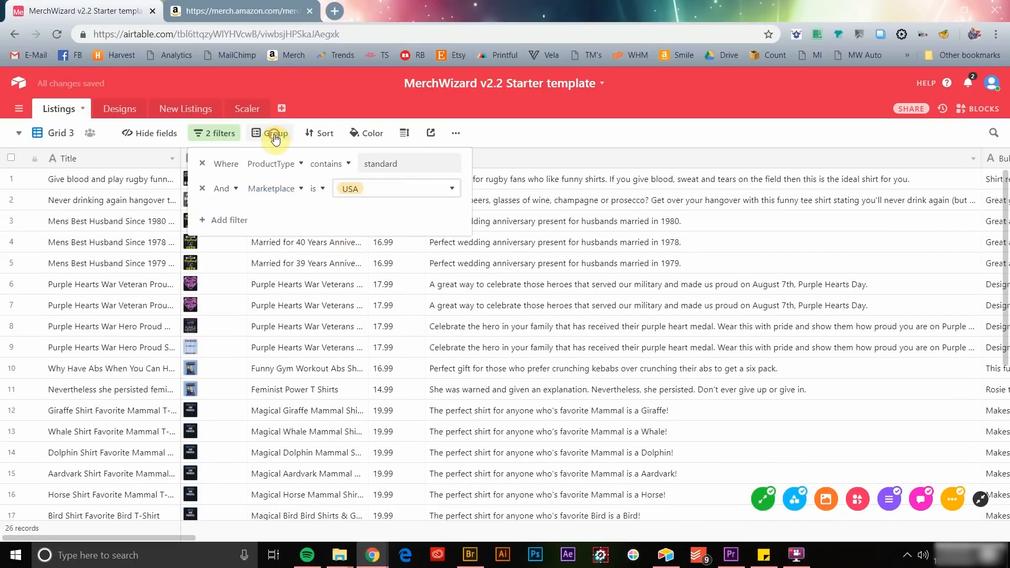
Group the view by Sold and rename it 'US Tshirts that Have Sold'.
left_click(273, 133)
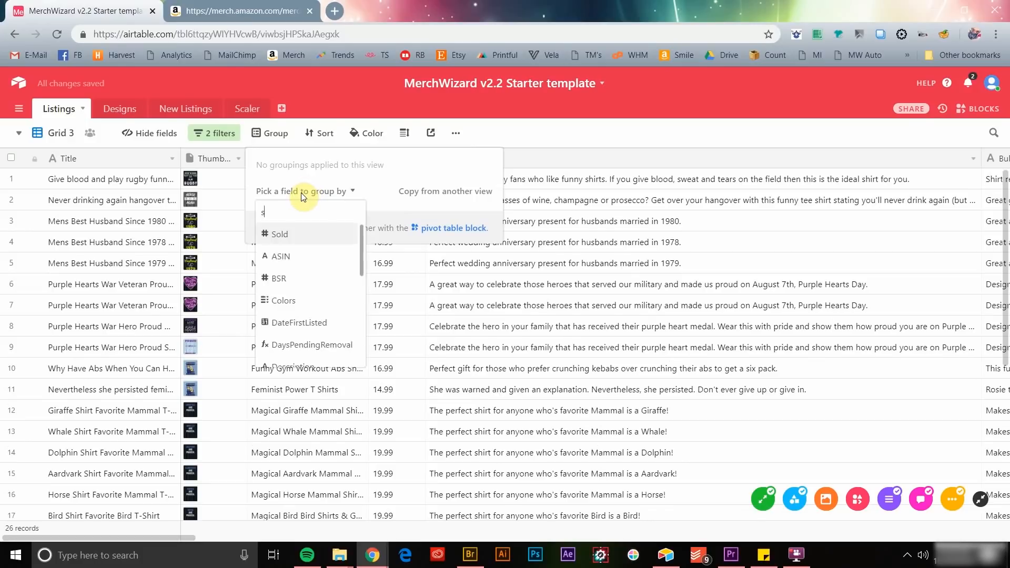
left_click(279, 233)
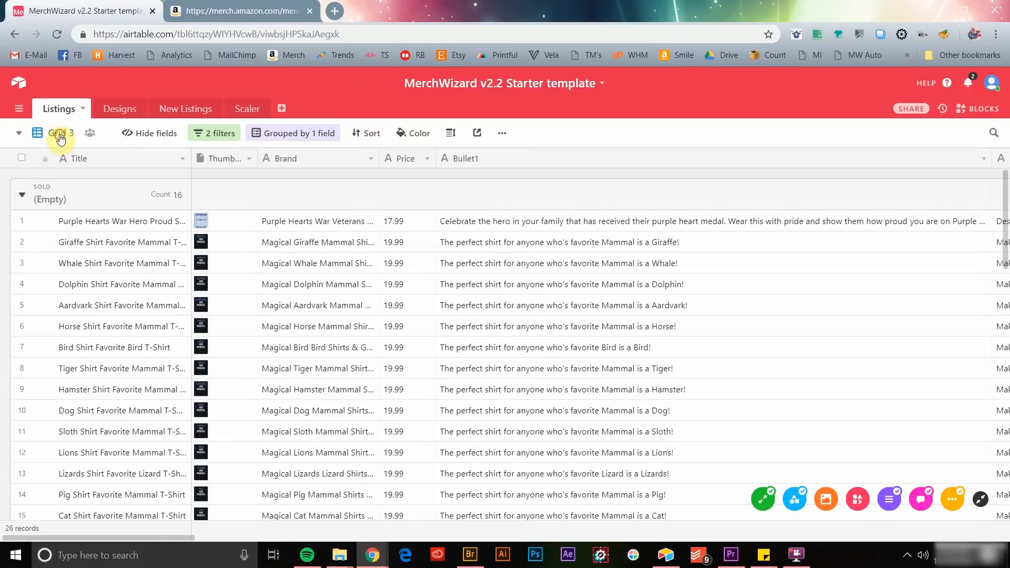
double_click(58, 133)
type("US Tshirts that Have Sold")
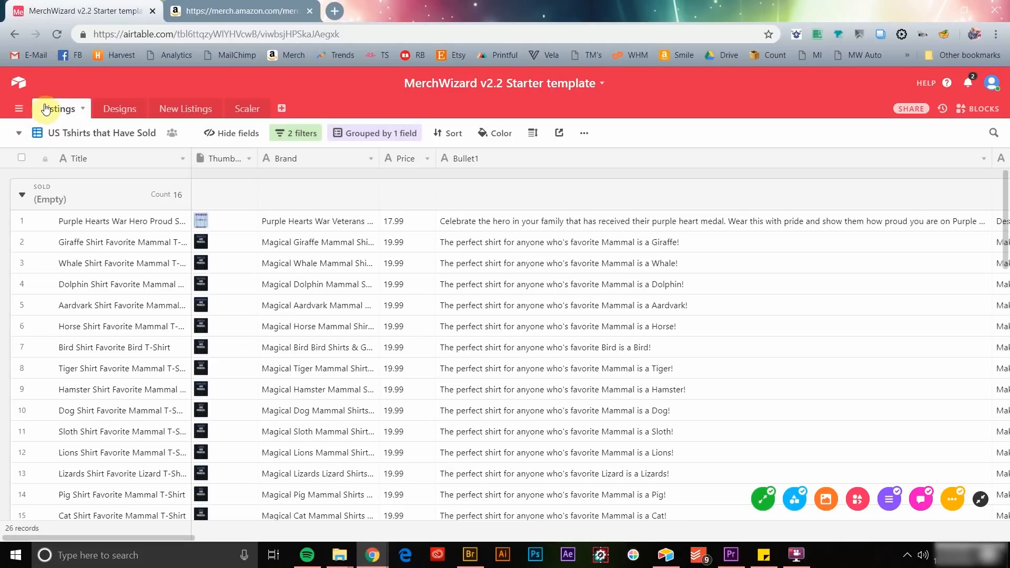
mouse_move(23, 137)
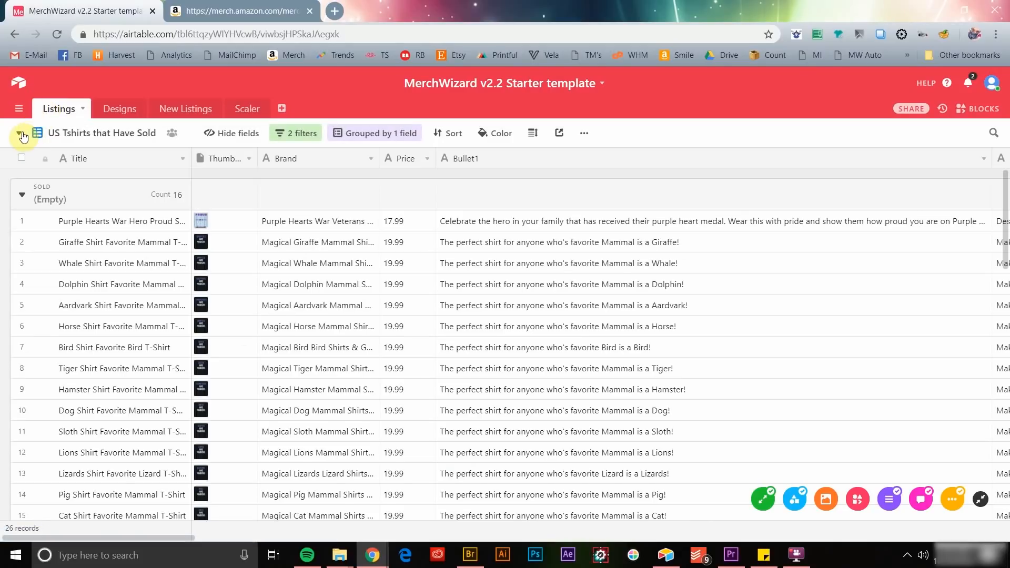
Add a Gallery 2 view and a 'With Reviews' grid view, starting a filter on it.
left_click(22, 133)
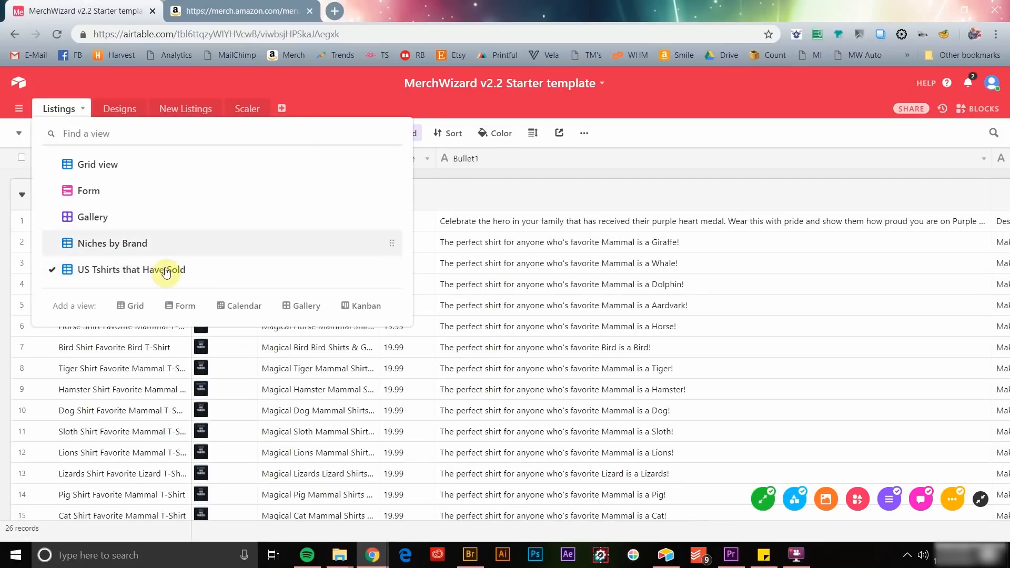
left_click(301, 305)
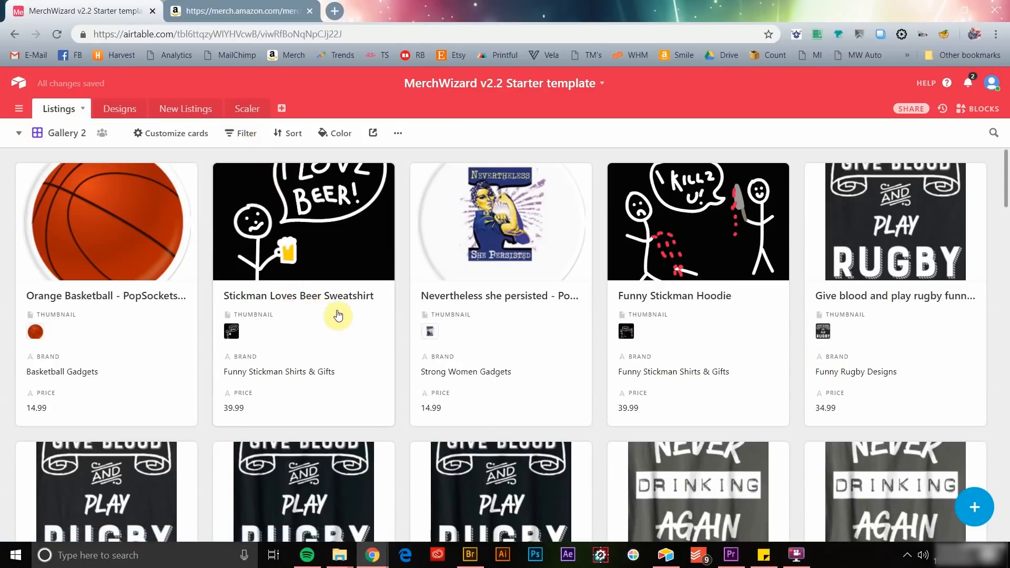
mouse_move(864, 220)
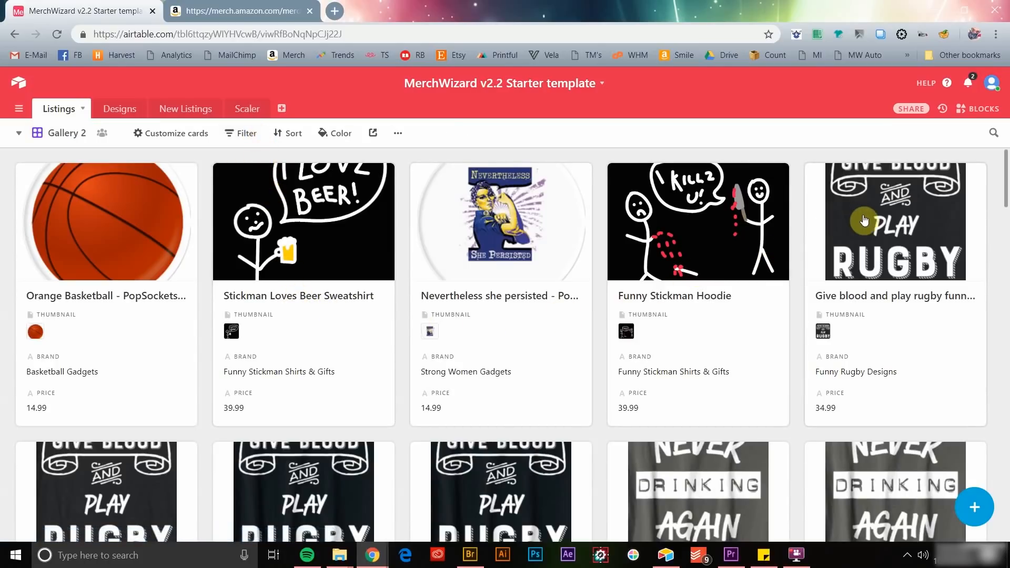
left_click(19, 133)
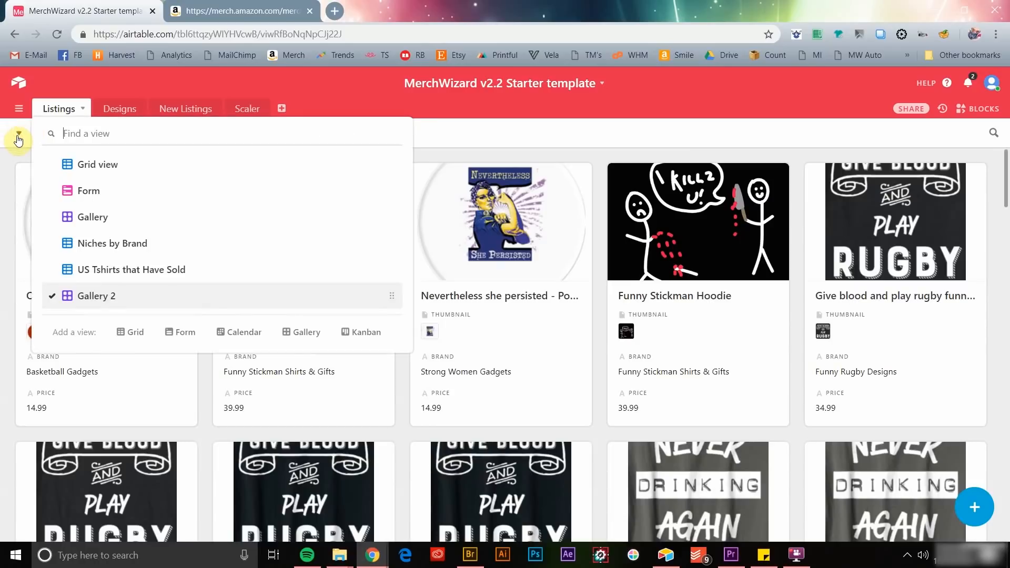
mouse_move(135, 332)
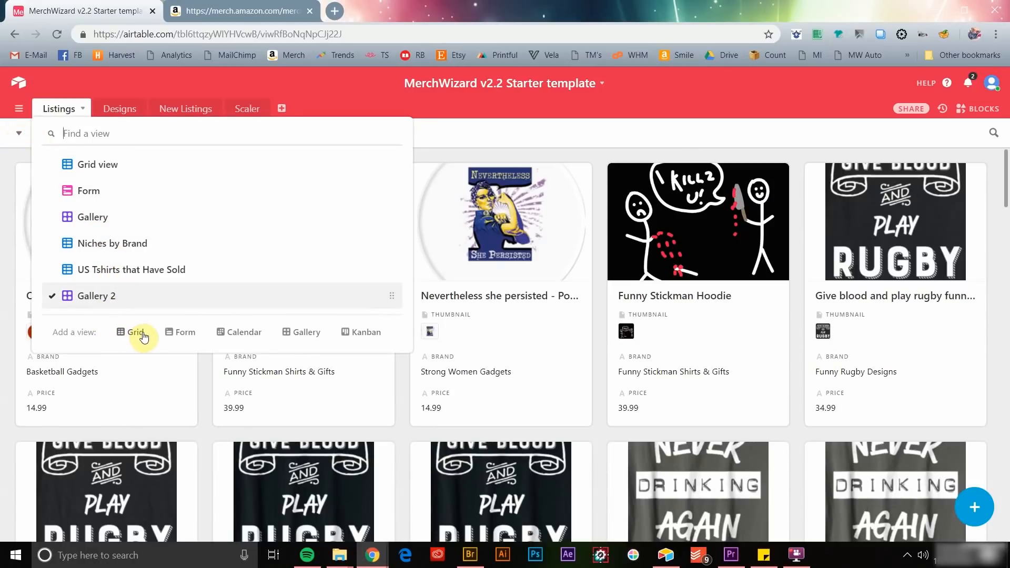
left_click(133, 332)
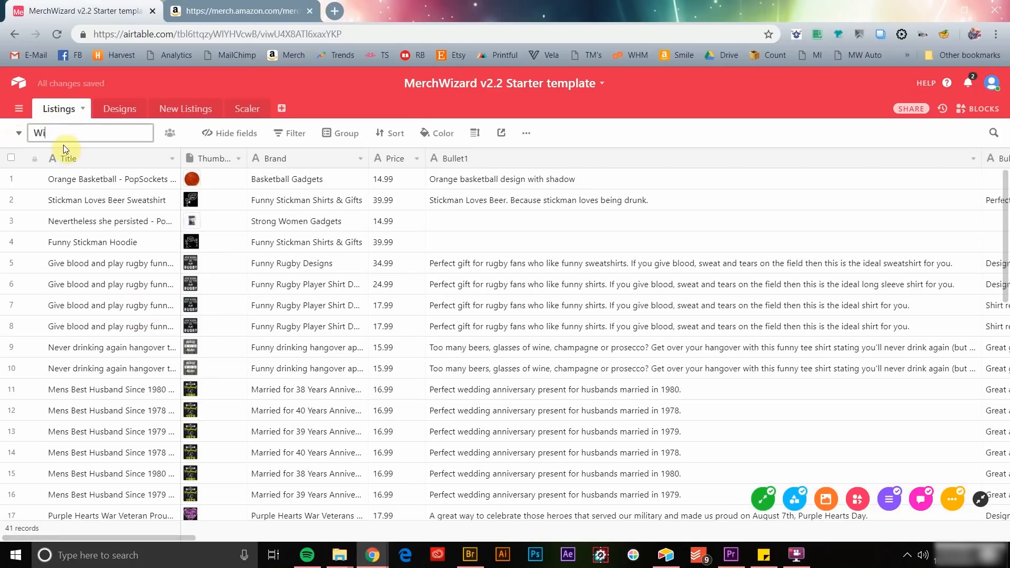
left_click(247, 133)
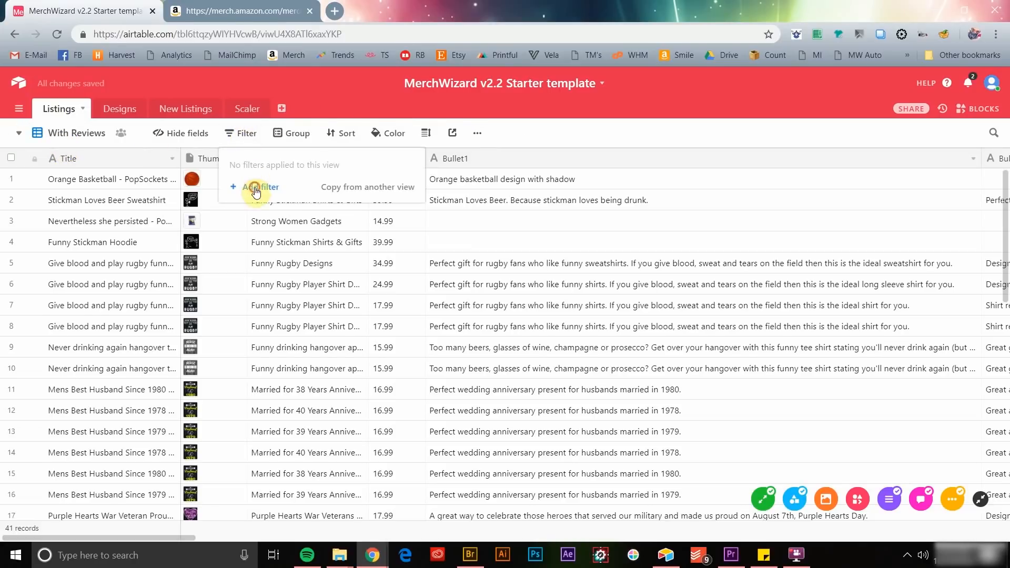
left_click(260, 186)
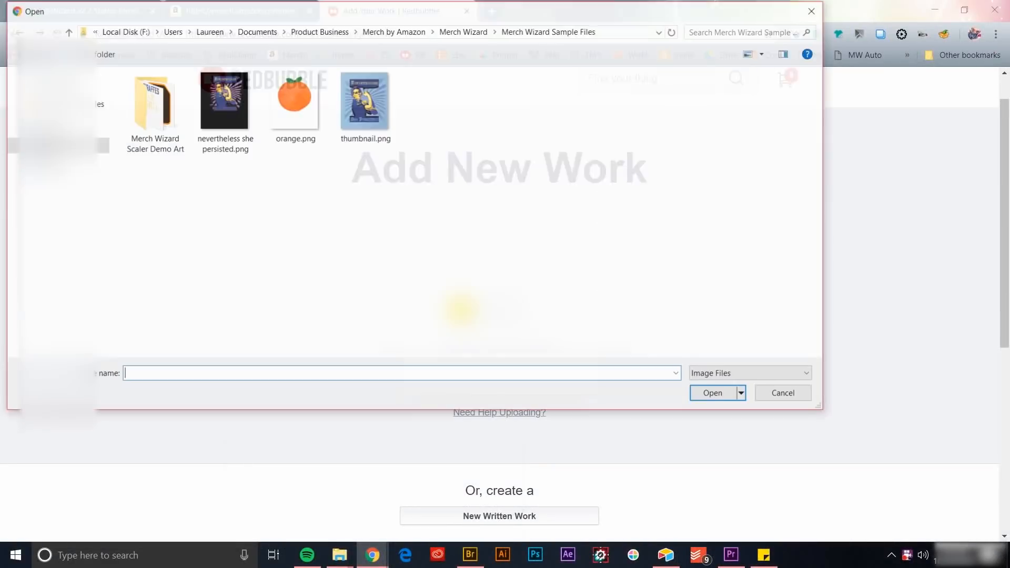
Upload the chosen design image to the new Redbubble work.
left_click(712, 393)
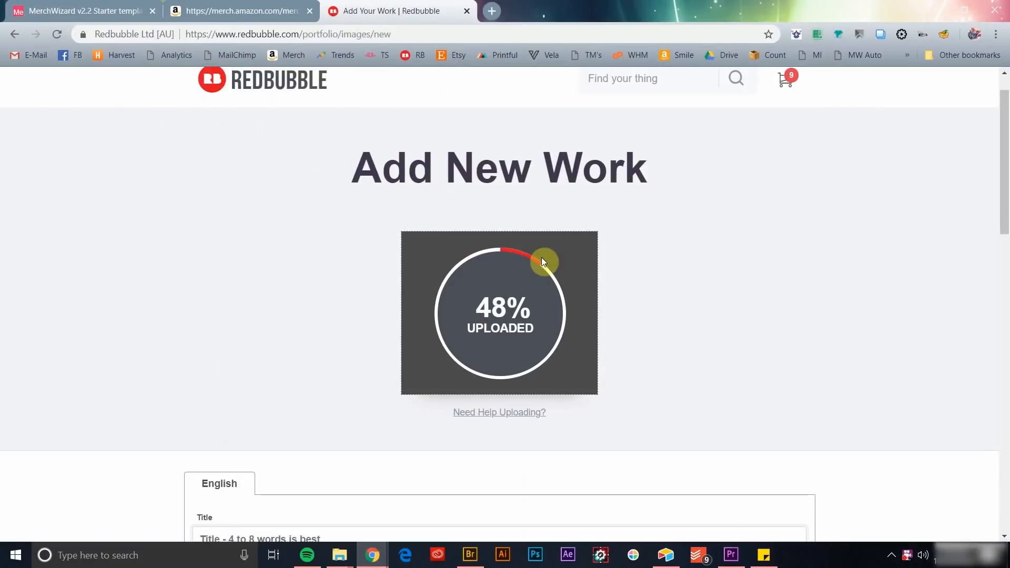
scroll("down", 3)
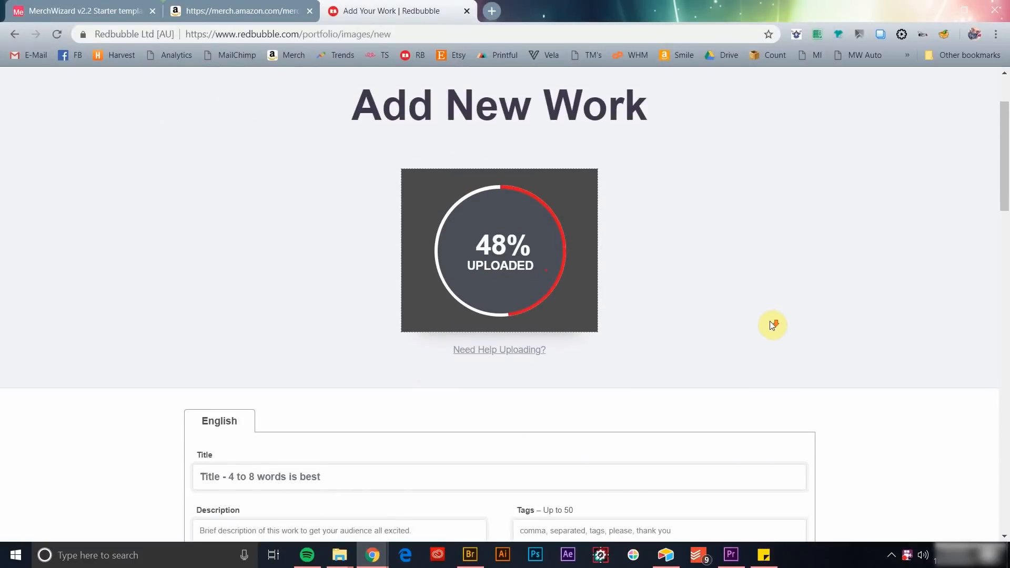
scroll("down", 3)
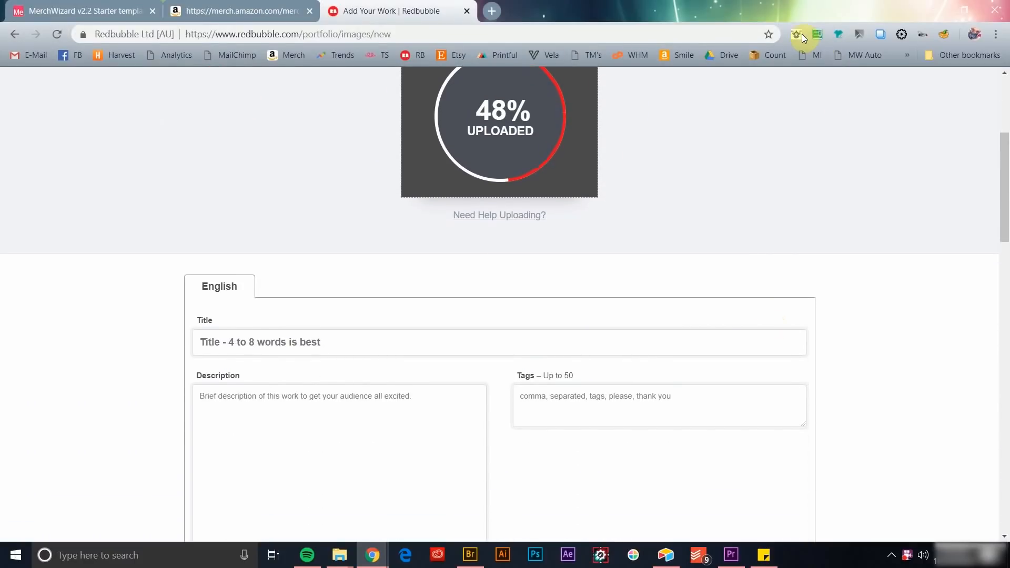
Fill title, description and feminism tags from MerchWizard's 'Nevertheless she persisted' listing.
left_click(798, 34)
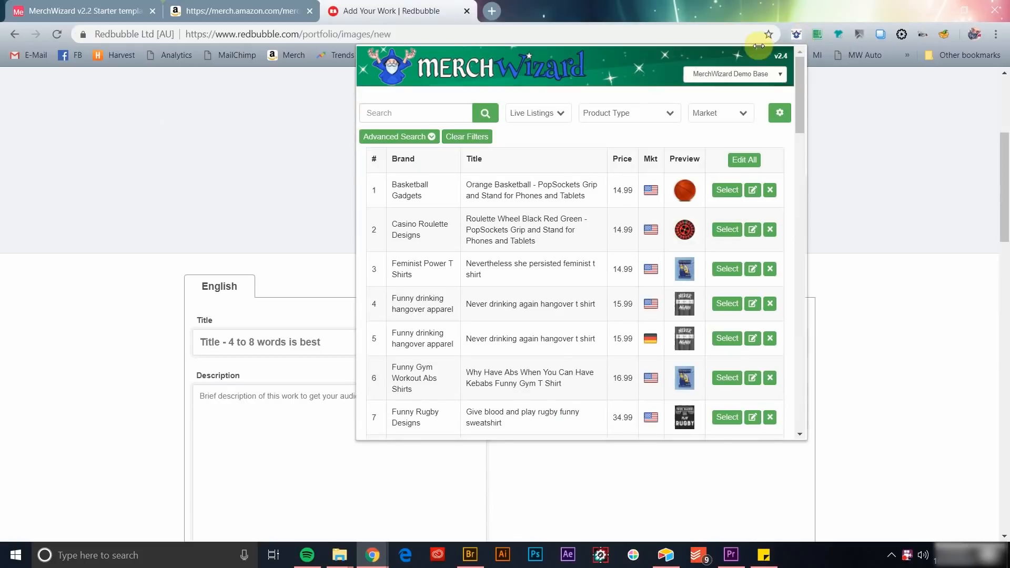
type("persist")
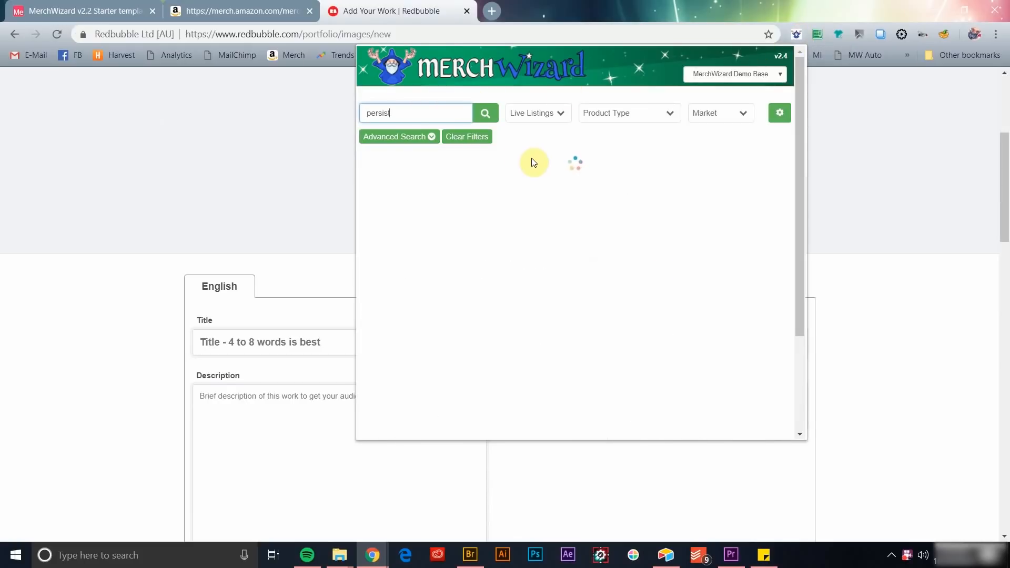
left_click(485, 112)
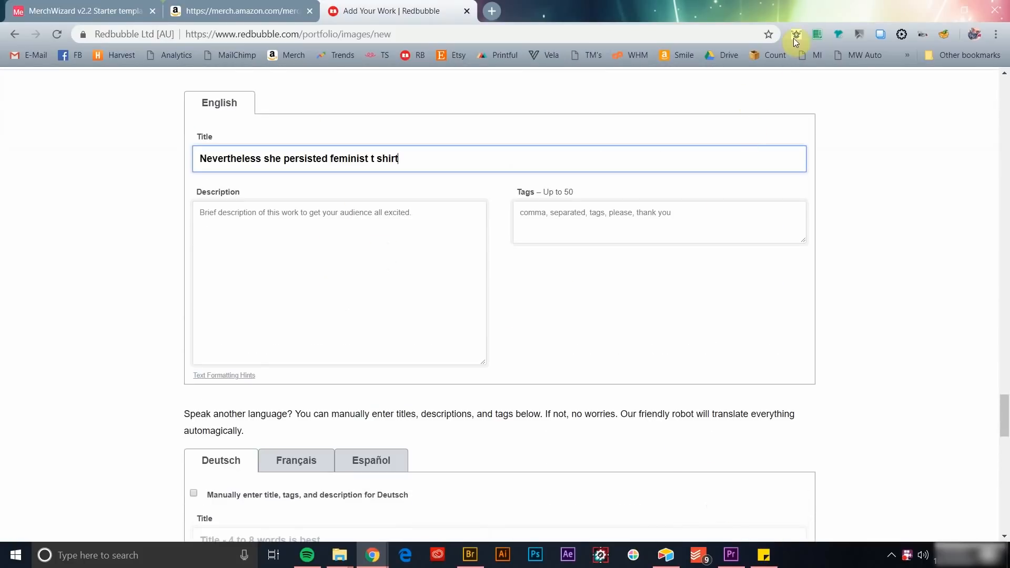
type("Nevertheless she persisted feminist t shirt. She was warned and given an explanation. Nevertheless, she persisted. Don't ever give up or give in.")
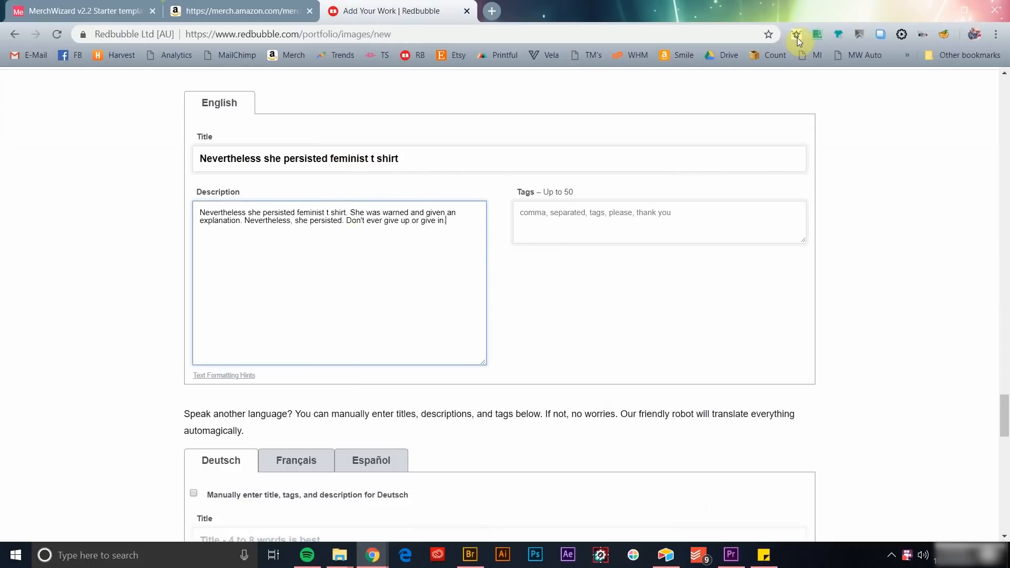
type("Feminism, Womens Rights,")
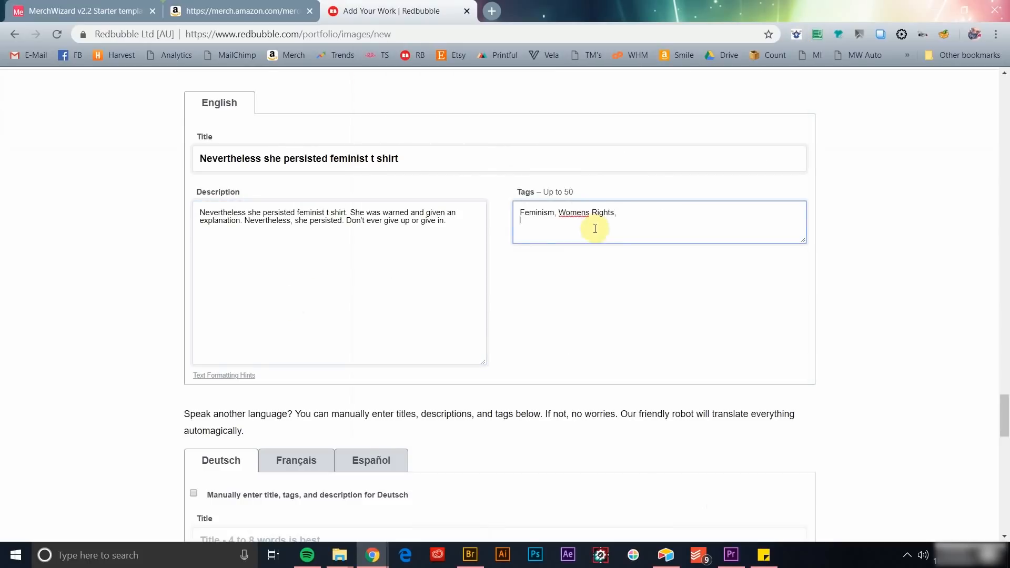
scroll("up", 3)
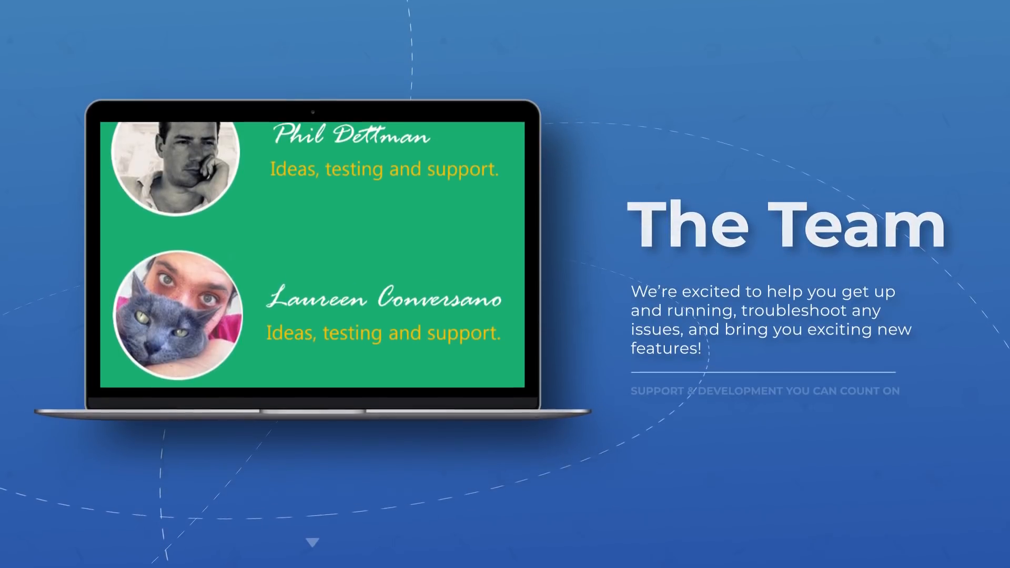
scroll("down", 3)
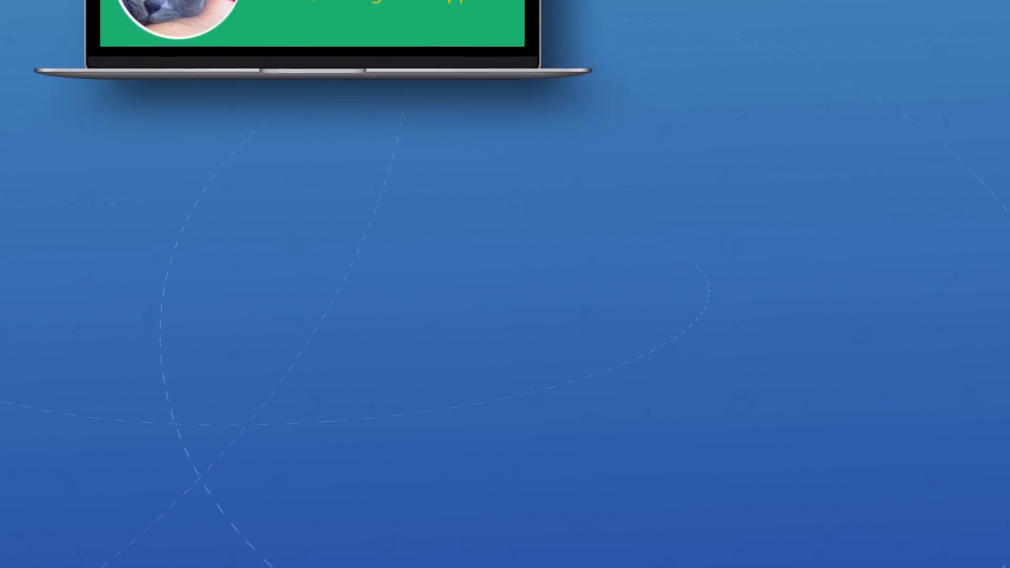